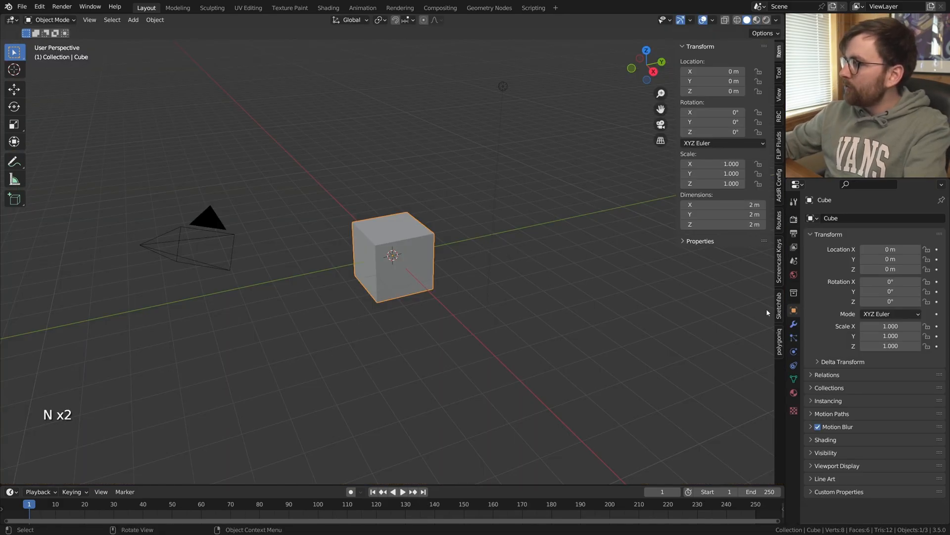
Step: Log in to the Sketchfab add-on and search its library for 'rose'
{"action": "left_click", "coordinate": [778, 299]}
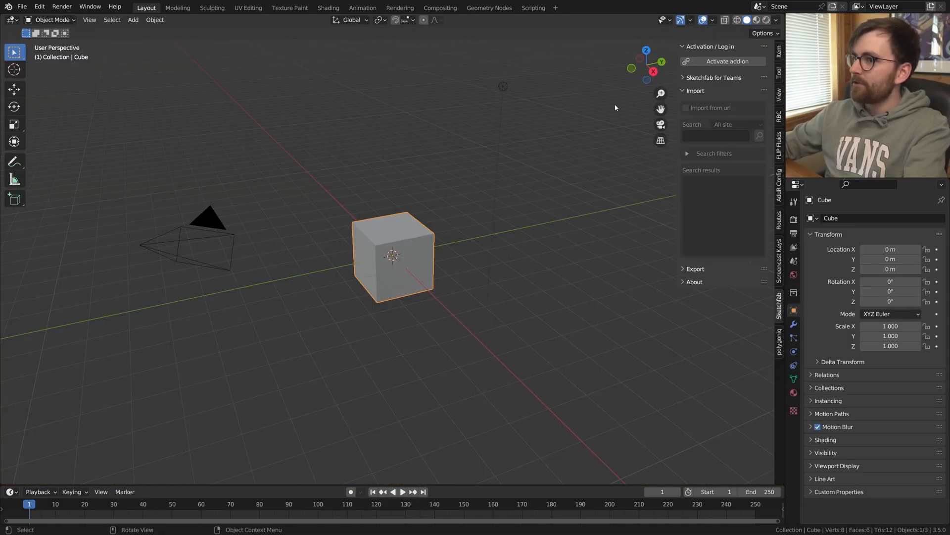
{"action": "mouse_move", "coordinate": [440, 79]}
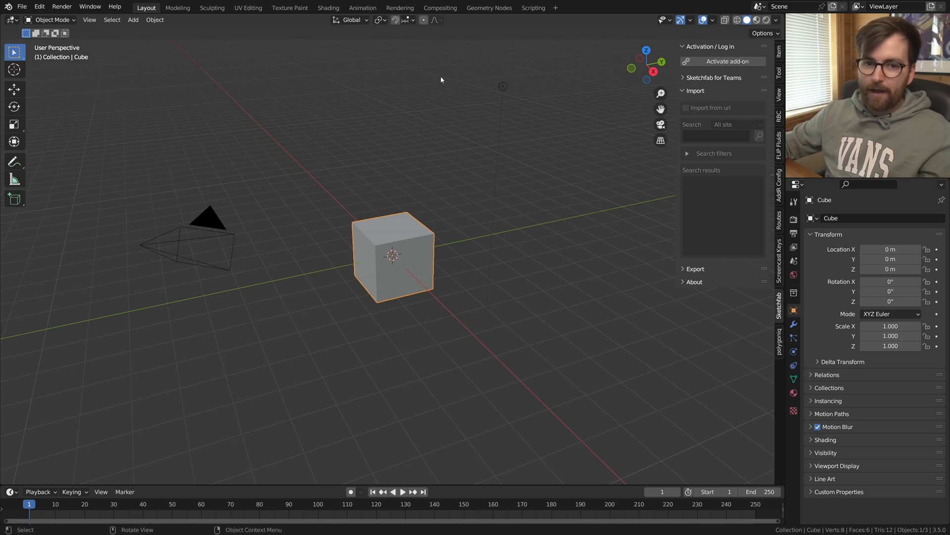
{"action": "mouse_move", "coordinate": [584, 222]}
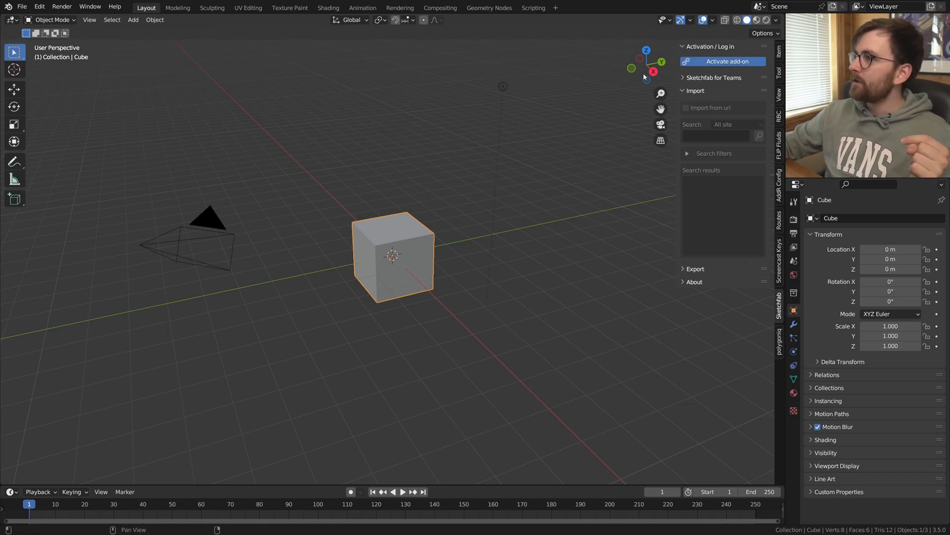
{"action": "left_click", "coordinate": [721, 61]}
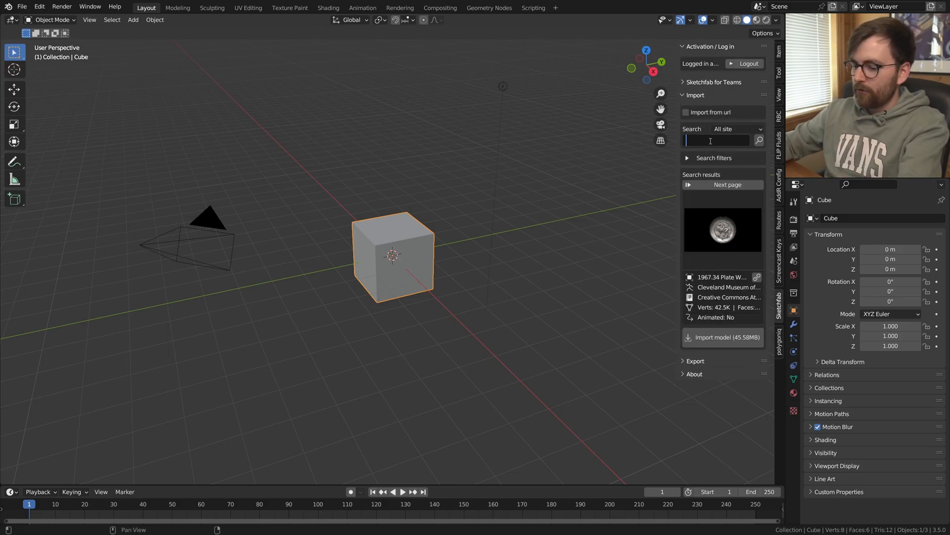
{"action": "type", "text": "rose"}
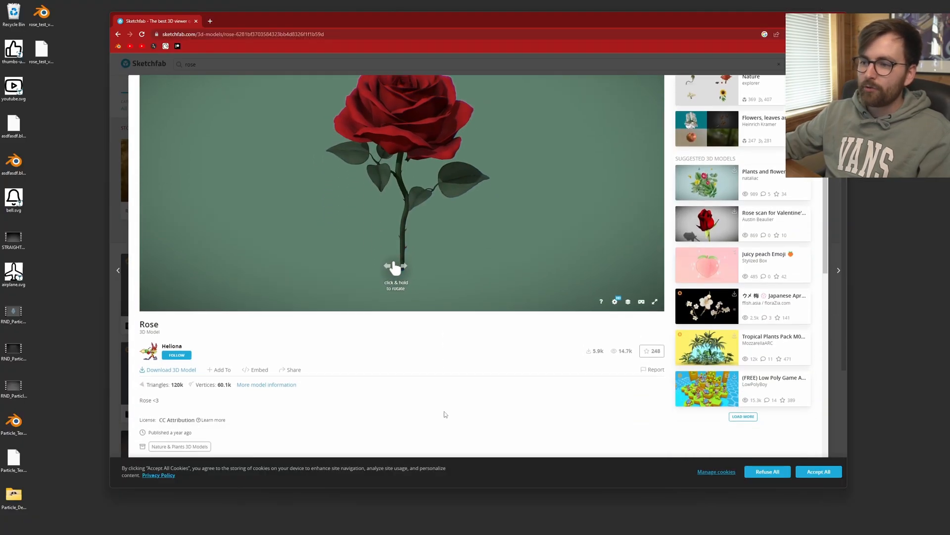
Step: Scroll through the Rose model page's preview and download details
{"action": "scroll", "scroll_direction": "down", "scroll_amount": 3}
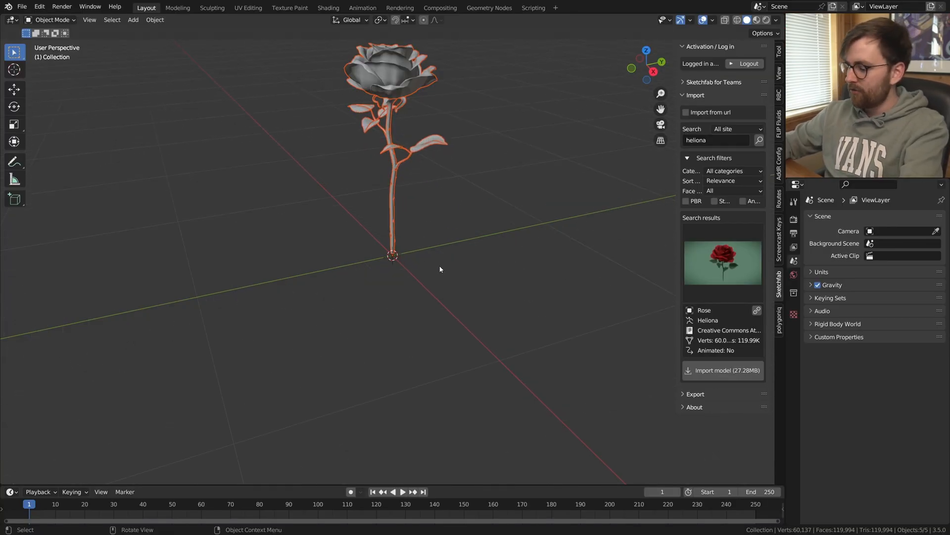
Step: Zoom onto the imported rose head and inspect its petal material
{"action": "key", "text": "KP_Period"}
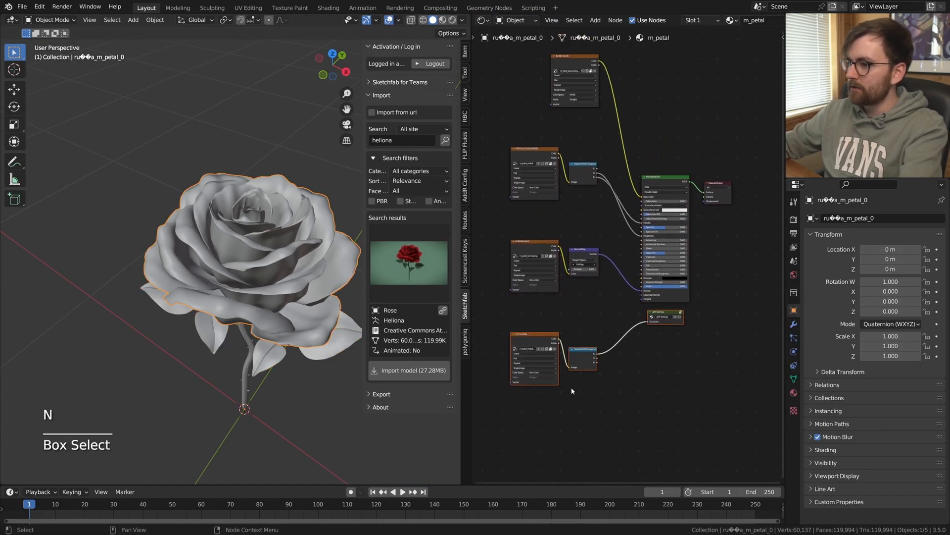
{"action": "key", "text": "x"}
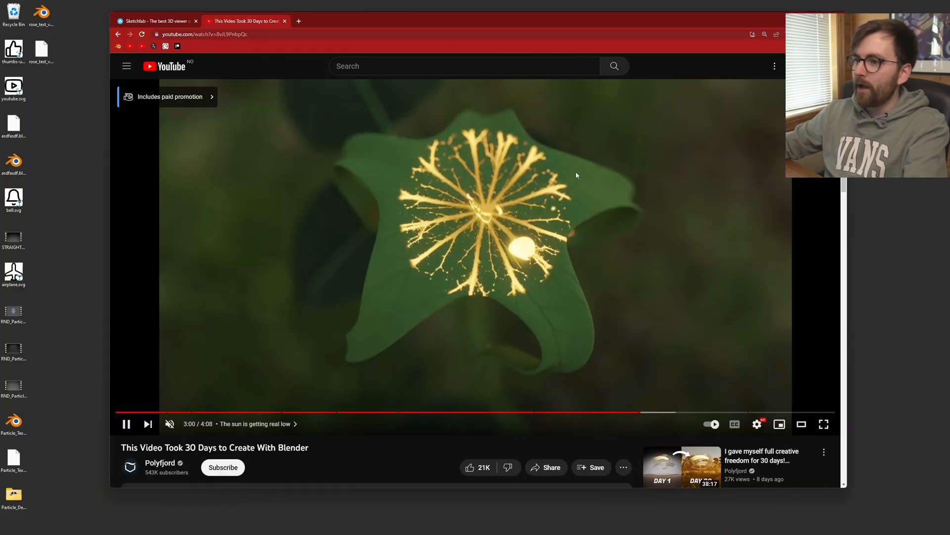
{"action": "mouse_move", "coordinate": [667, 413]}
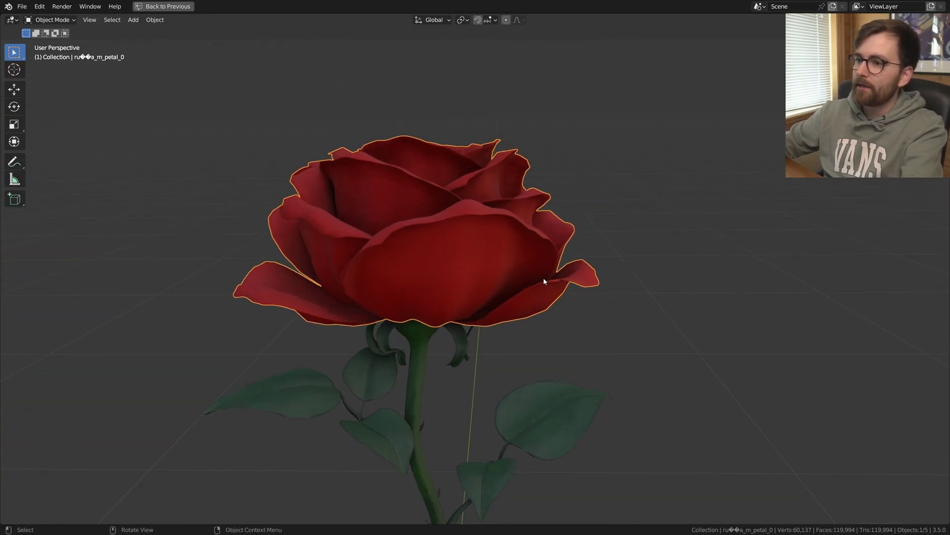
Step: Add a sphere empty around the rose and rename it starting with 'Trans'
{"action": "key", "text": "shift+a"}
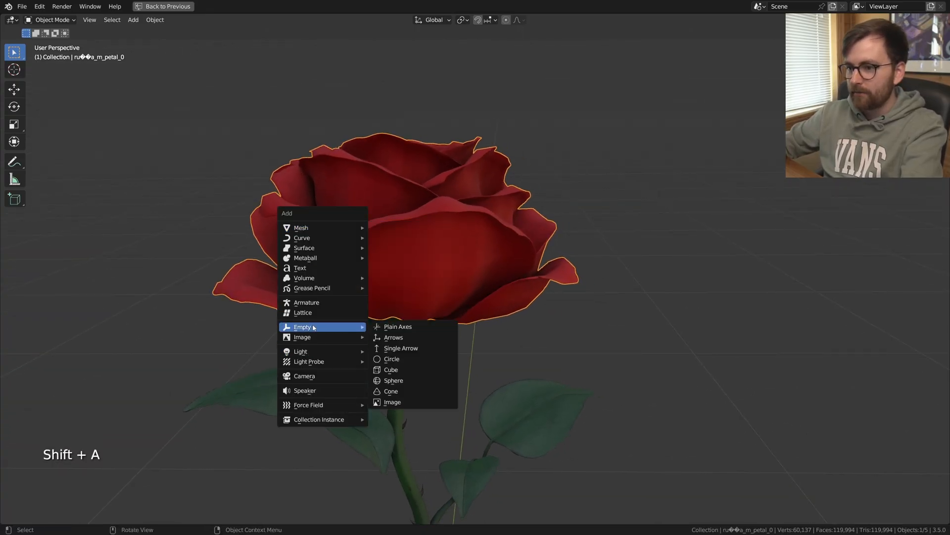
{"action": "left_click", "coordinate": [393, 380]}
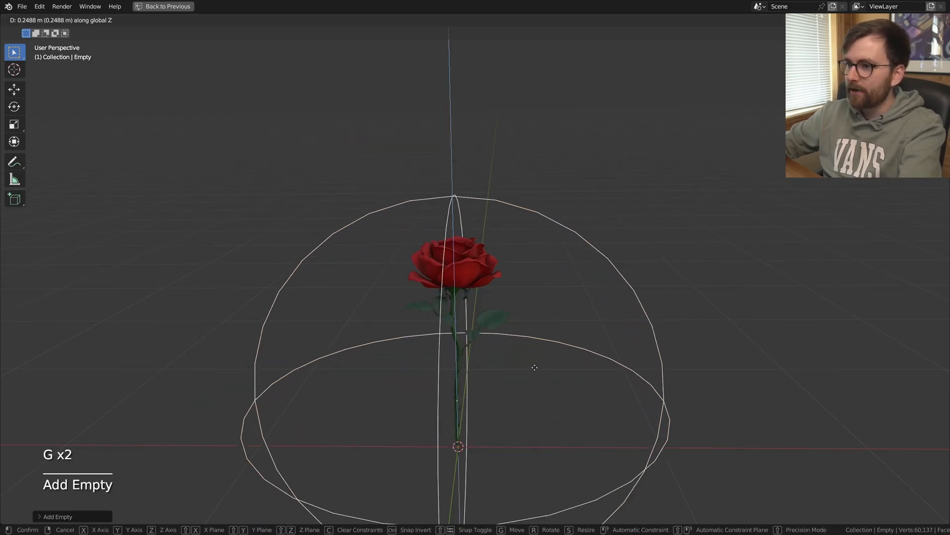
{"action": "key", "text": "F2"}
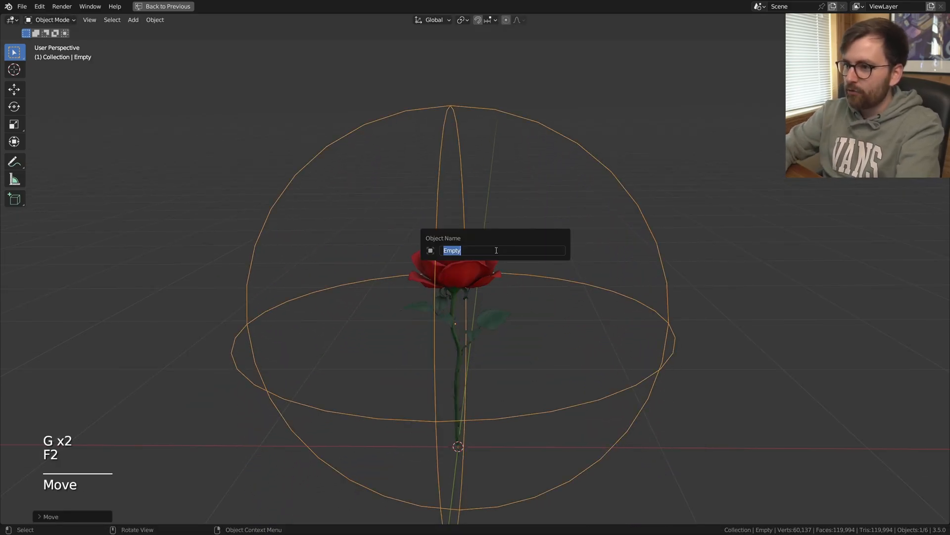
{"action": "type", "text": "Trans"}
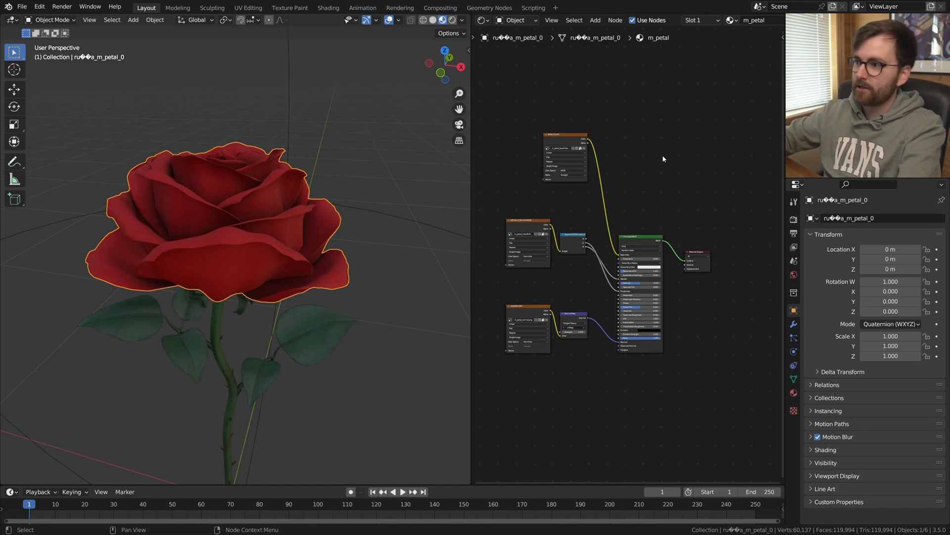
{"action": "mouse_move", "coordinate": [688, 242]}
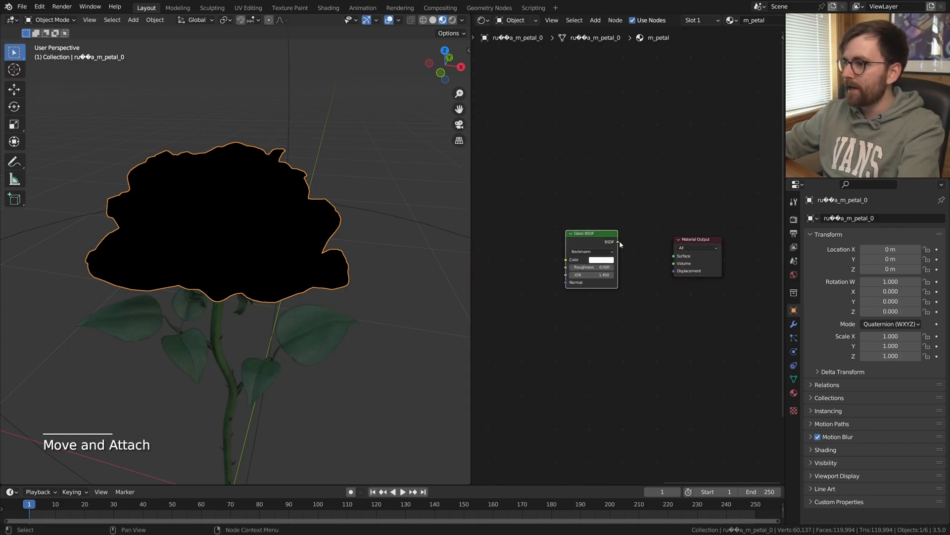
Step: Wire a Glass shader to the surface and a Magic texture into the displacement
{"action": "left_click_drag", "start_coordinate": [617, 241], "coordinate": [673, 255]}
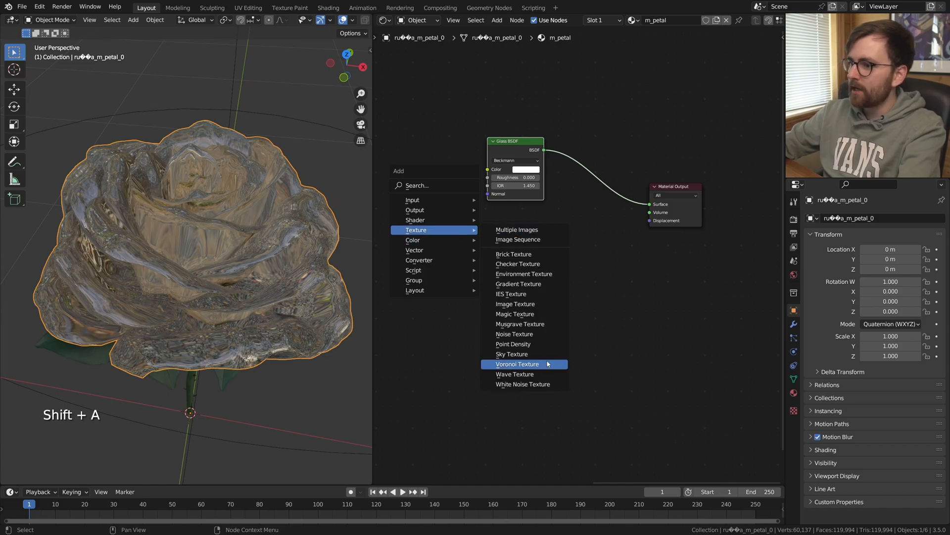
{"action": "left_click", "coordinate": [515, 314]}
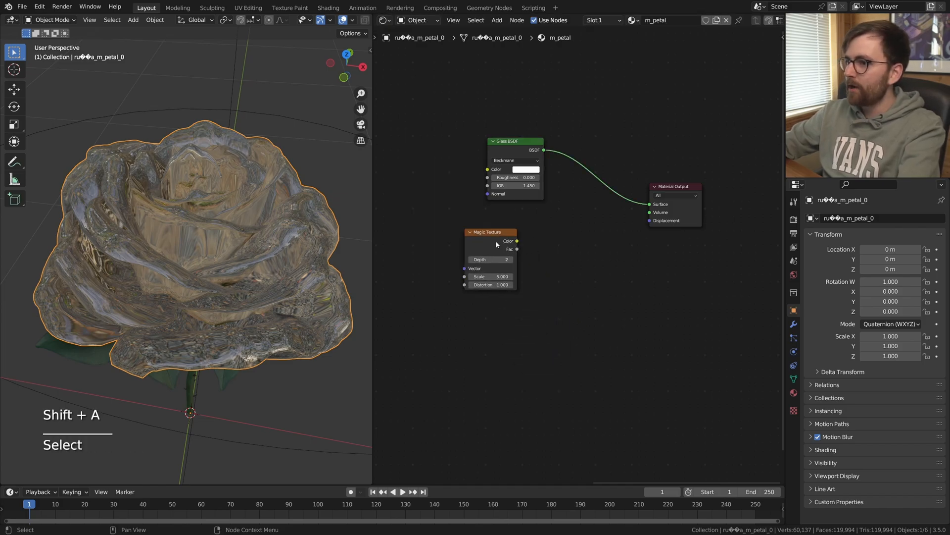
{"action": "left_click_drag", "start_coordinate": [517, 241], "coordinate": [650, 220]}
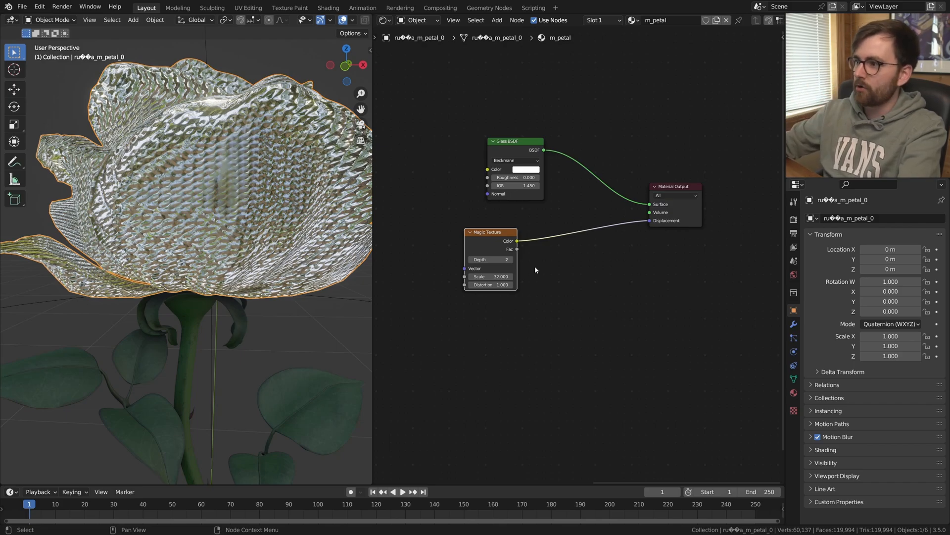
{"action": "key", "text": "shift+a"}
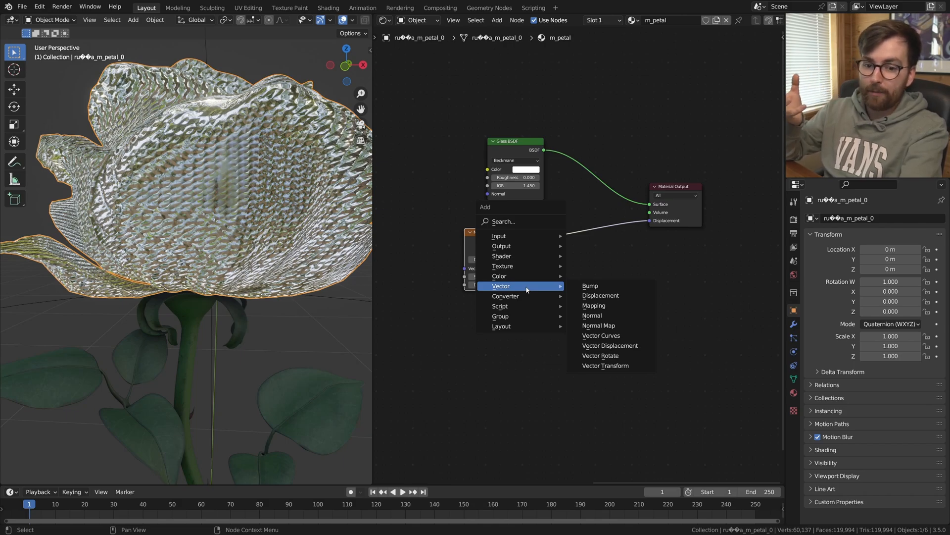
{"action": "mouse_move", "coordinate": [610, 345]}
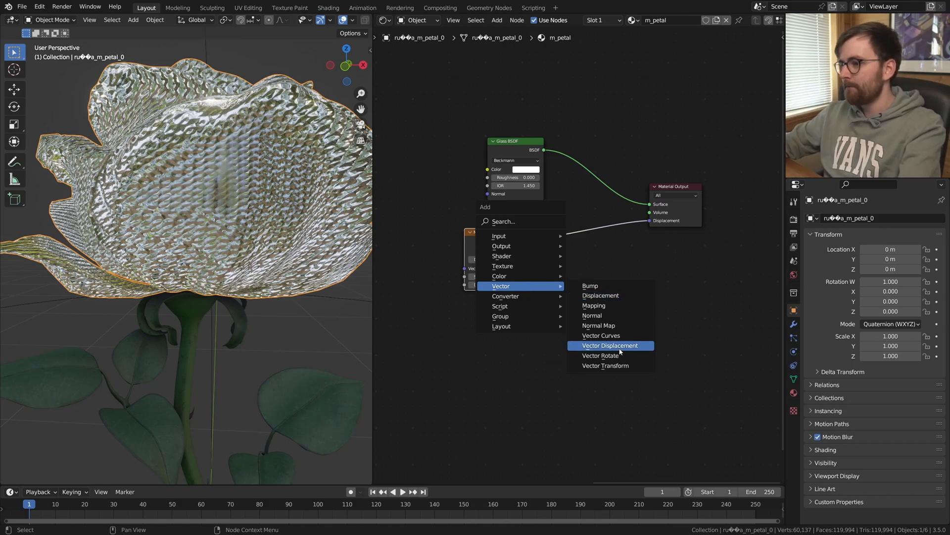
Step: Insert a Displacement node after the Magic texture with scale 0.01 and inspect the bumpy glass
{"action": "left_click", "coordinate": [600, 295]}
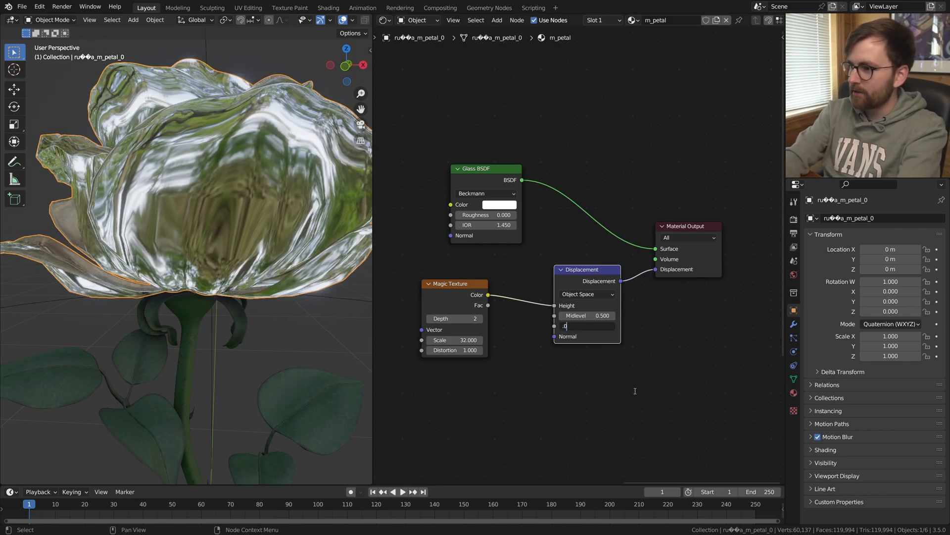
{"action": "type", "text": "0.01"}
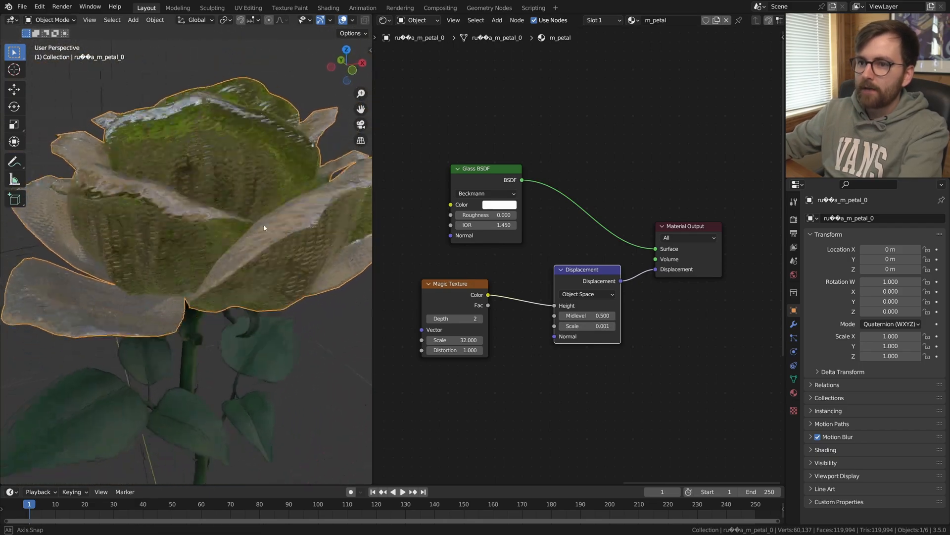
{"action": "key", "text": "ctrl+space"}
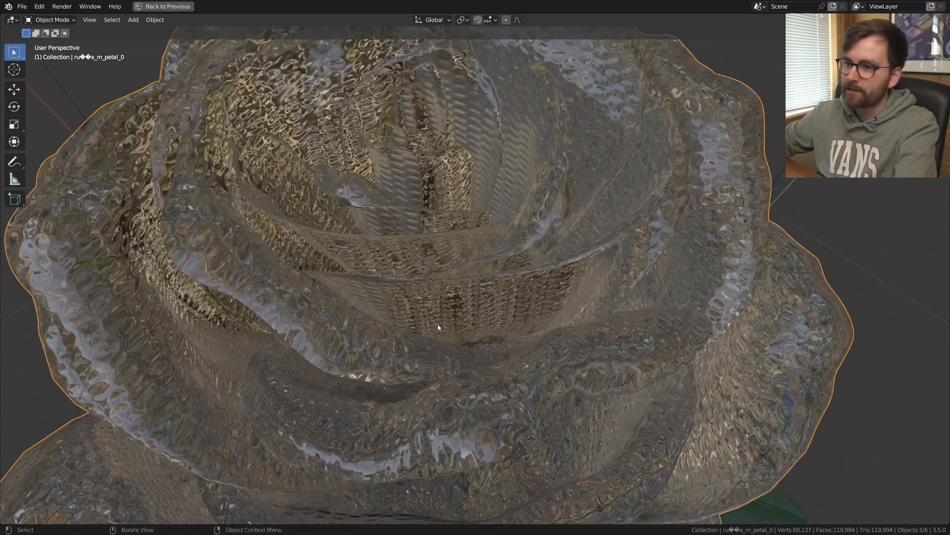
Step: Save the project to the Desktop as ROSE_transitionv_01_.blend
{"action": "key", "text": "ctrl+s"}
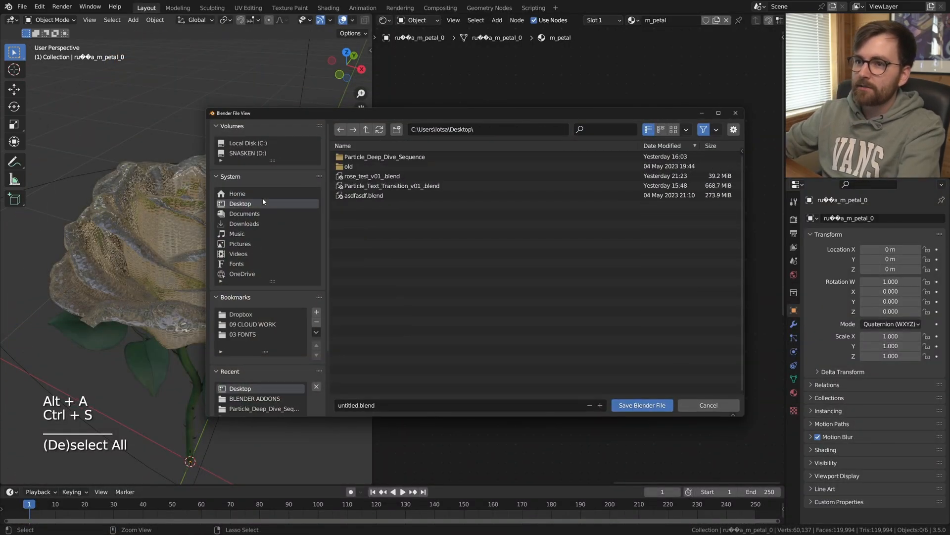
{"action": "type", "text": "ROSE"}
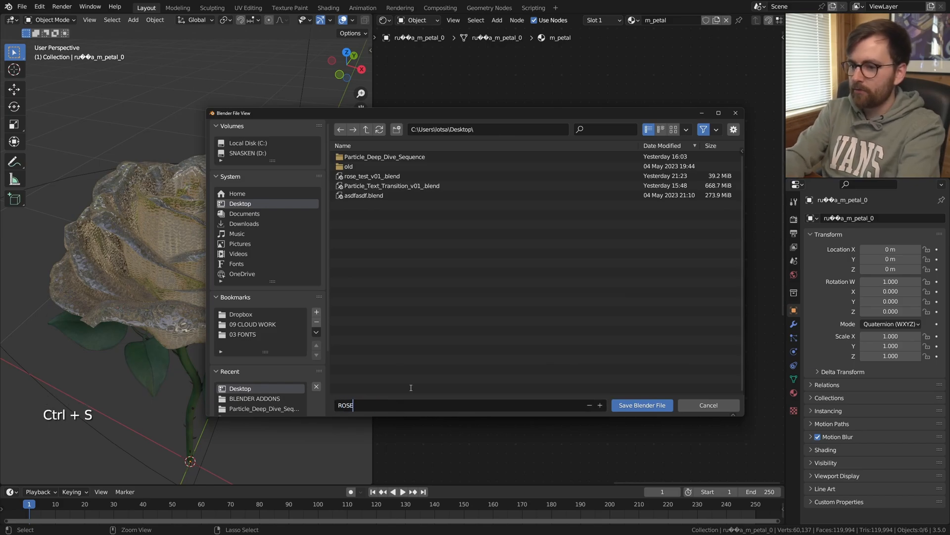
{"action": "left_click", "coordinate": [642, 405]}
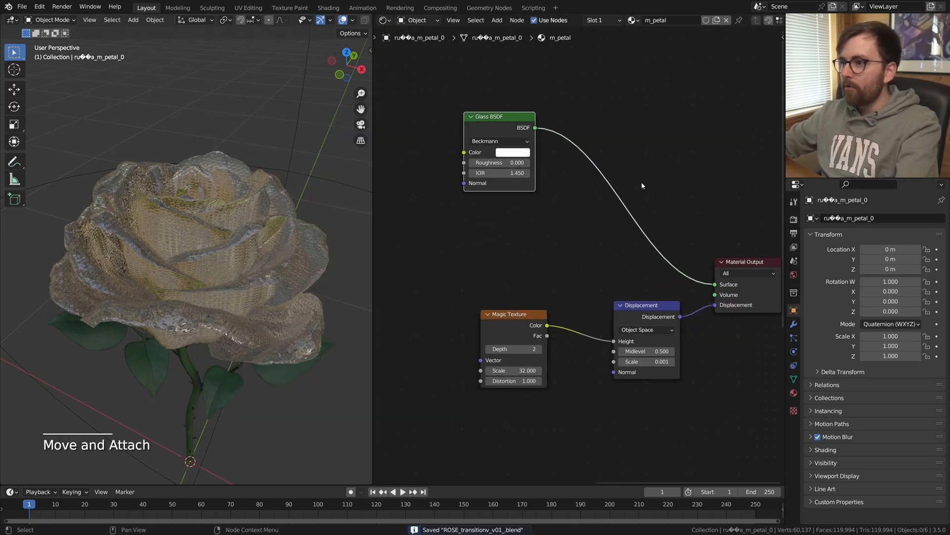
{"action": "mouse_move", "coordinate": [655, 172]}
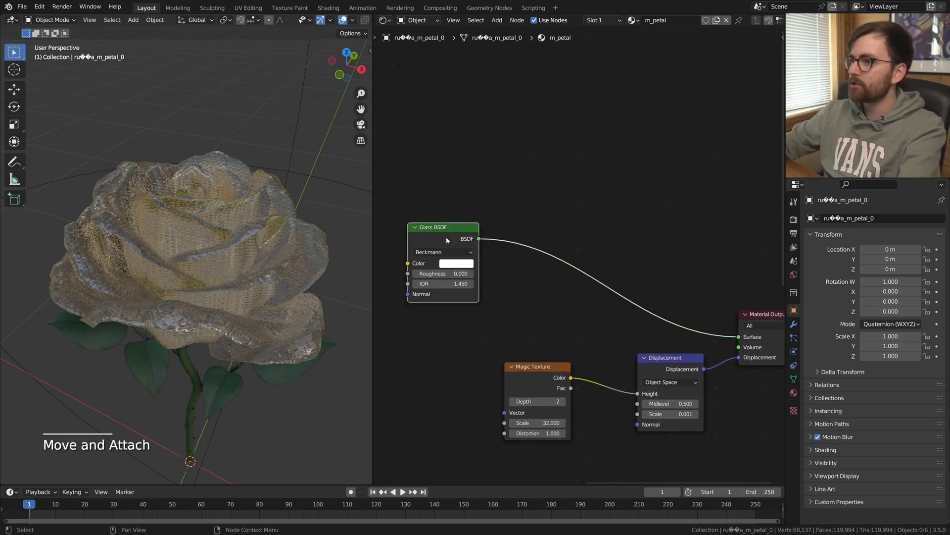
Step: Add a Gradient Texture fed by Texture Coordinate and Mapping nodes via Ctrl+T
{"action": "key", "text": "shift+a"}
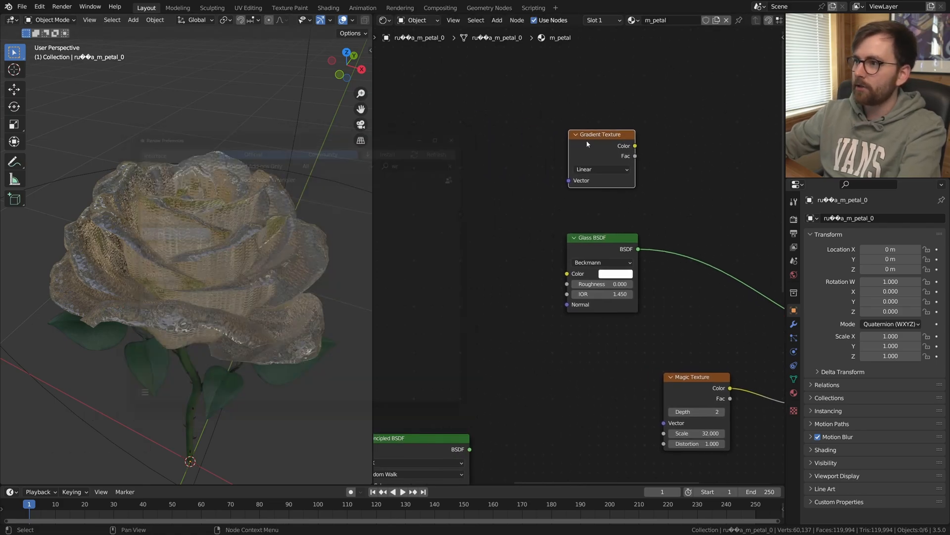
{"action": "key", "text": "ctrl+t"}
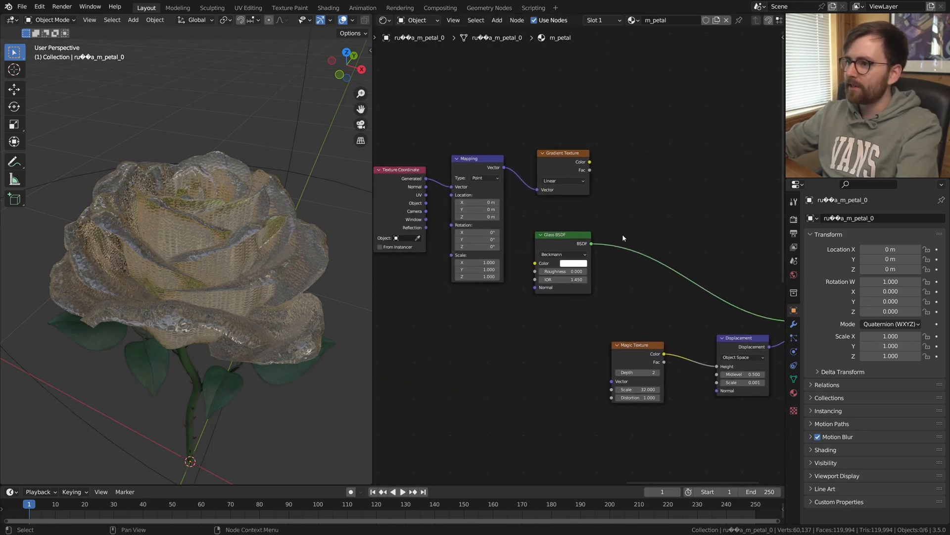
{"action": "scroll", "scroll_direction": "down", "scroll_amount": 3}
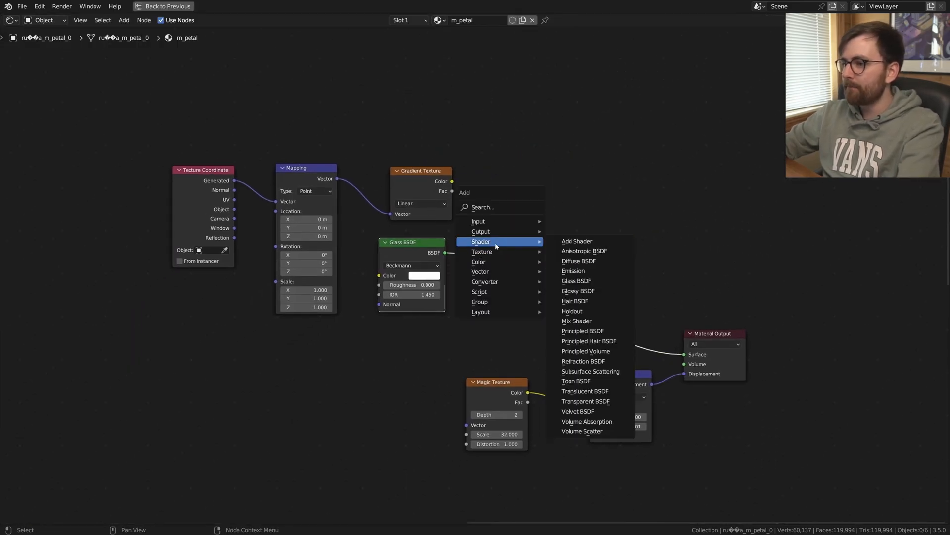
Step: Add Mix Shader and Transparent BSDF and wire glass and transparent into the mix
{"action": "left_click", "coordinate": [576, 321]}
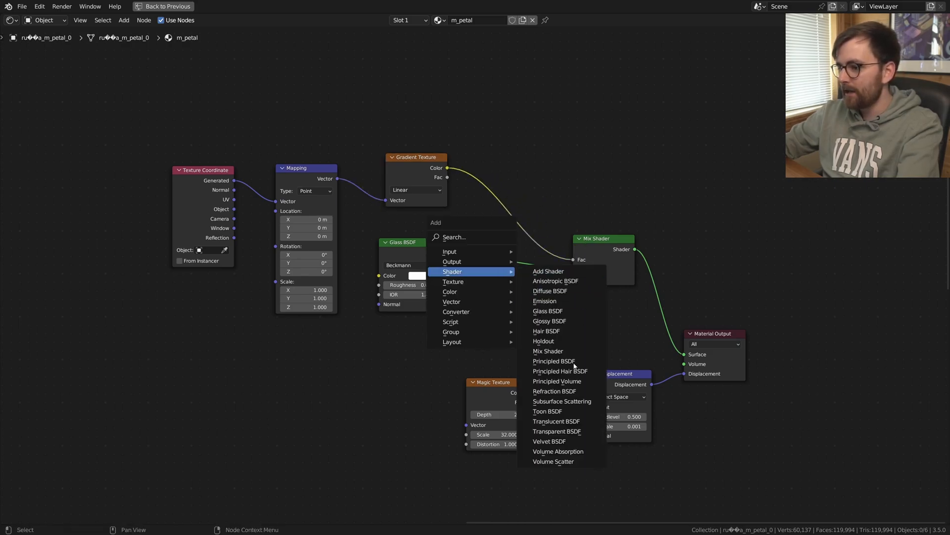
{"action": "left_click", "coordinate": [556, 430]}
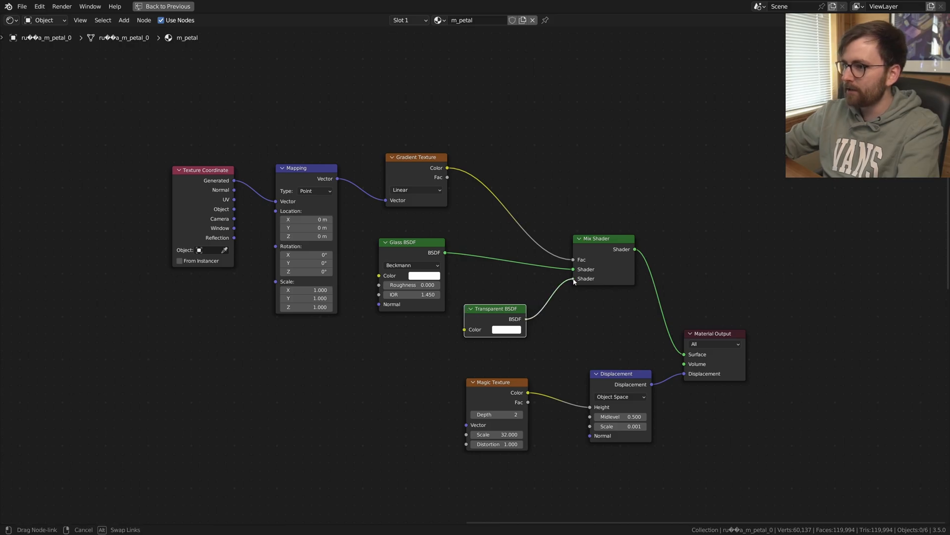
{"action": "left_click", "coordinate": [165, 5]}
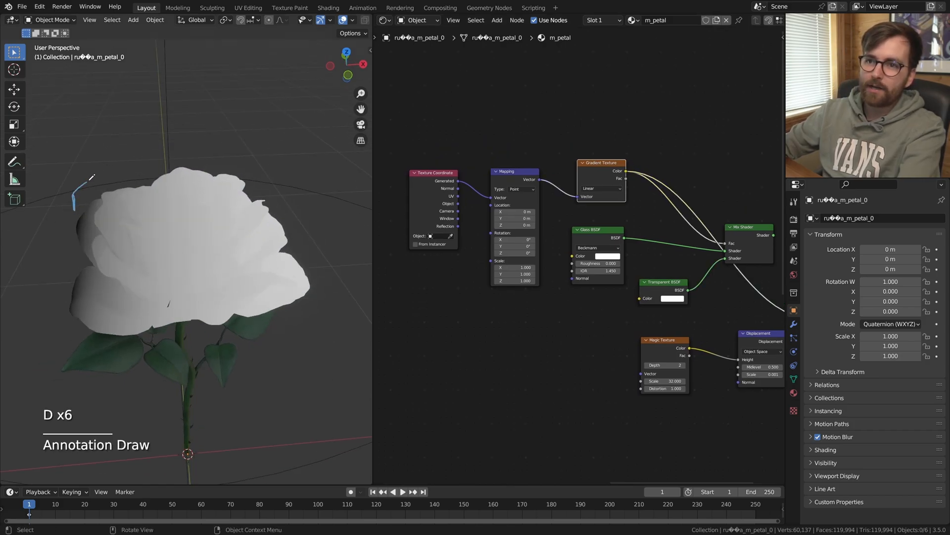
{"action": "left_click_drag", "start_coordinate": [73, 188], "coordinate": [275, 178]}
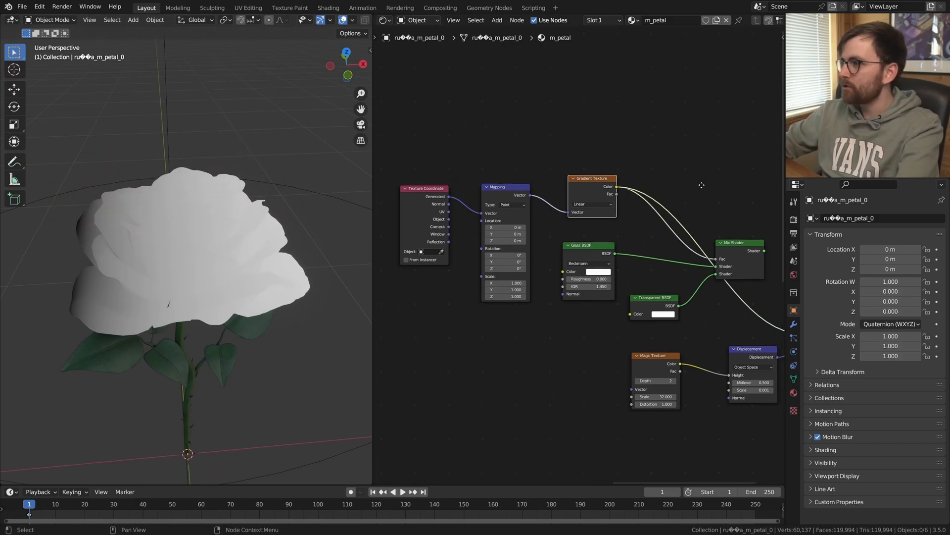
Step: Insert a ColorRamp after the gradient and tune where its black-to-white transition falls
{"action": "key", "text": "shift+a"}
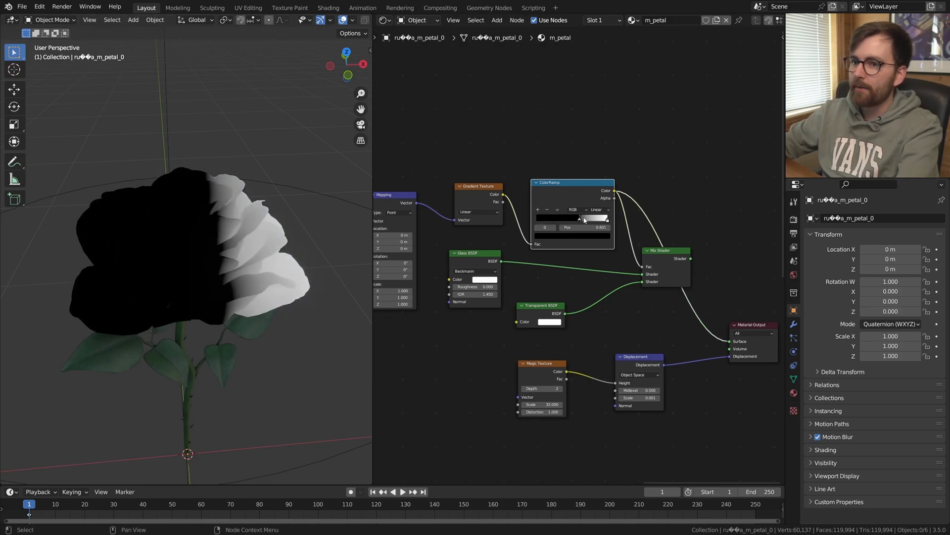
{"action": "left_click_drag", "start_coordinate": [582, 218], "coordinate": [586, 222]}
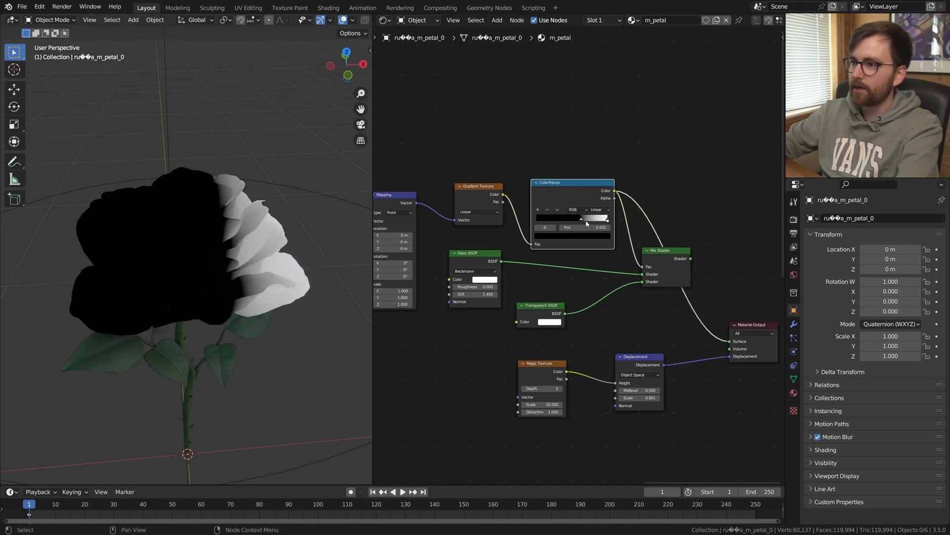
{"action": "left_click_drag", "start_coordinate": [603, 218], "coordinate": [582, 218]}
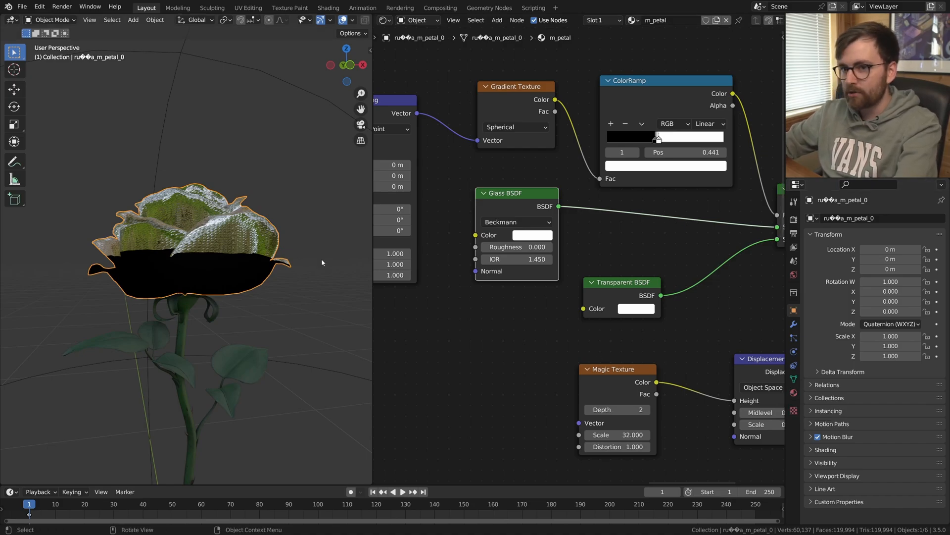
{"action": "mouse_move", "coordinate": [793, 393]}
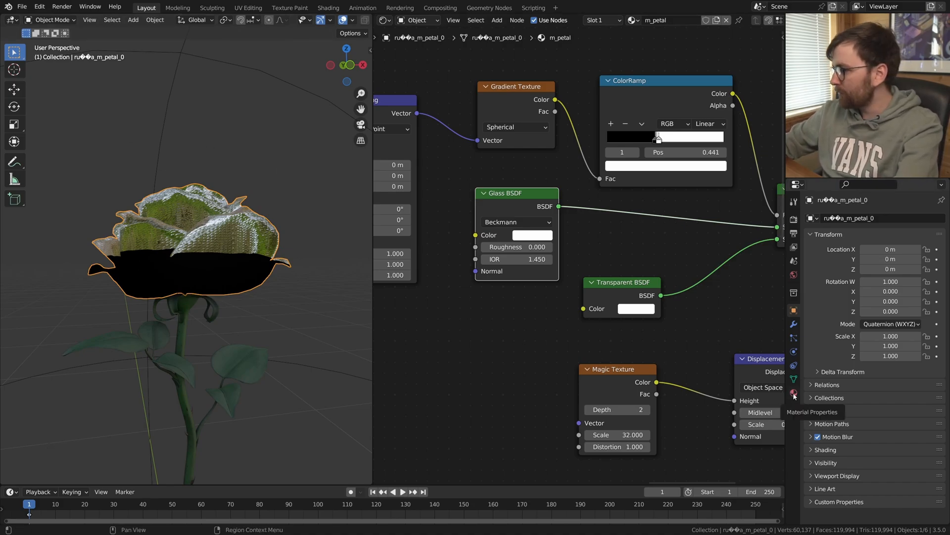
Step: Set the petal material's Blend Mode to Alpha Blend and begin moving the Transition Controller
{"action": "left_click", "coordinate": [794, 394]}
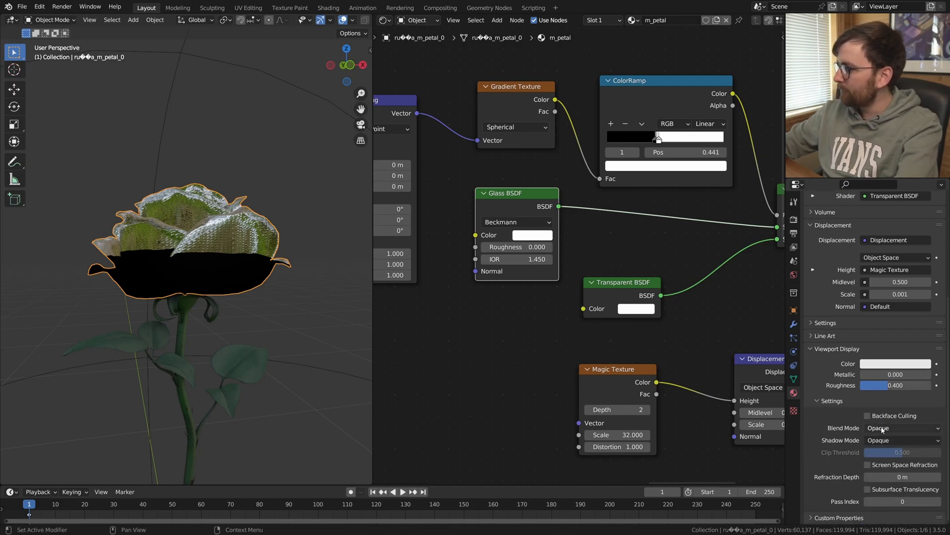
{"action": "left_click", "coordinate": [903, 428]}
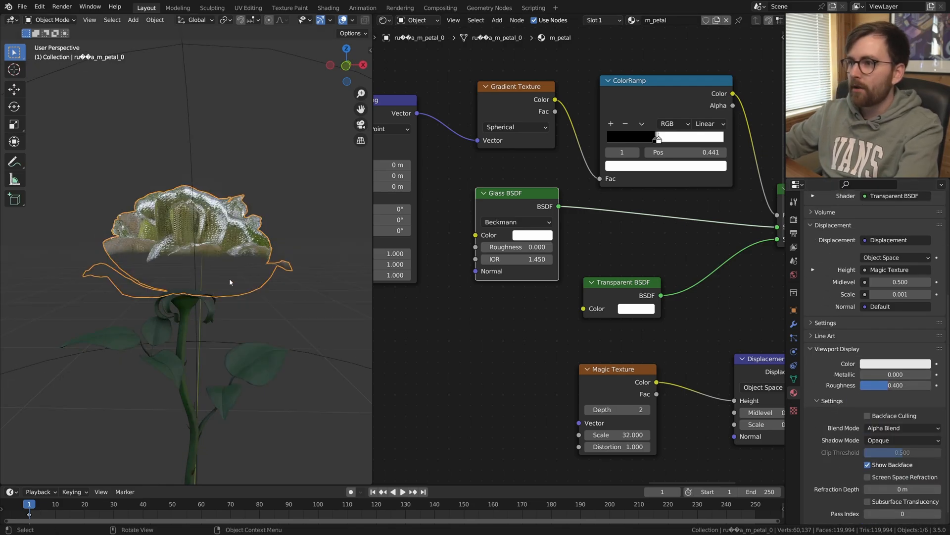
{"action": "key", "text": "g"}
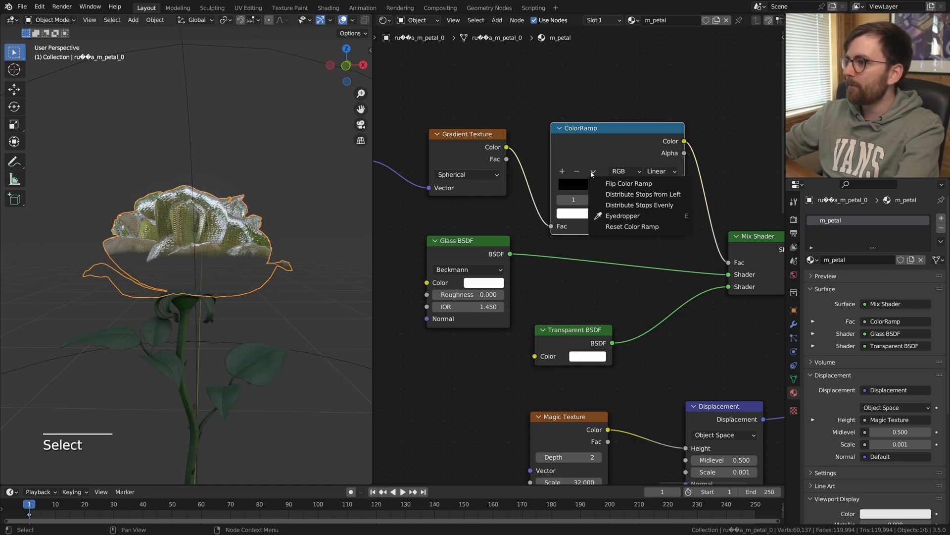
{"action": "key", "text": "ctrl+z"}
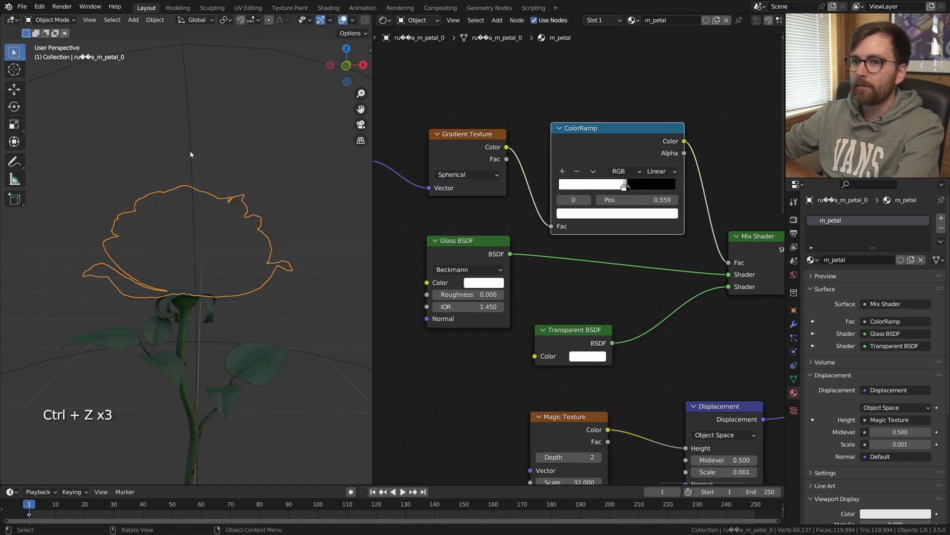
{"action": "key", "text": "g"}
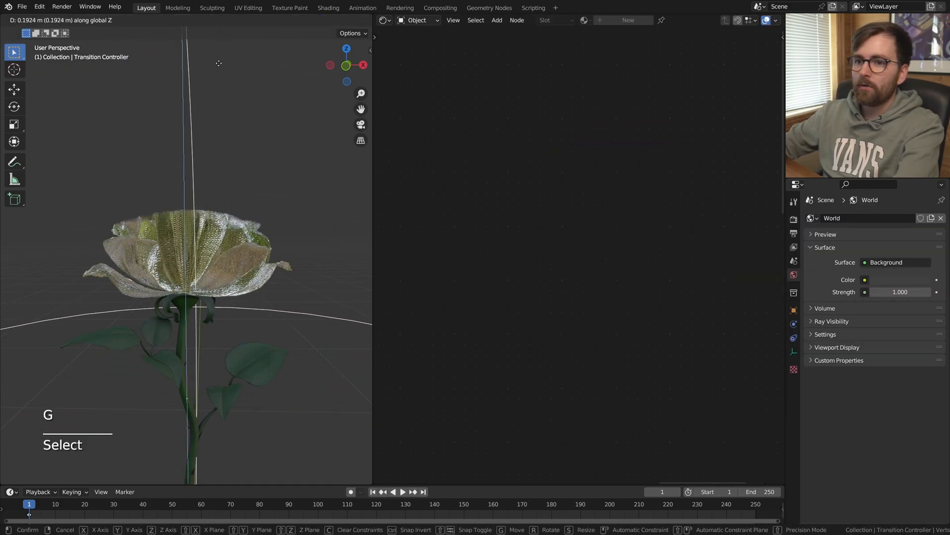
Step: Adjust the Transition Controller empty over the rose and return to the petal ColorRamp (white to black, transition near 0.595)
{"action": "key", "text": "s"}
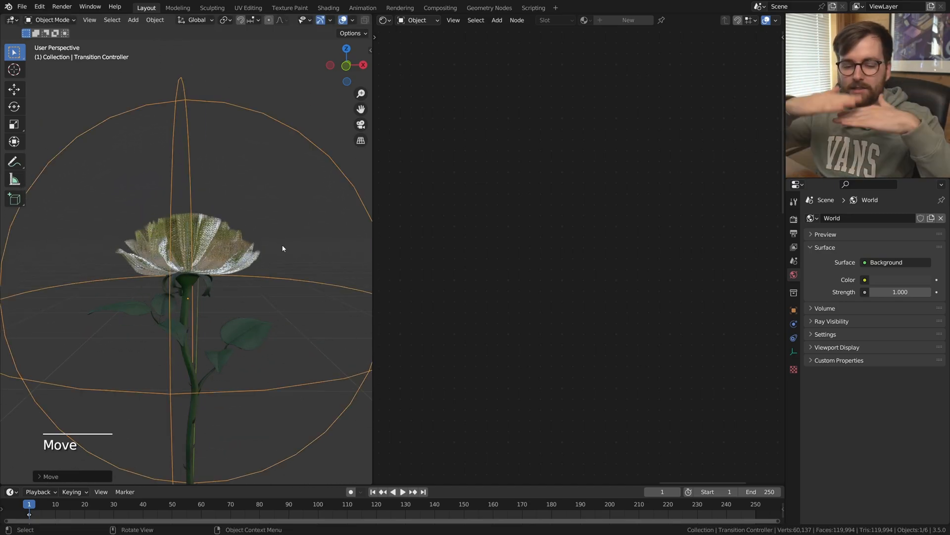
{"action": "key", "text": "alt+a"}
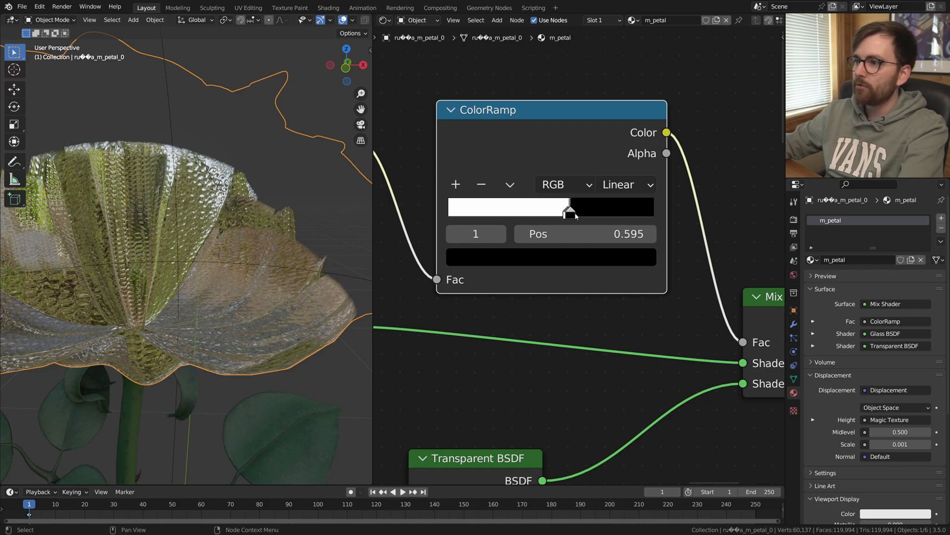
Step: Set the ColorRamp to constant interpolation with stops near 0.575 and 0.585 for a hard glass-to-transparent edge
{"action": "left_click_drag", "start_coordinate": [569, 208], "coordinate": [568, 208]}
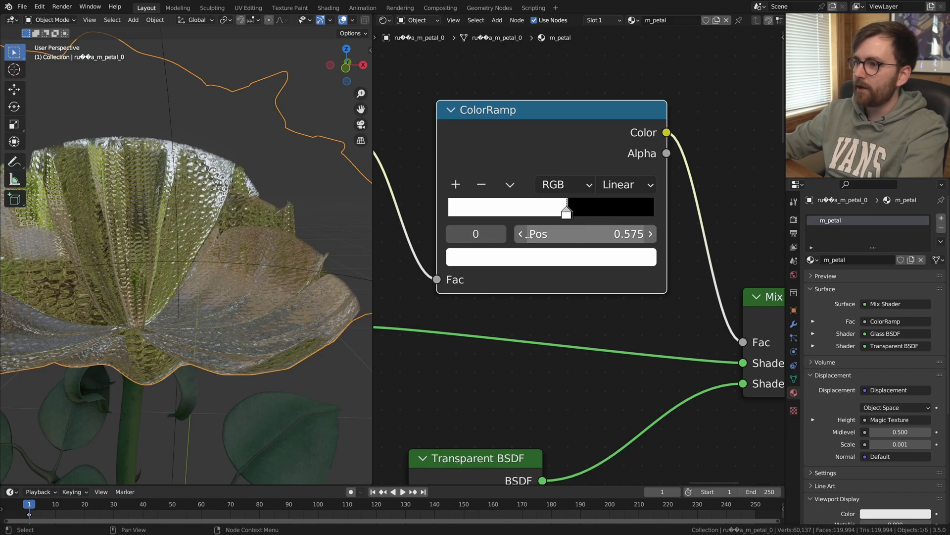
{"action": "left_click", "coordinate": [582, 233]}
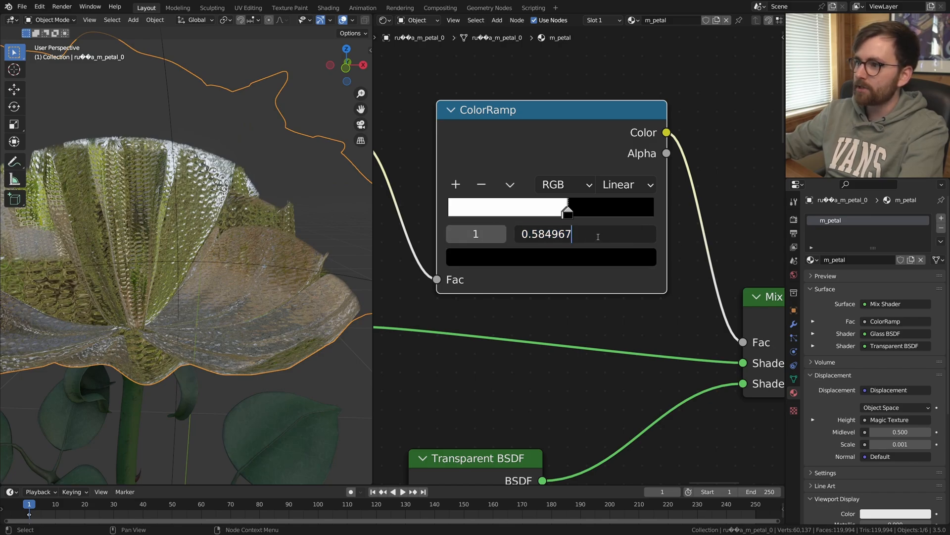
{"action": "left_click", "coordinate": [626, 184]}
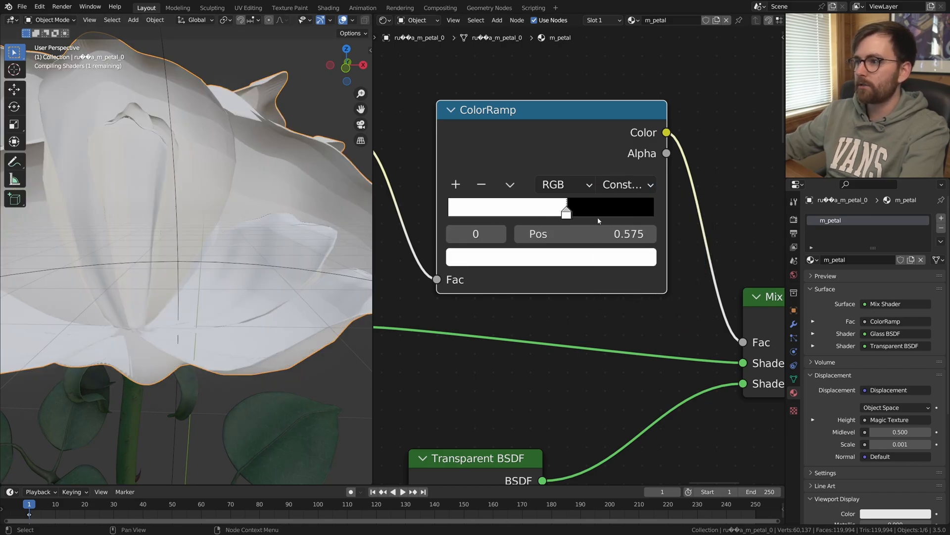
{"action": "left_click", "coordinate": [626, 184]}
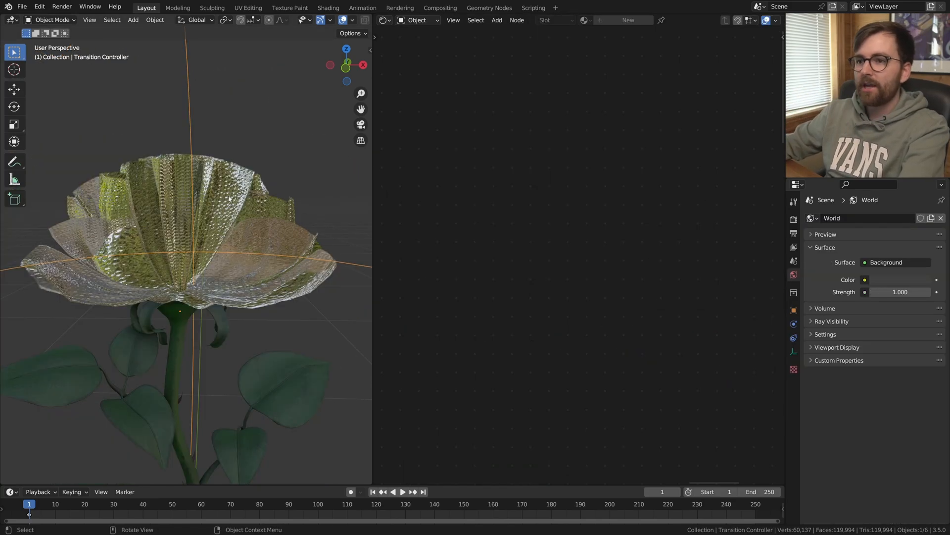
{"action": "key", "text": "g"}
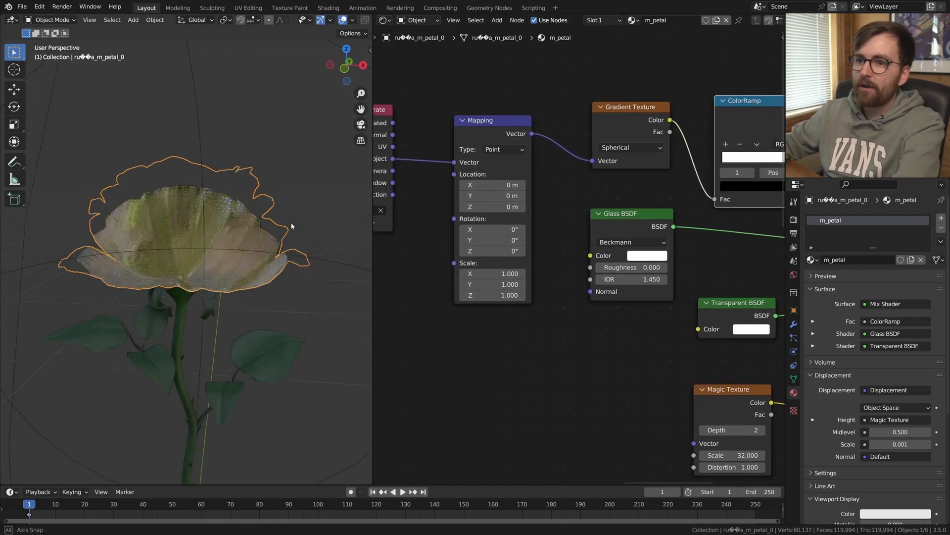
Step: Add Voronoi Texture distance to the spherical gradient via a Math Add node before the ColorRamp
{"action": "key", "text": "g"}
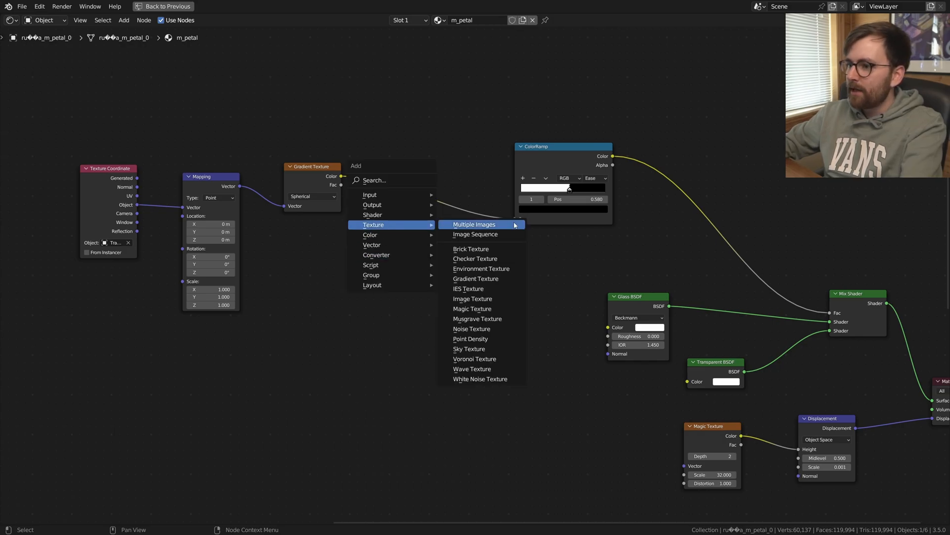
{"action": "mouse_move", "coordinate": [480, 378]}
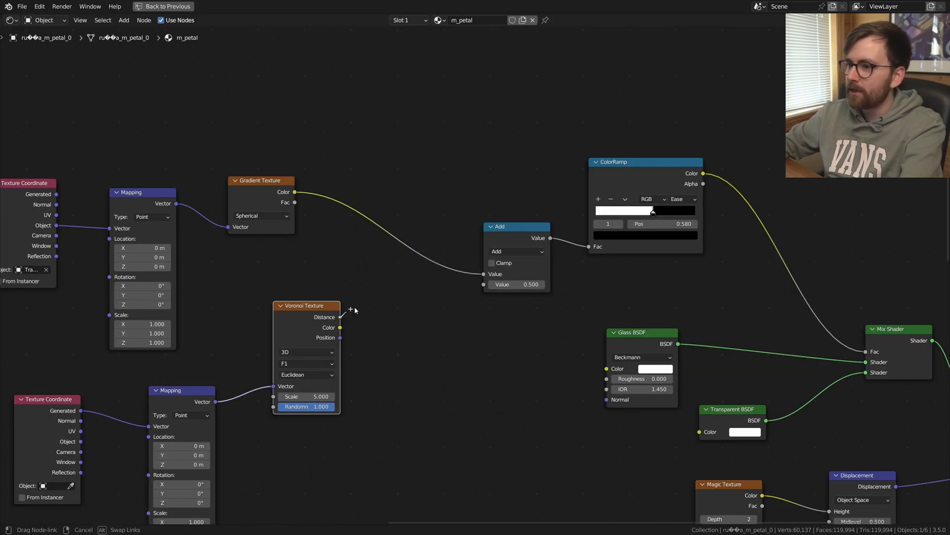
{"action": "left_click", "coordinate": [146, 8]}
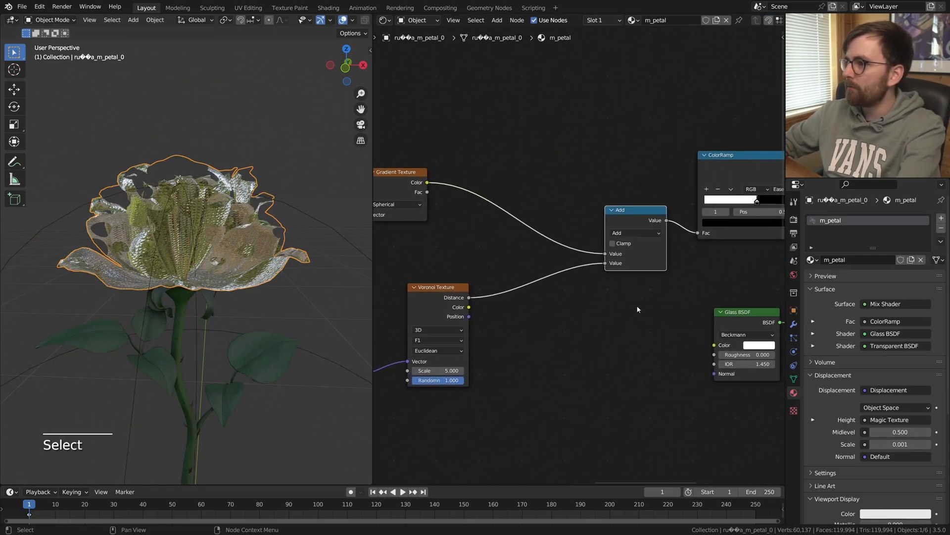
Step: Duplicate the Add node into the gradient link as an offset of -0.040
{"action": "key", "text": "shift+d"}
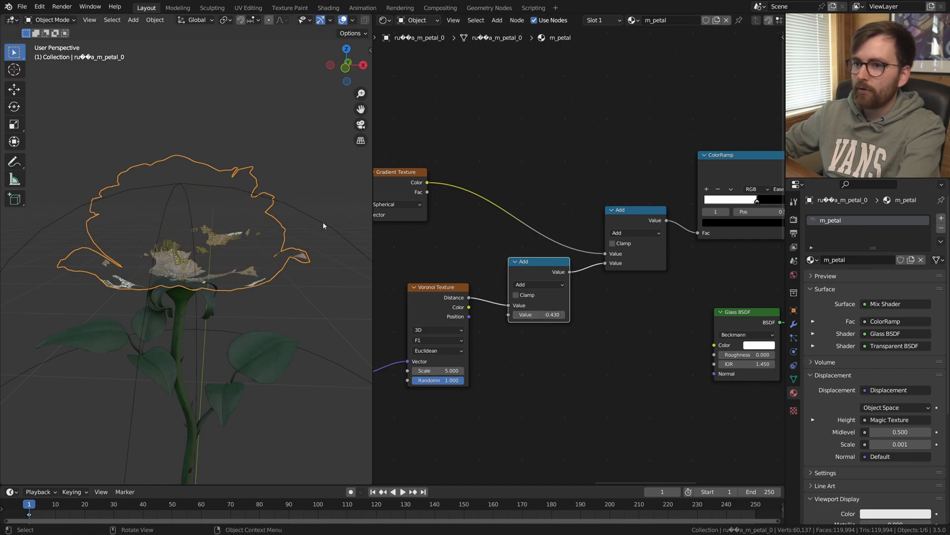
{"action": "key", "text": "g"}
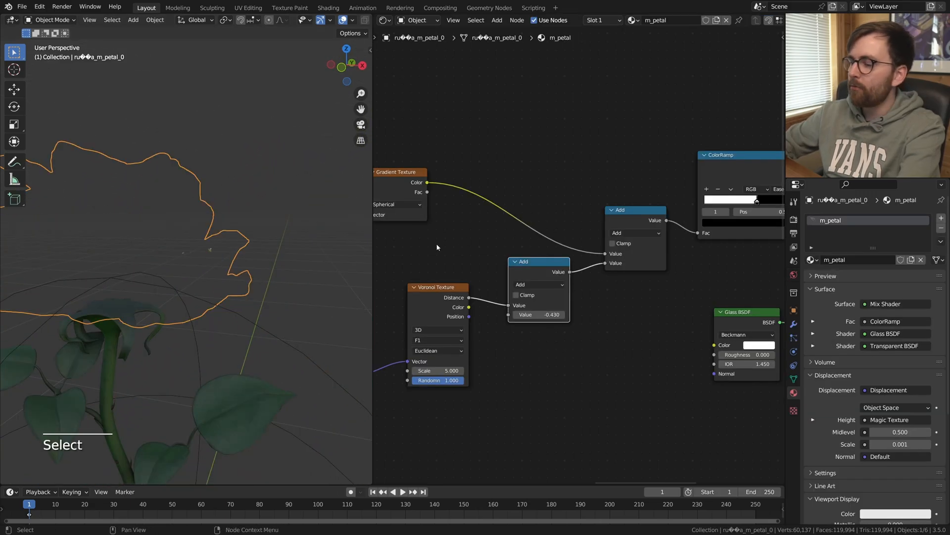
{"action": "key", "text": "shift+d"}
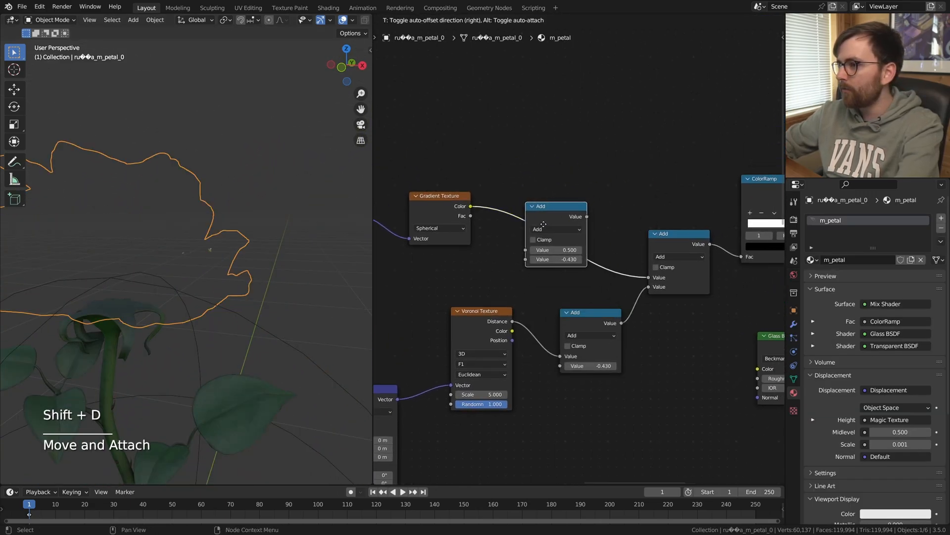
{"action": "key", "text": "g"}
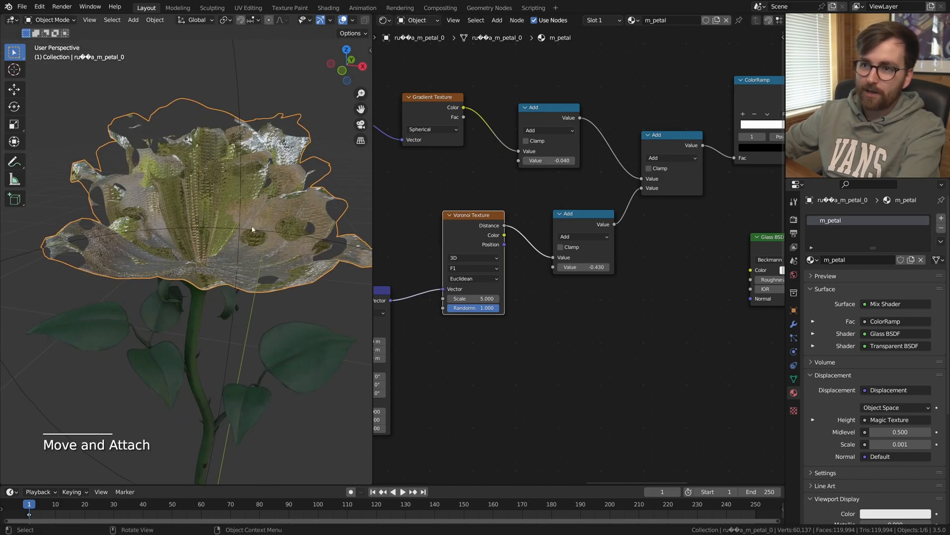
Step: Change the Voronoi feature type so the petals show scattered holes
{"action": "left_click", "coordinate": [473, 268]}
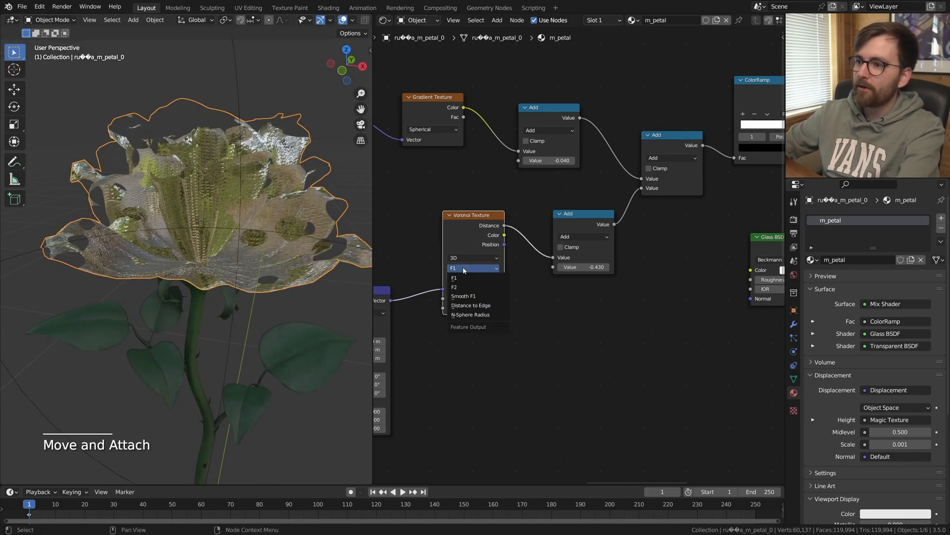
{"action": "left_click", "coordinate": [464, 296]}
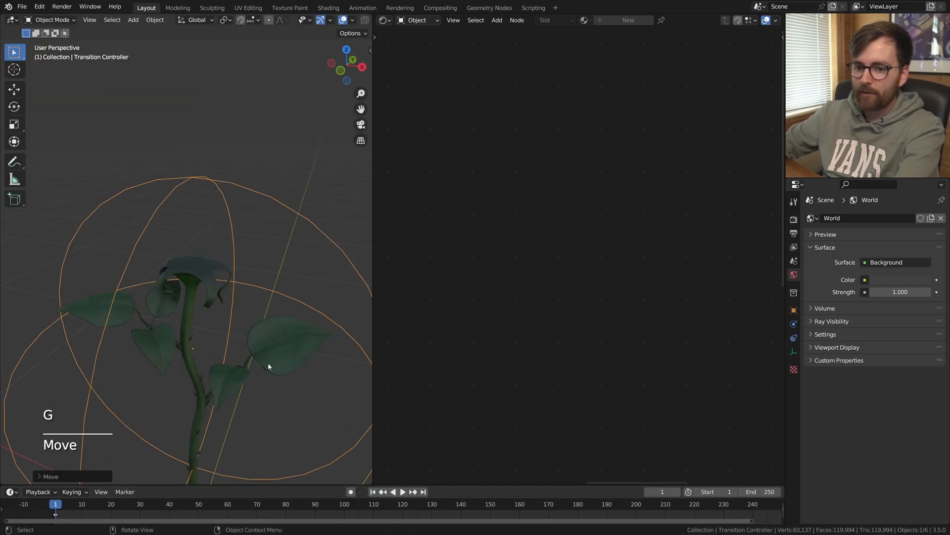
Step: Key the controller's location at frame 1, then its moved, scaled location and scale at frame 100
{"action": "key", "text": "i"}
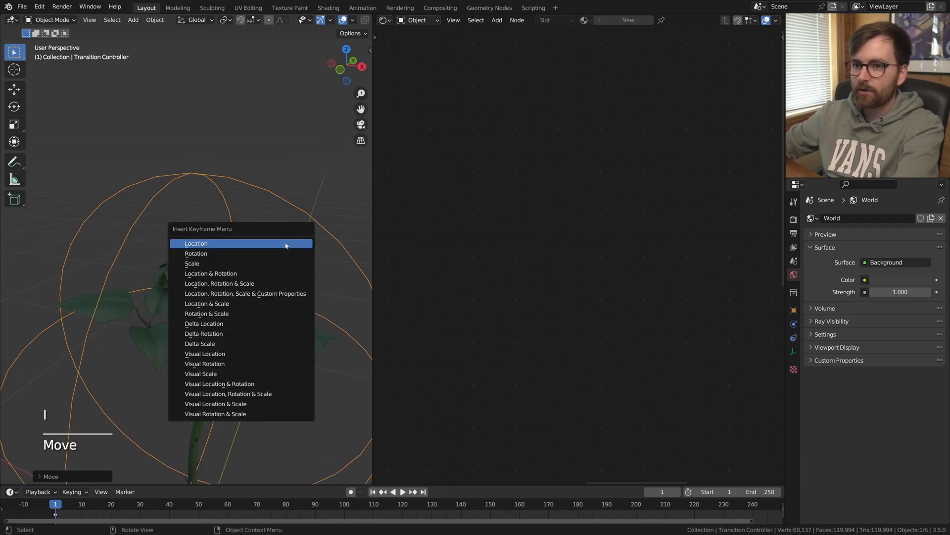
{"action": "left_click", "coordinate": [196, 243]}
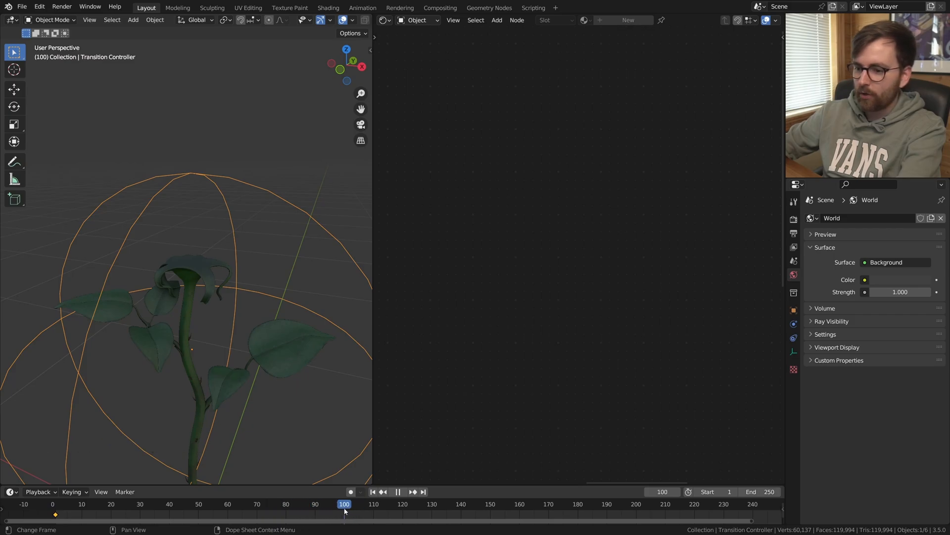
{"action": "key", "text": "g"}
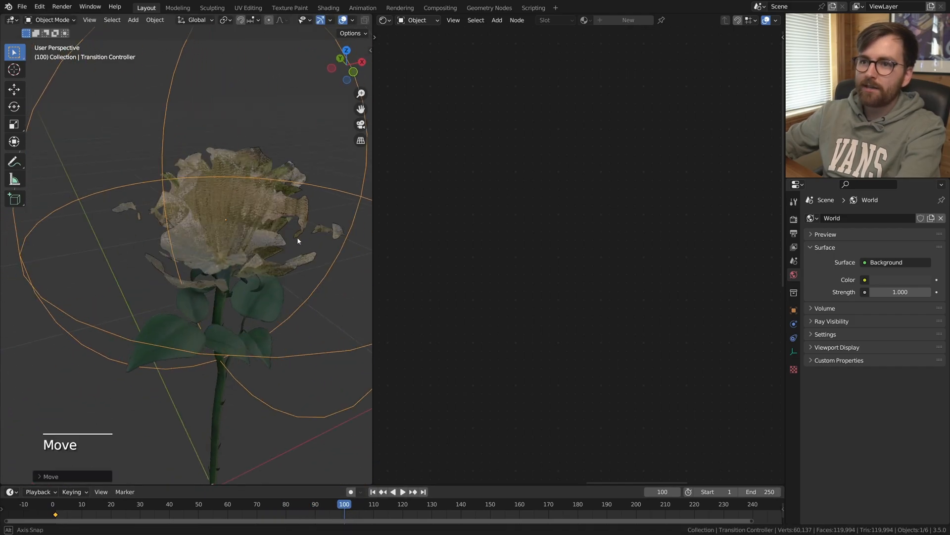
{"action": "key", "text": "s"}
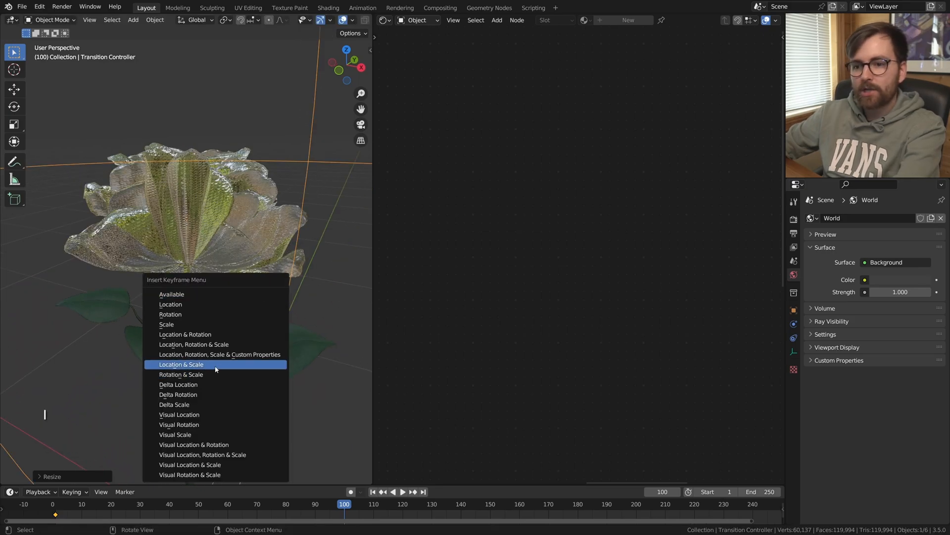
{"action": "left_click", "coordinate": [181, 365]}
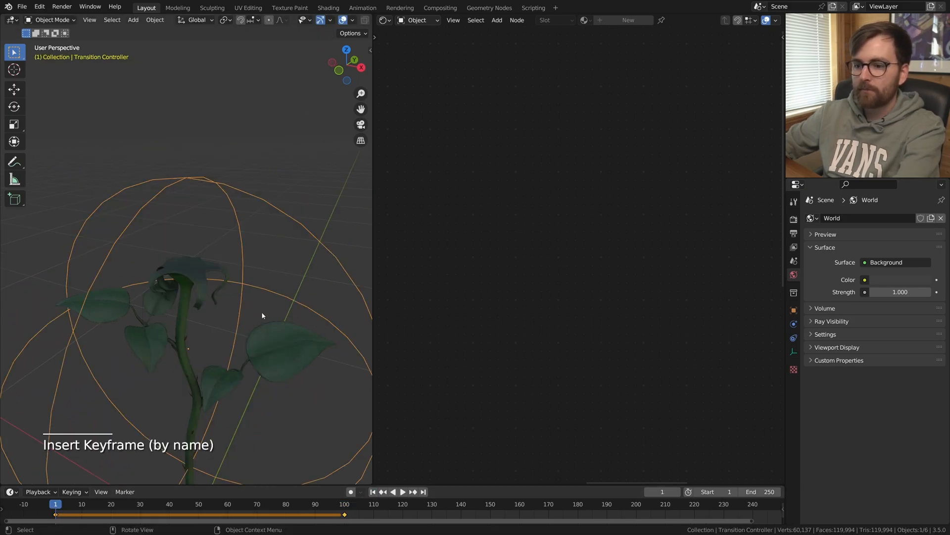
{"action": "key", "text": "space"}
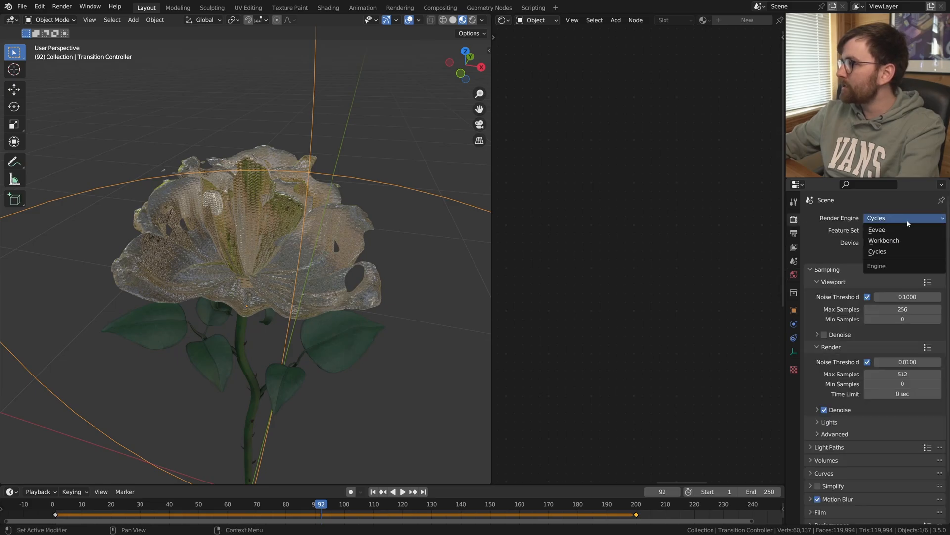
Step: Use Cycles and a Nishita Sky Texture for the world color with Sun Elevation lowered to 1.2°
{"action": "left_click", "coordinate": [877, 251]}
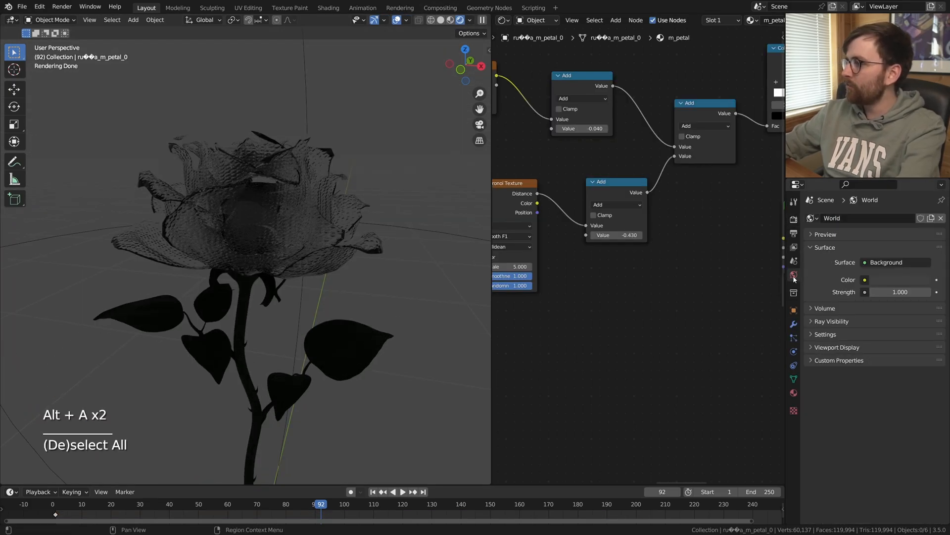
{"action": "left_click", "coordinate": [866, 280]}
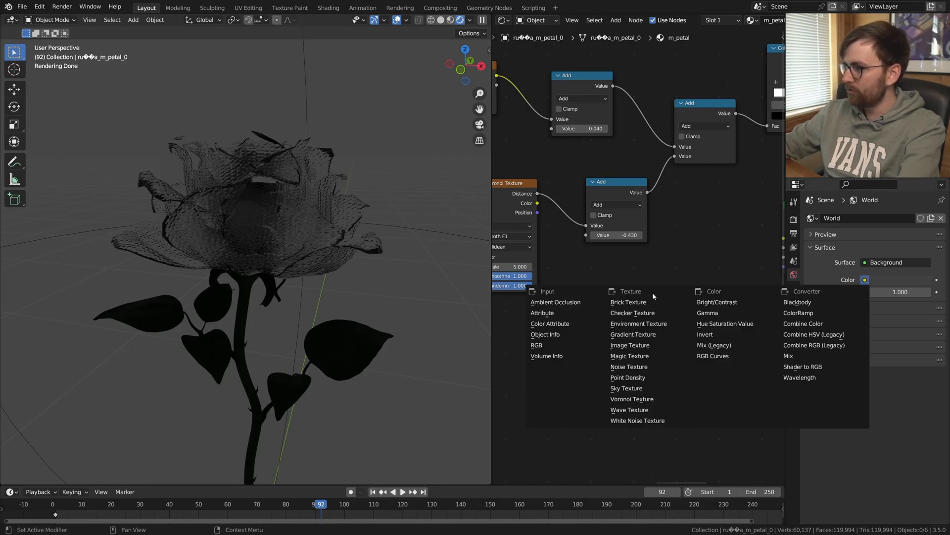
{"action": "left_click", "coordinate": [626, 388]}
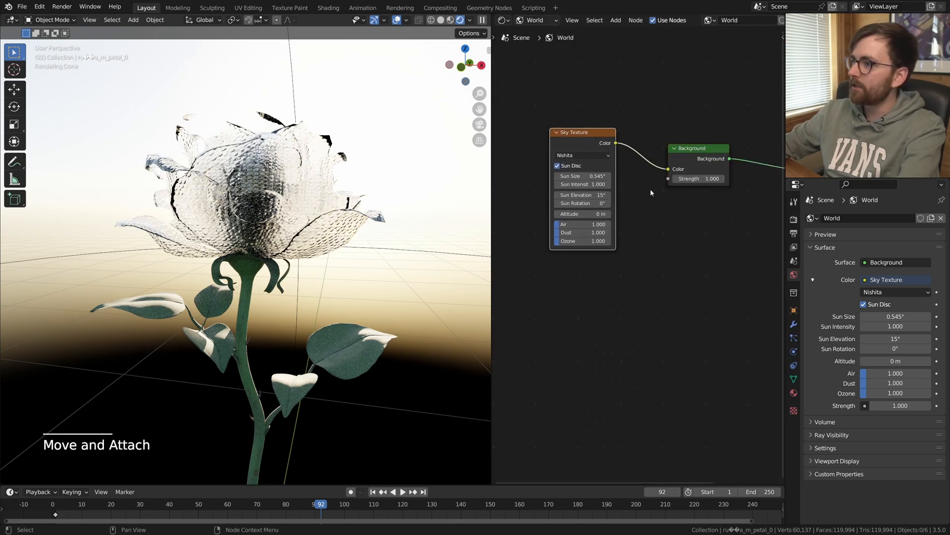
{"action": "left_click_drag", "start_coordinate": [582, 132], "coordinate": [624, 180]}
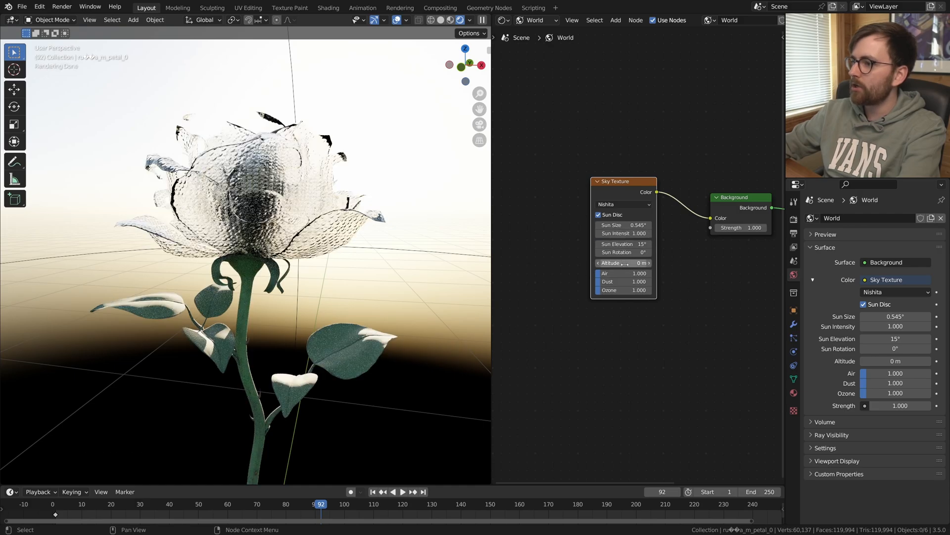
{"action": "left_click_drag", "start_coordinate": [623, 243], "coordinate": [600, 243]}
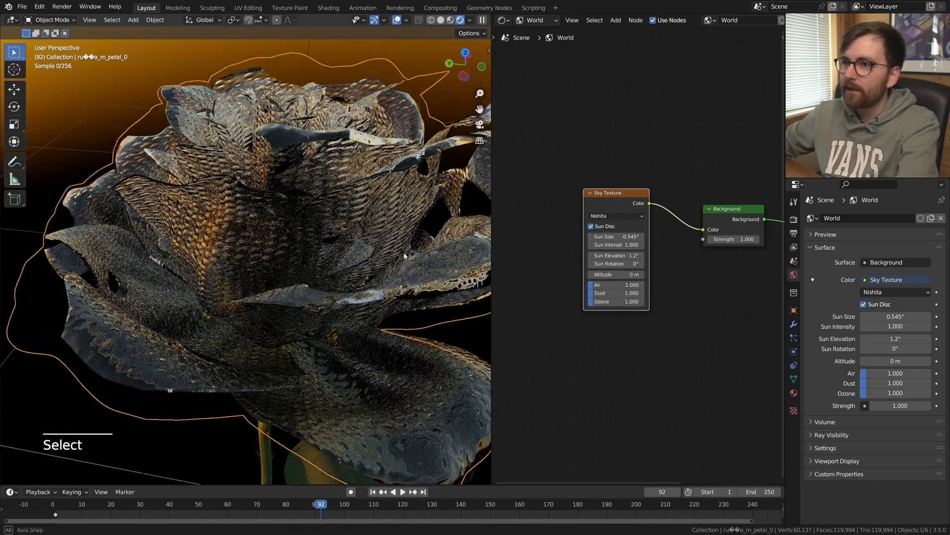
Step: Deselect all objects and save the project file
{"action": "key", "text": "alt+a"}
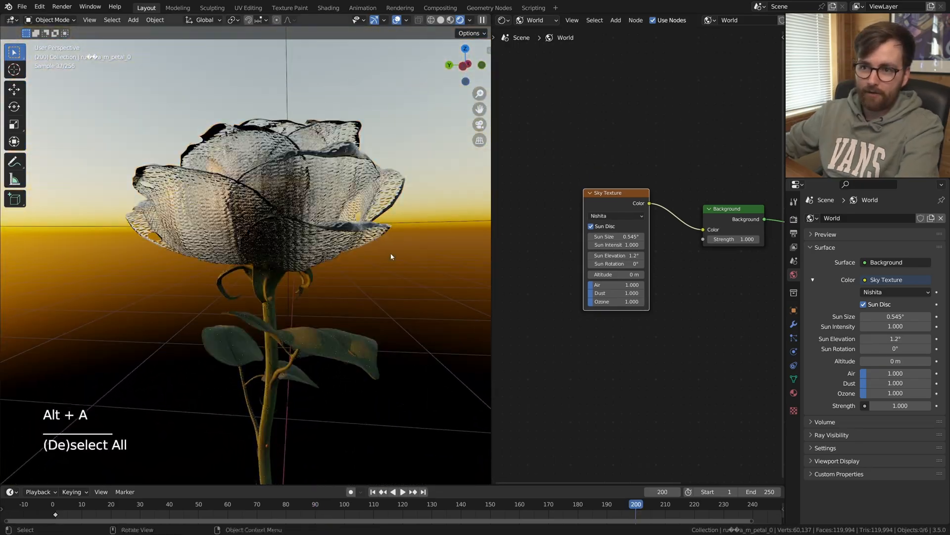
{"action": "key", "text": "ctrl+s"}
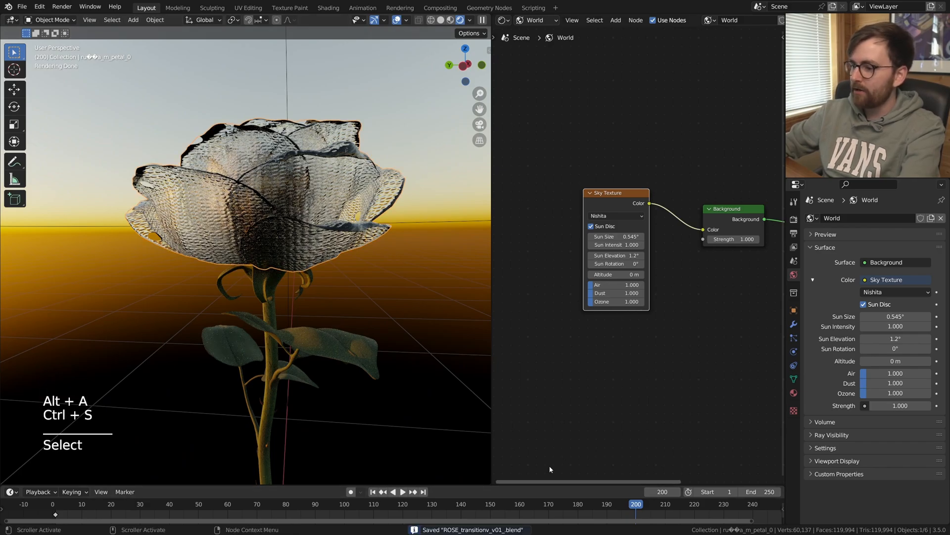
{"action": "key", "text": "alt+a"}
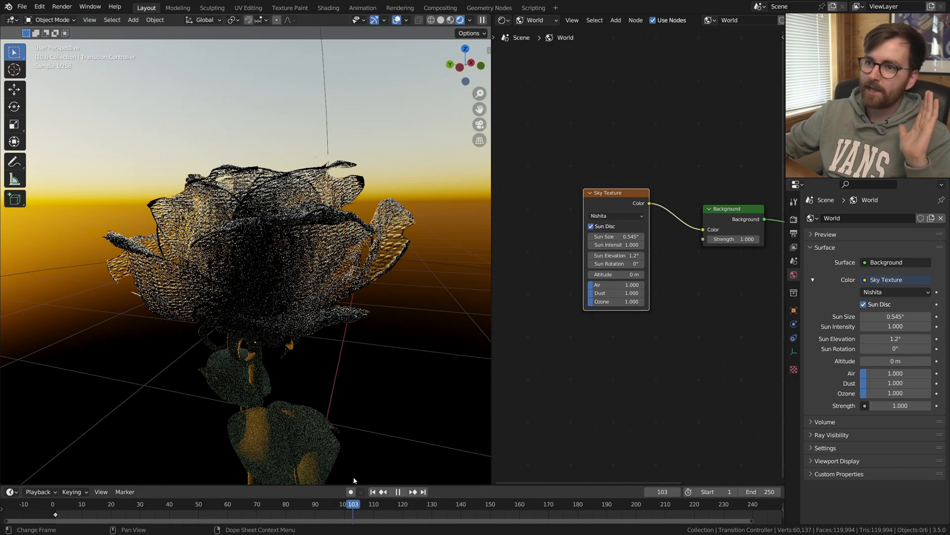
Step: Jump partway through the dissolve and select the rose petals object
{"action": "left_click", "coordinate": [192, 504]}
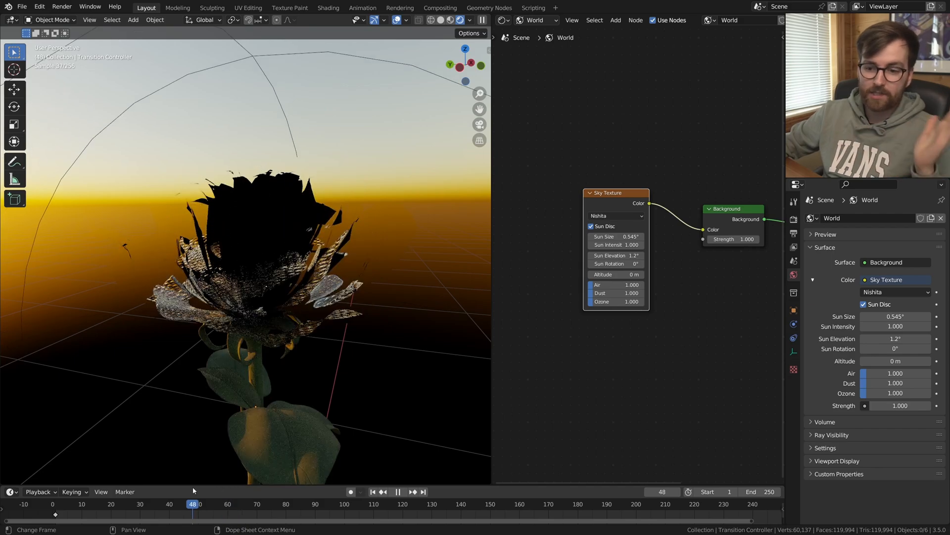
{"action": "left_click", "coordinate": [398, 491]}
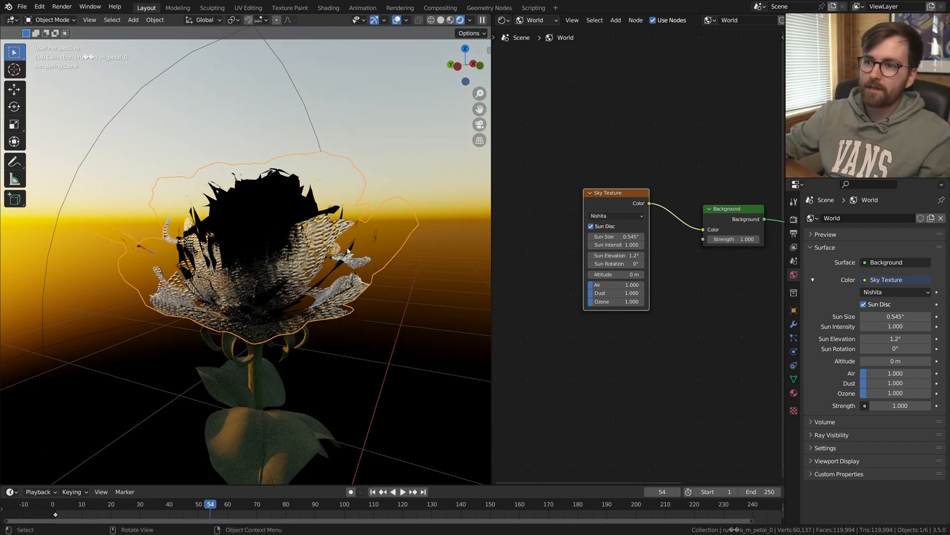
{"action": "mouse_move", "coordinate": [297, 254]}
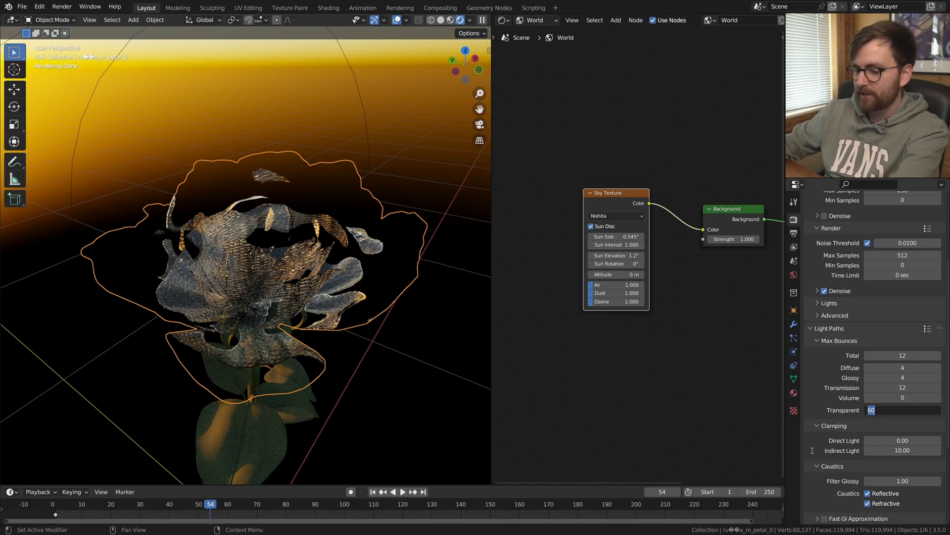
Step: Set Transparent max bounces to 96 and adjust the Magic Texture scale
{"action": "type", "text": "96"}
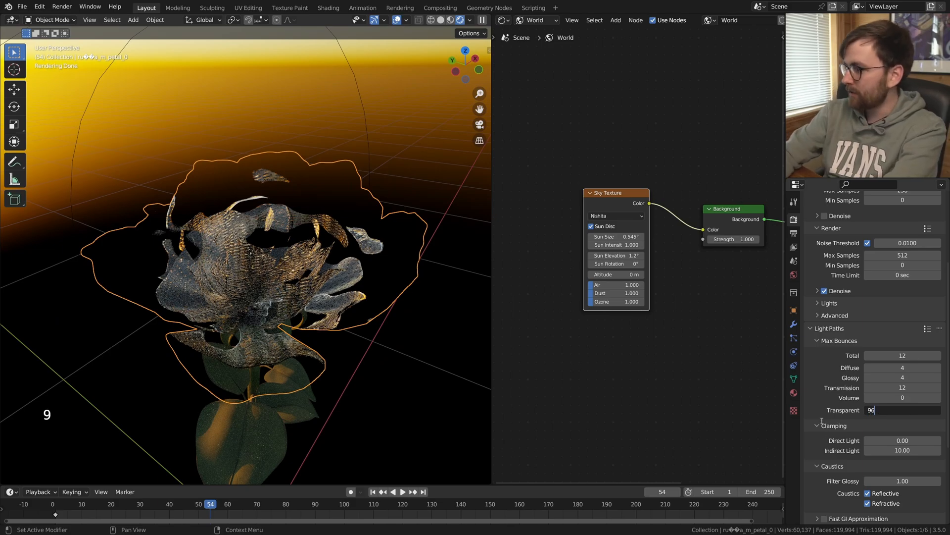
{"action": "key", "text": "space"}
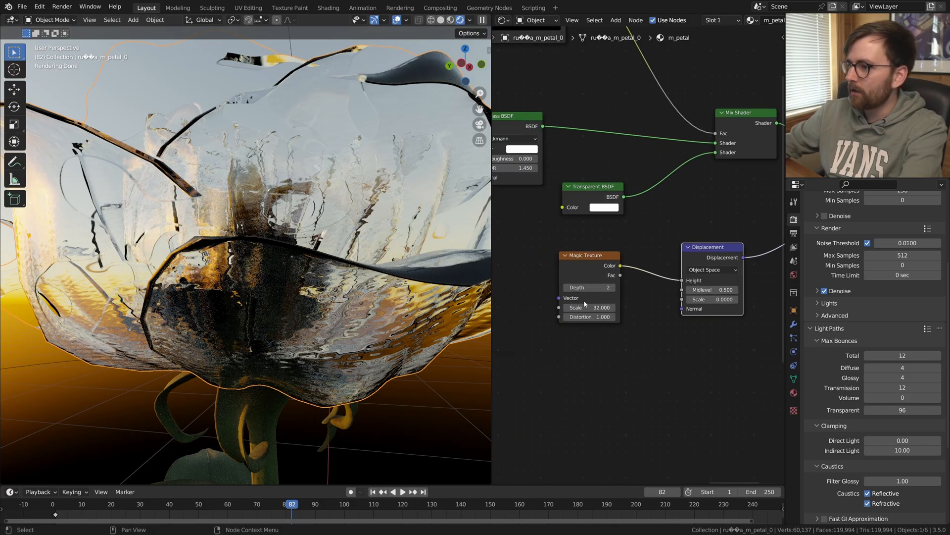
{"action": "left_click", "coordinate": [600, 307]}
{"action": "type", "text": "45.000"}
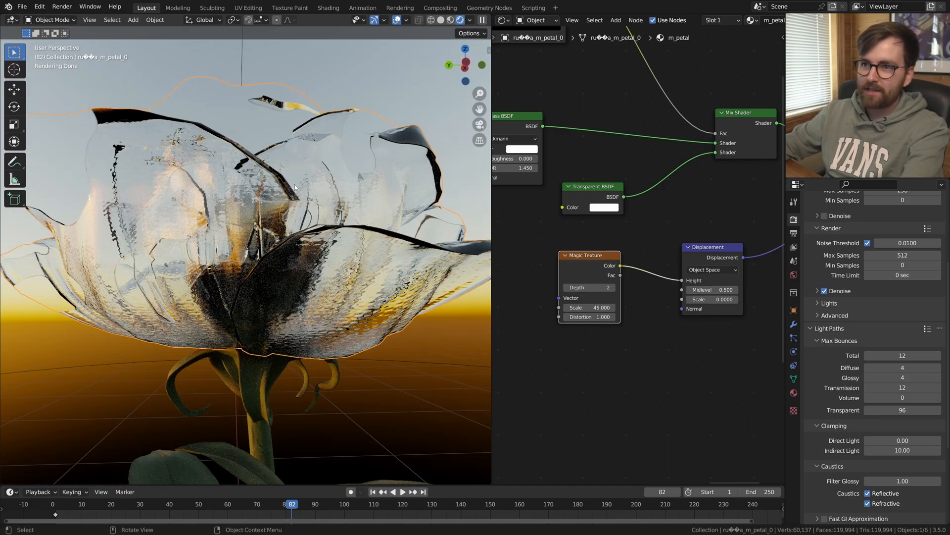
Step: Raise the transmission bounce limit and set the Total bounces to 43
{"action": "scroll", "scroll_direction": "down", "scroll_amount": 3}
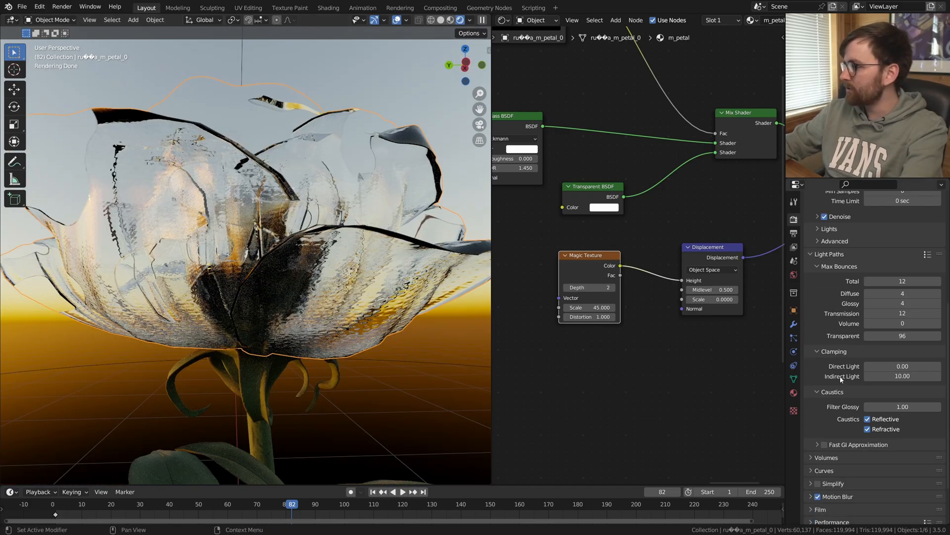
{"action": "scroll", "scroll_direction": "down", "scroll_amount": 3}
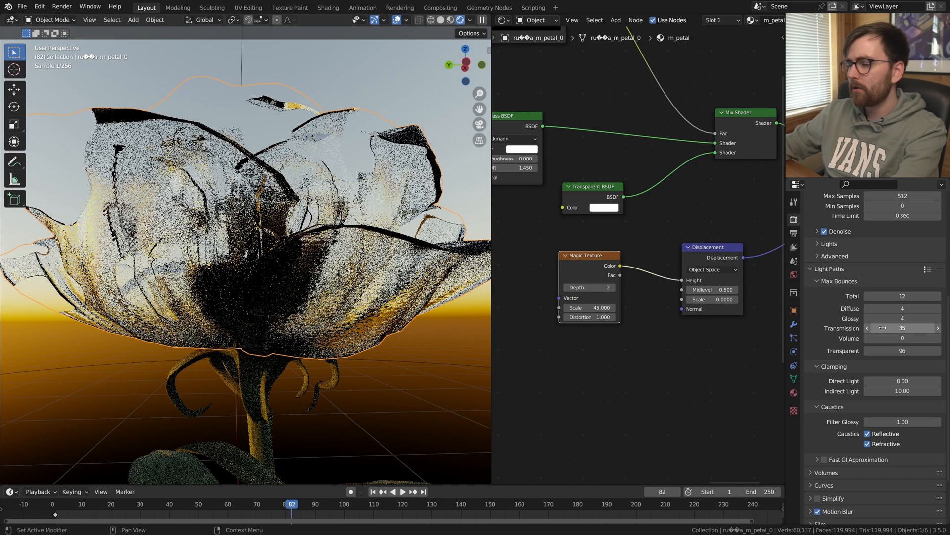
{"action": "left_click_drag", "start_coordinate": [885, 318], "coordinate": [927, 318]}
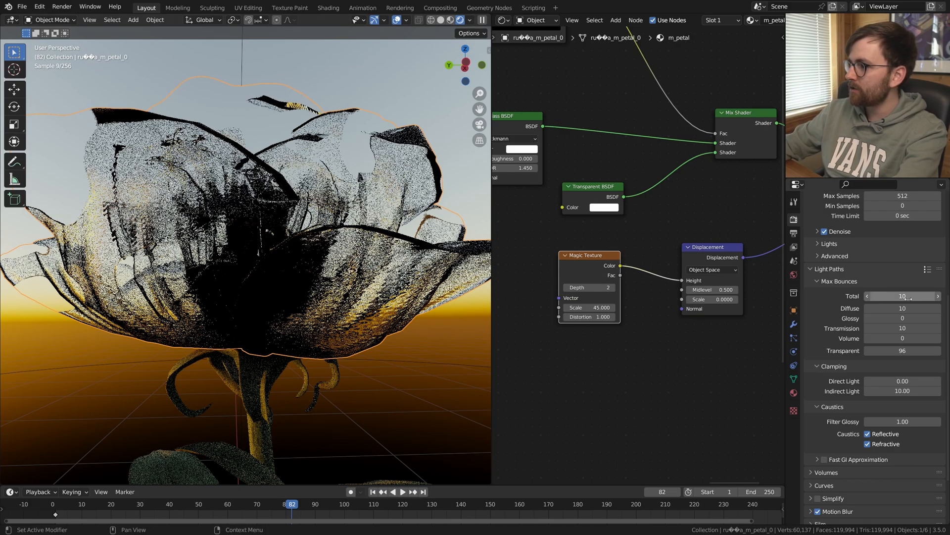
{"action": "type", "text": "43"}
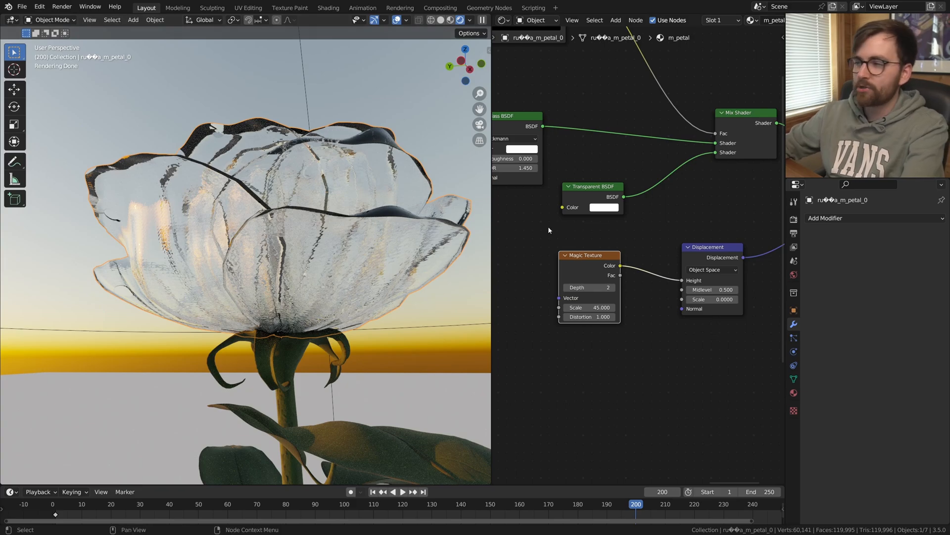
Step: Save the project and add Solidify and Subdivision Surface modifiers to the petals
{"action": "key", "text": "ctrl+s"}
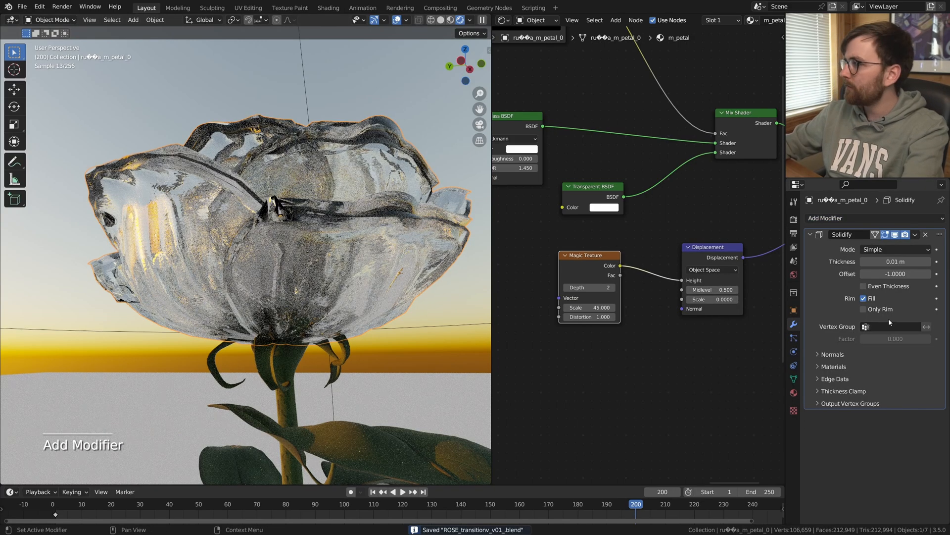
{"action": "left_click", "coordinate": [895, 262]}
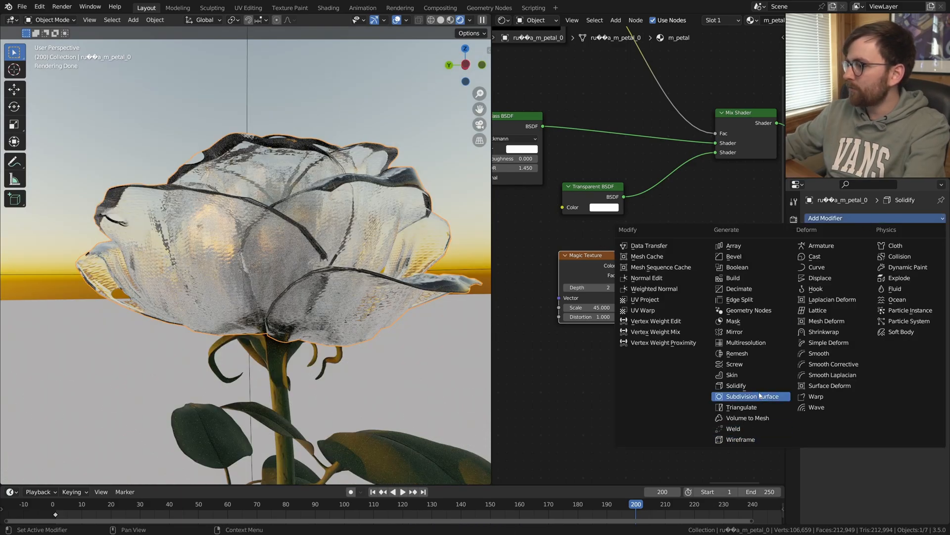
{"action": "left_click", "coordinate": [750, 396]}
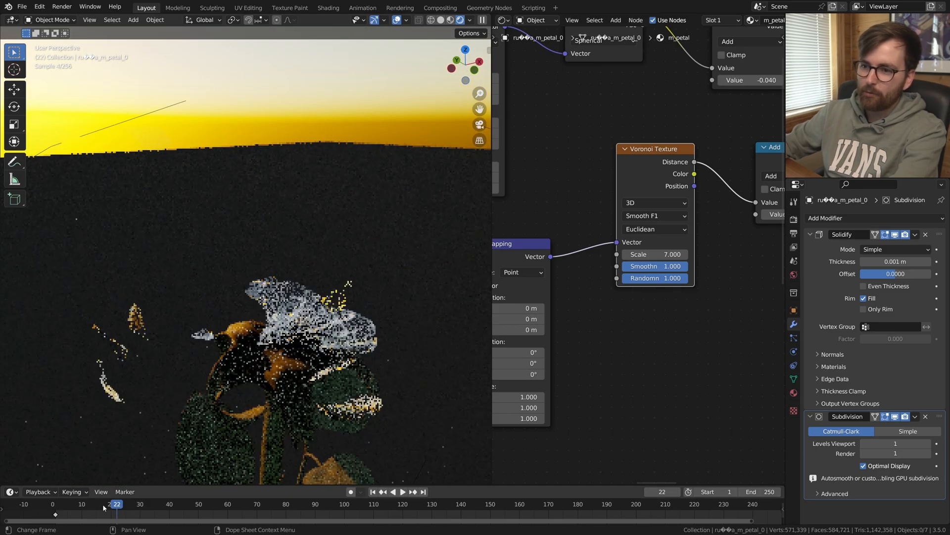
Step: Switch the petal Voronoi texture to 4D with a W value of 3
{"action": "left_click", "coordinate": [655, 202]}
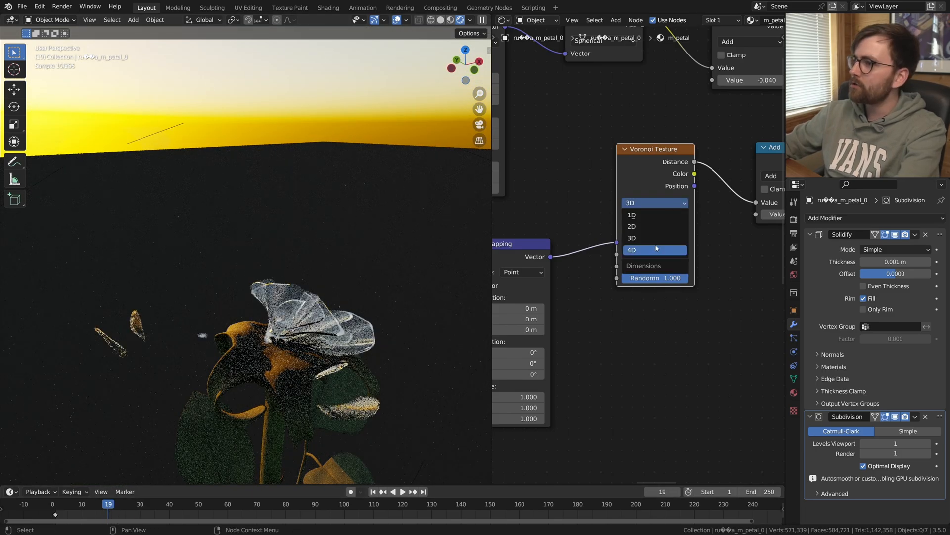
{"action": "left_click", "coordinate": [631, 249]}
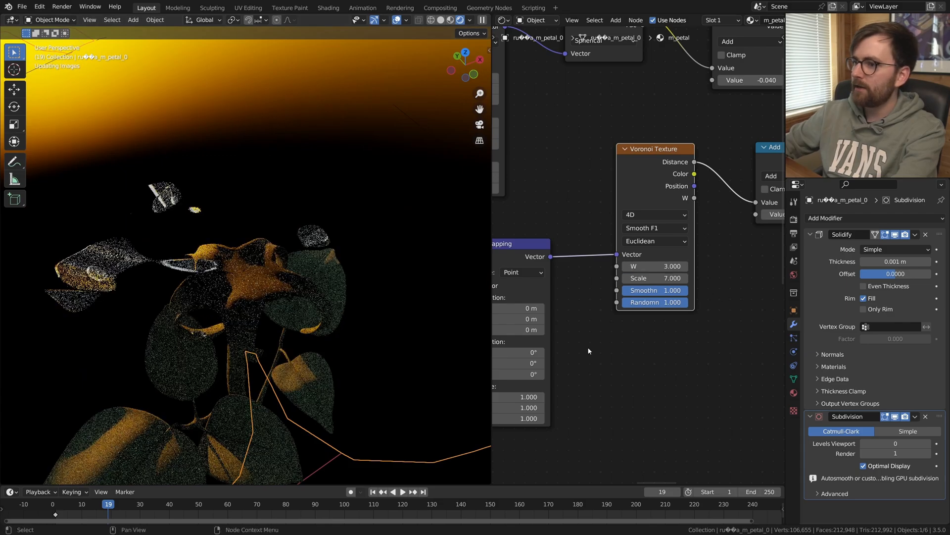
{"action": "left_click", "coordinate": [654, 265]}
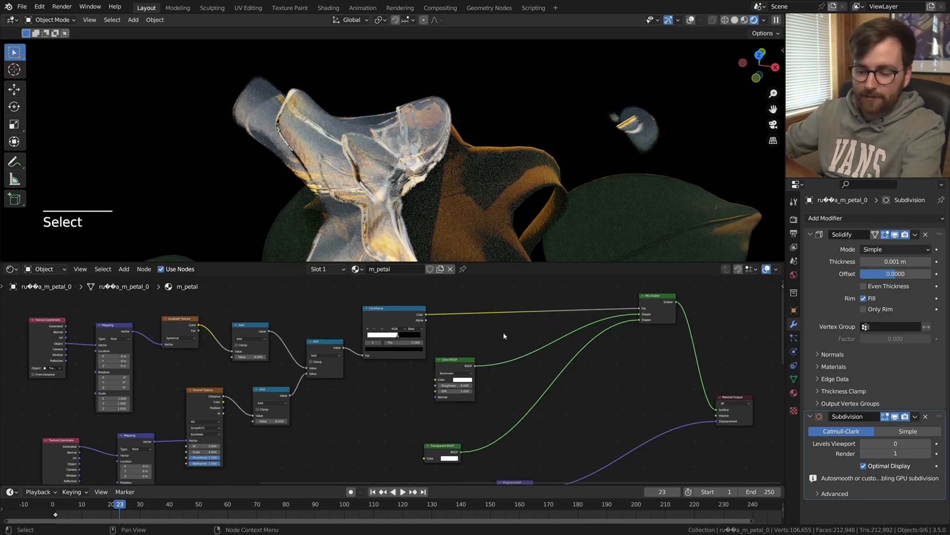
Step: Combine the glass with an Emission shader and duplicate the gradient mask node chain for the core light
{"action": "key", "text": "shift+a"}
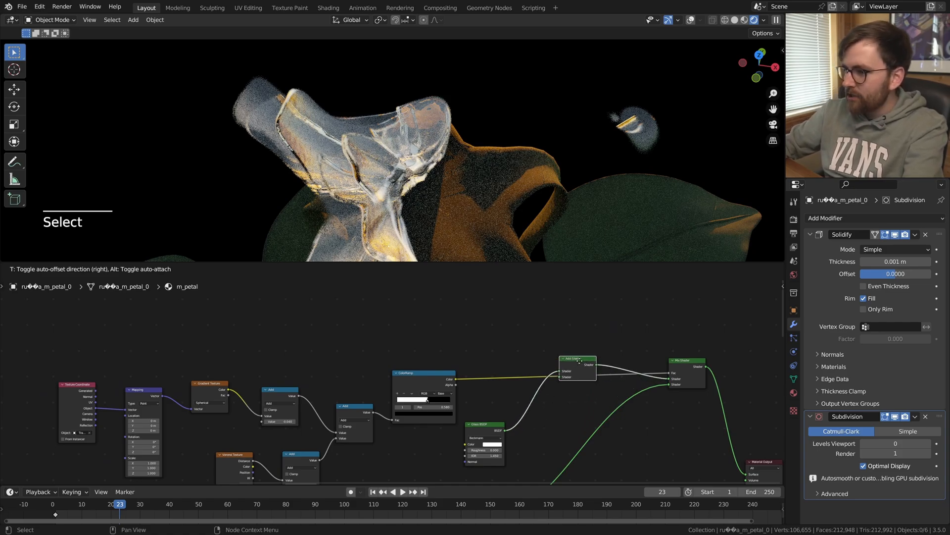
{"action": "key", "text": "shift+a"}
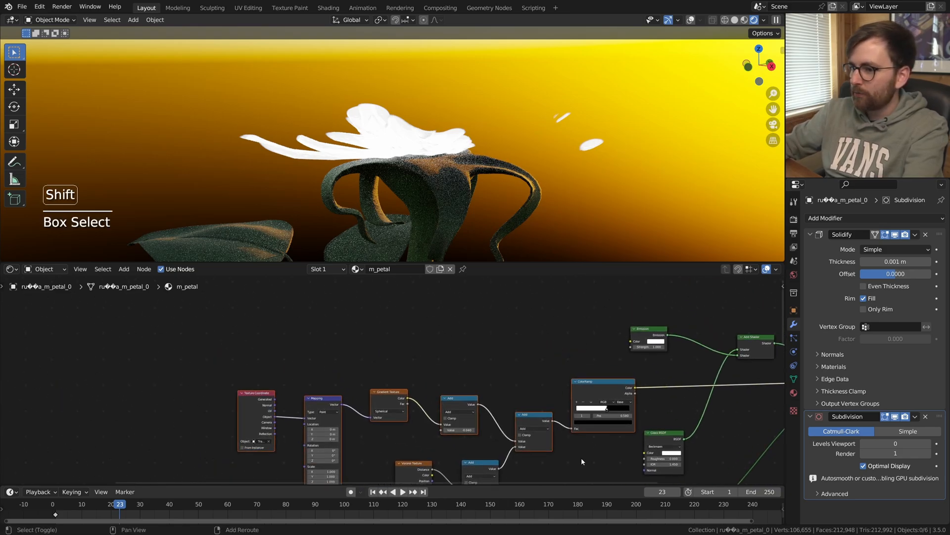
{"action": "key", "text": "shift+d"}
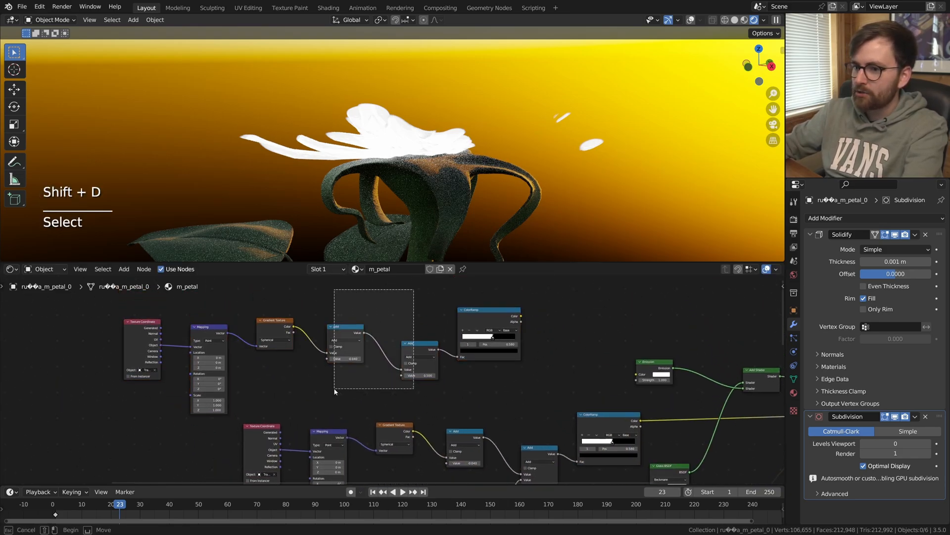
{"action": "key", "text": "ctrl+x"}
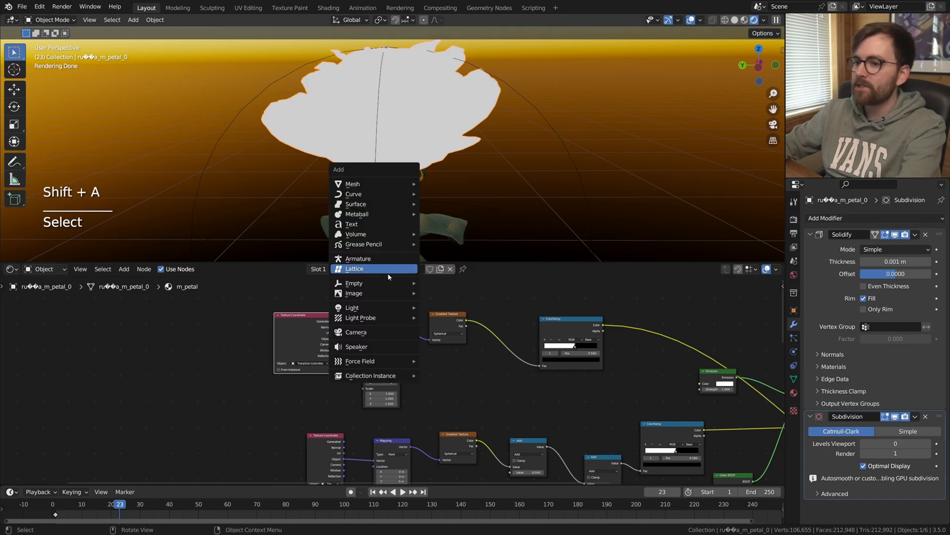
Step: Add an empty displayed as a cube, move it up to the rose head, and frame the mask nodes for labelling
{"action": "left_click", "coordinate": [354, 282]}
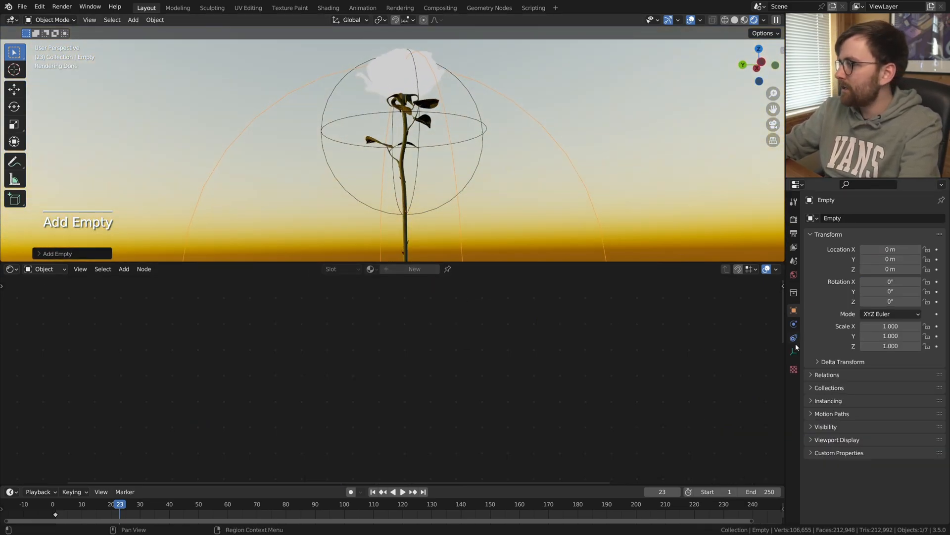
{"action": "left_click", "coordinate": [897, 231]}
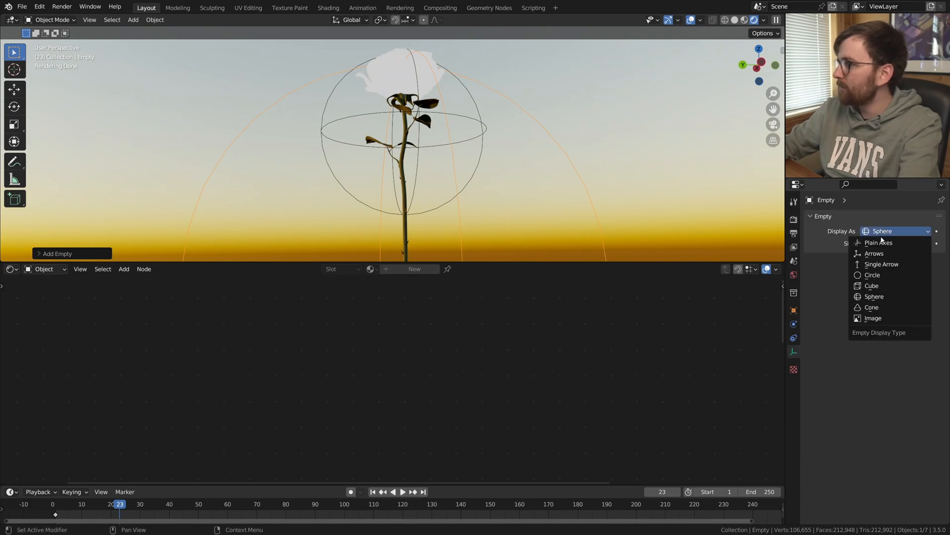
{"action": "left_click", "coordinate": [871, 286]}
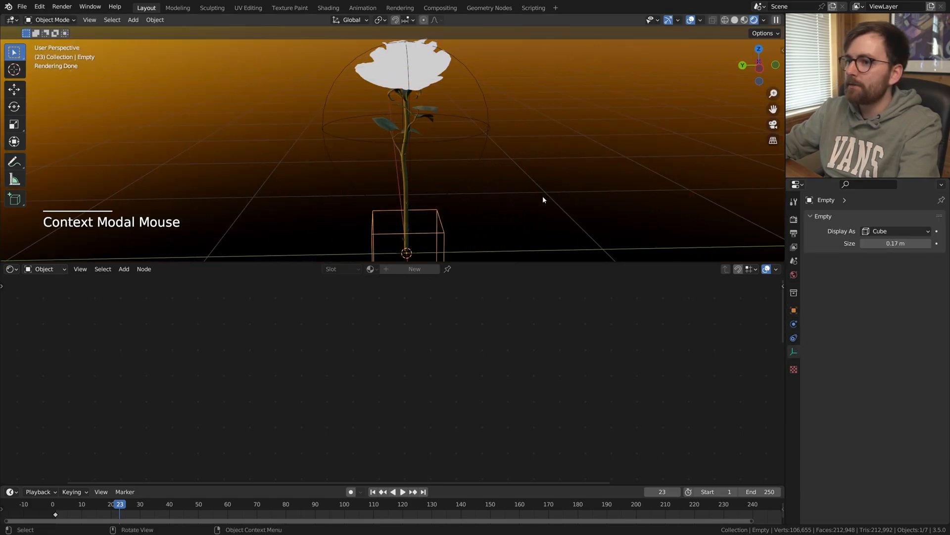
{"action": "key", "text": "g"}
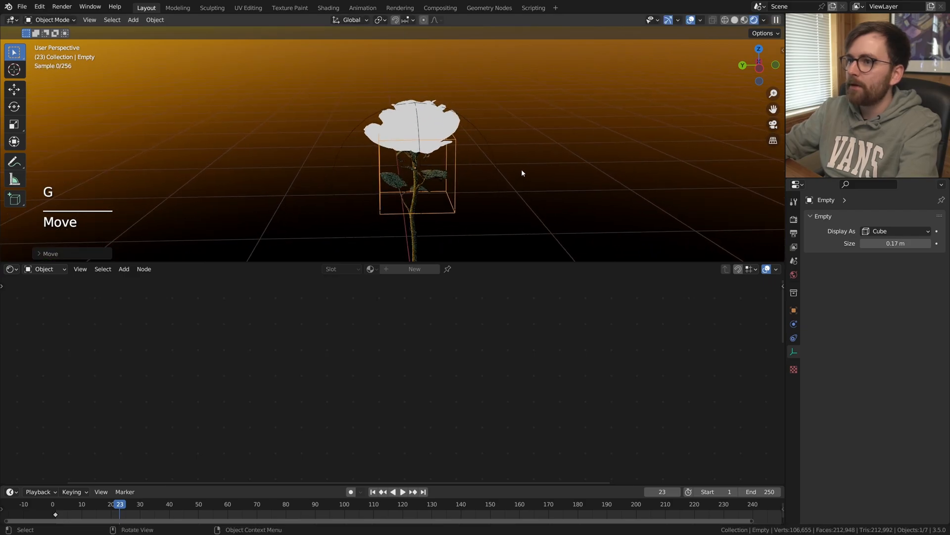
{"action": "key", "text": "f2"}
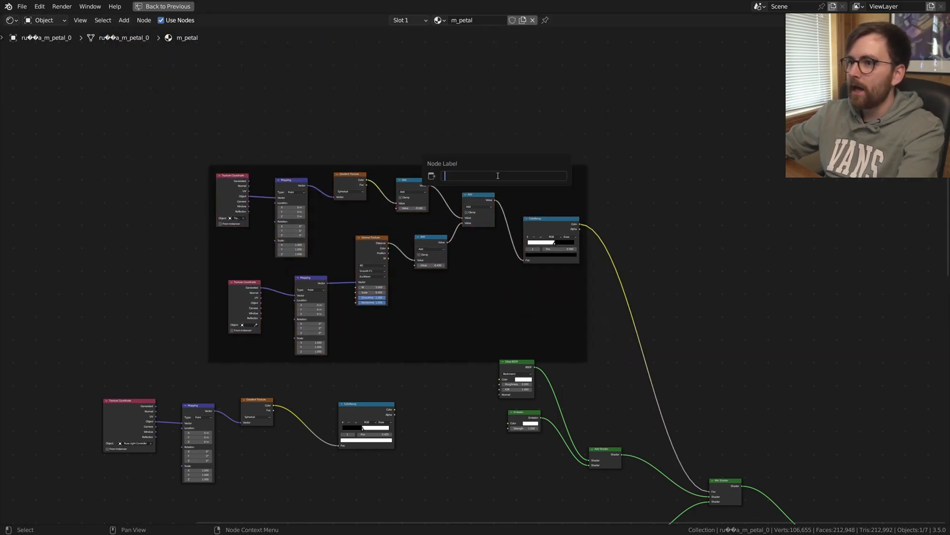
Step: Name the node frame with a TRAN(sition) label in the petal material
{"action": "type", "text": "TRAN"}
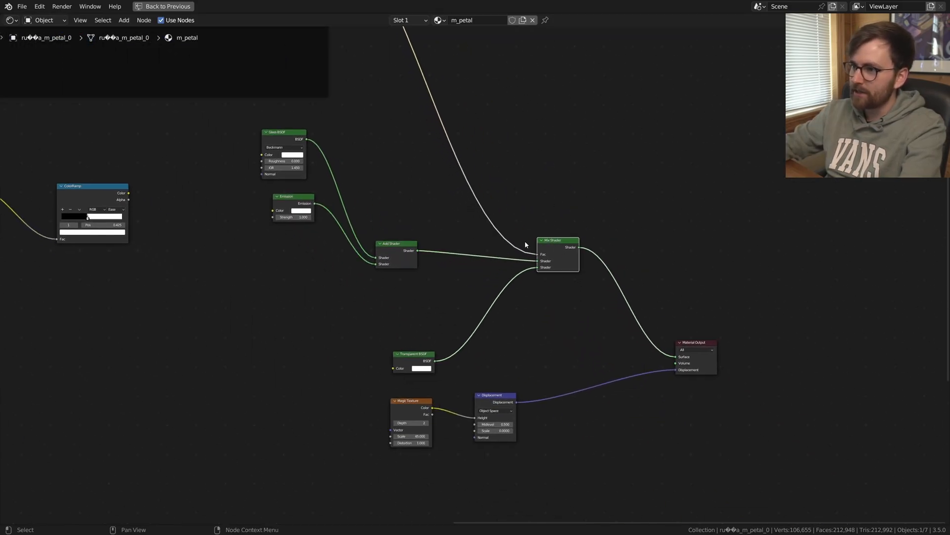
{"action": "left_click", "coordinate": [557, 253]}
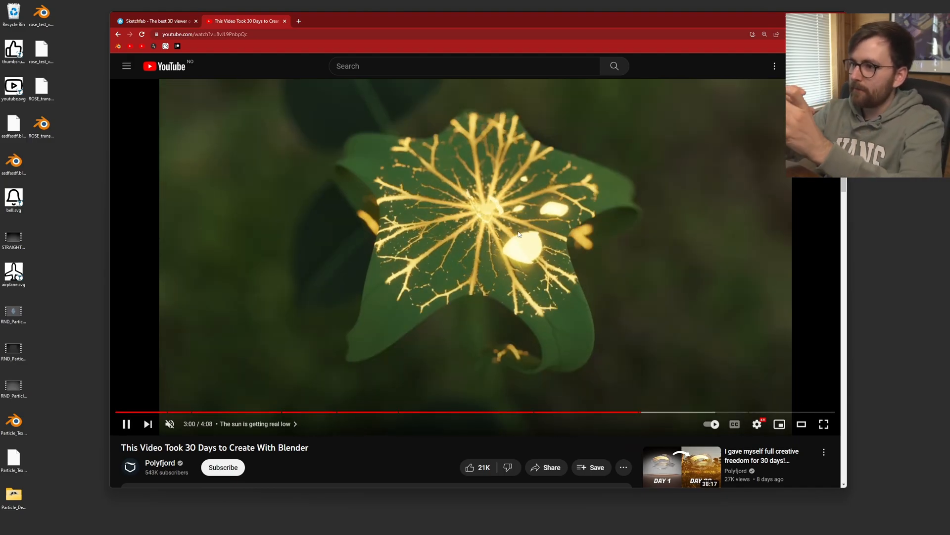
Step: Play the Polyfjord reference clip of the leaf with glowing golden veins
{"action": "left_click", "coordinate": [127, 424]}
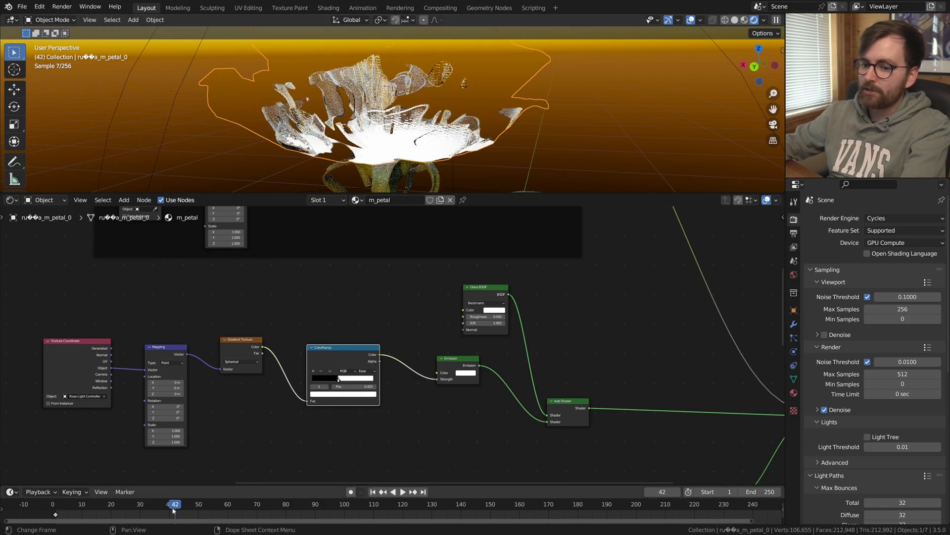
Step: Scrub to an earlier frame and add a Blackbody node feeding the Emission colour
{"action": "left_click", "coordinate": [185, 504]}
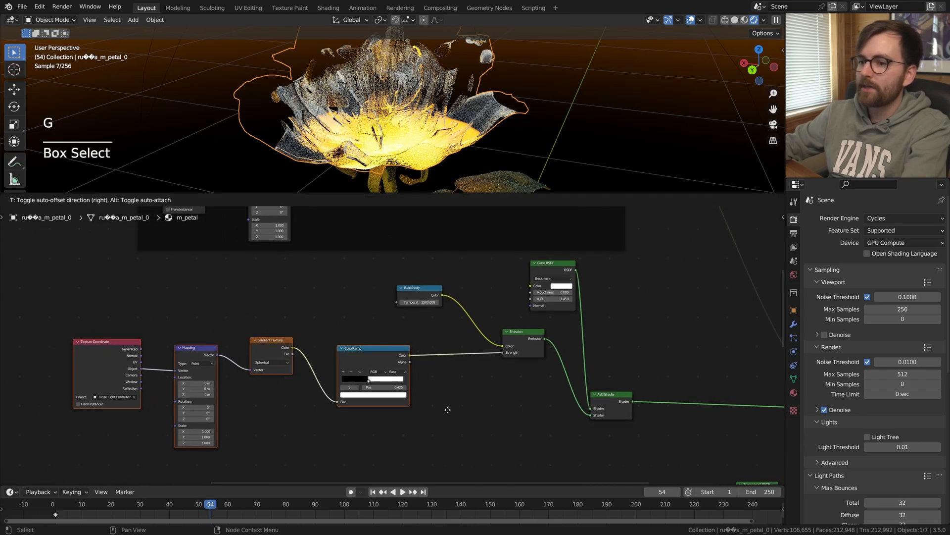
{"action": "key", "text": "shift+a"}
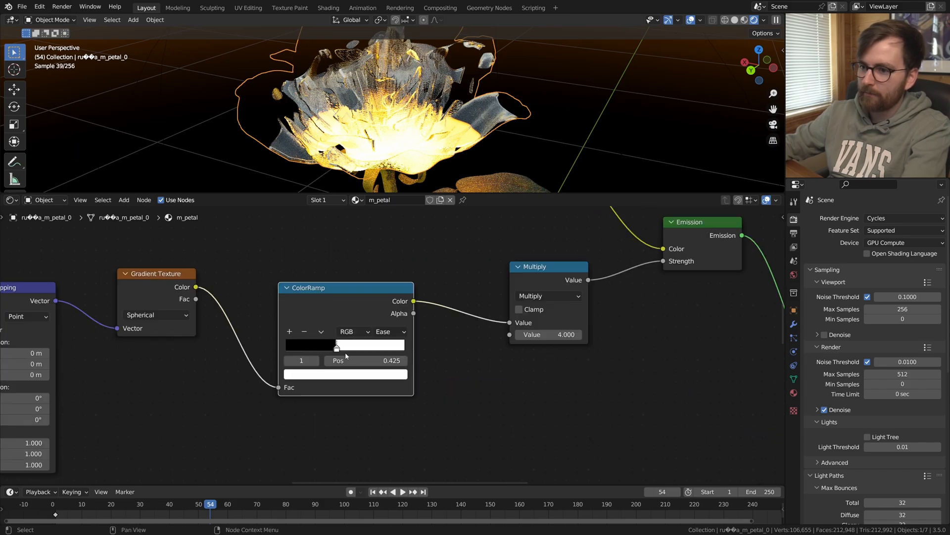
Step: Nudge the ColorRamp stop for the core start and edit the glow strength value at frame 180
{"action": "left_click_drag", "start_coordinate": [337, 345], "coordinate": [341, 344]}
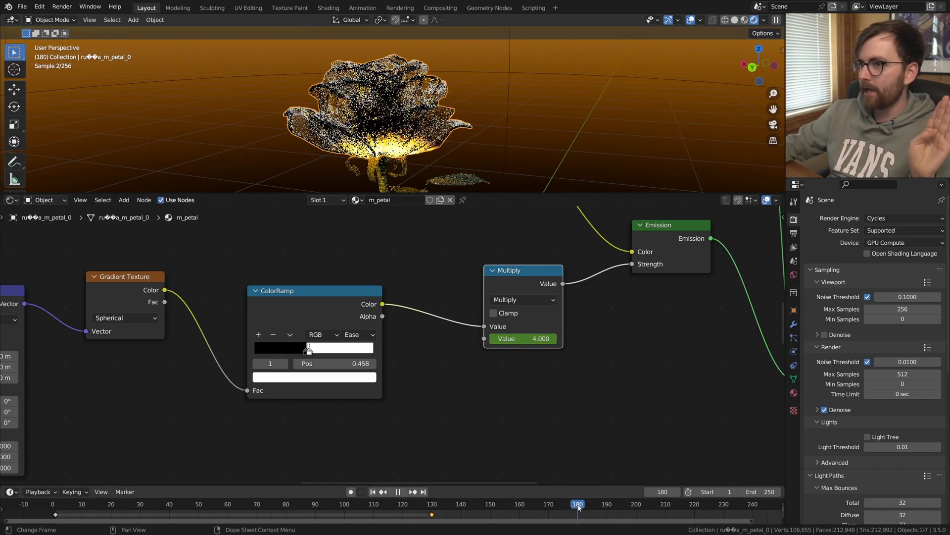
{"action": "double_click", "coordinate": [523, 338]}
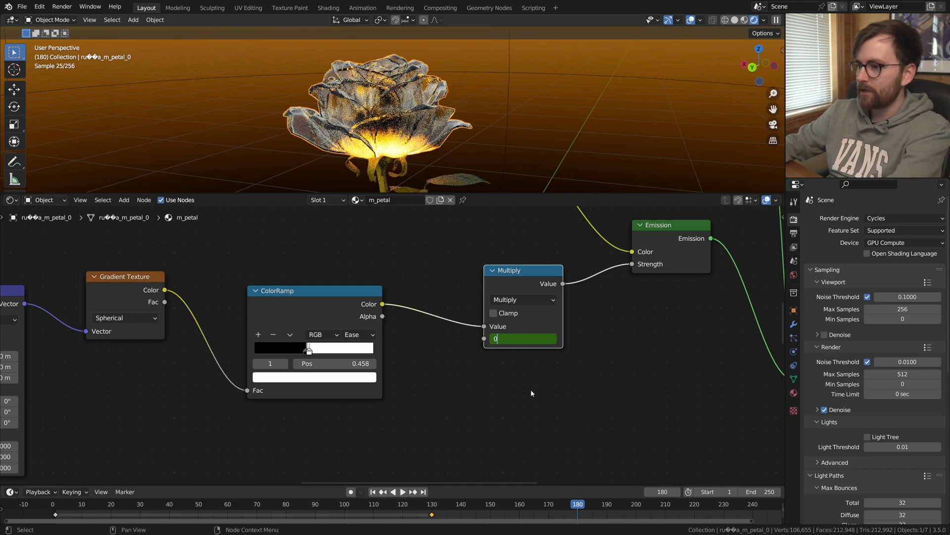
Step: Key the strength to 0 at frame 180 and scale the curve handles so the glow drops off faster
{"action": "key", "text": "Return"}
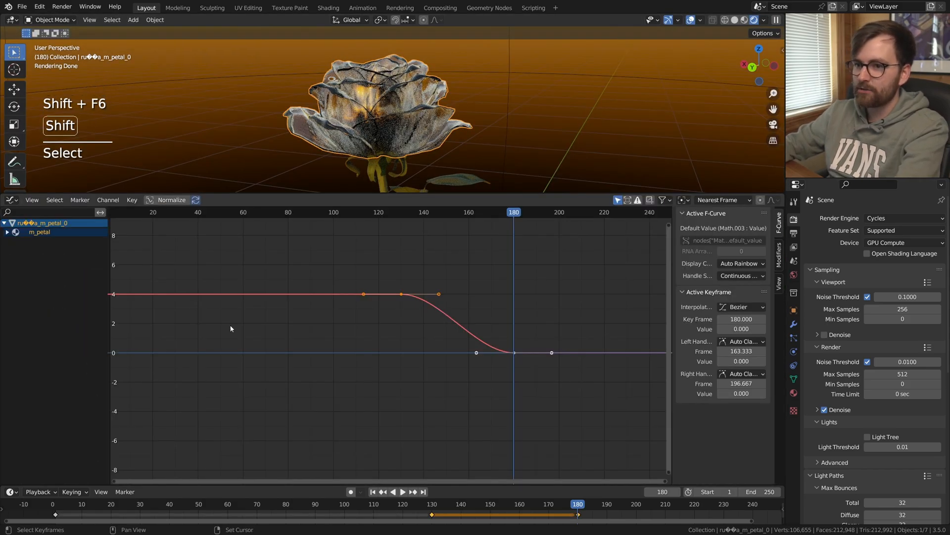
{"action": "key", "text": "s"}
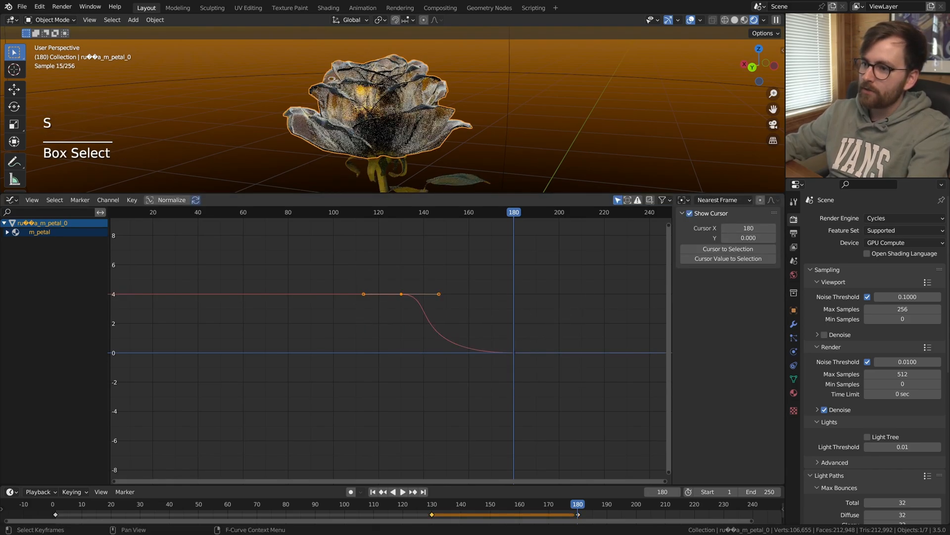
{"action": "key", "text": "s"}
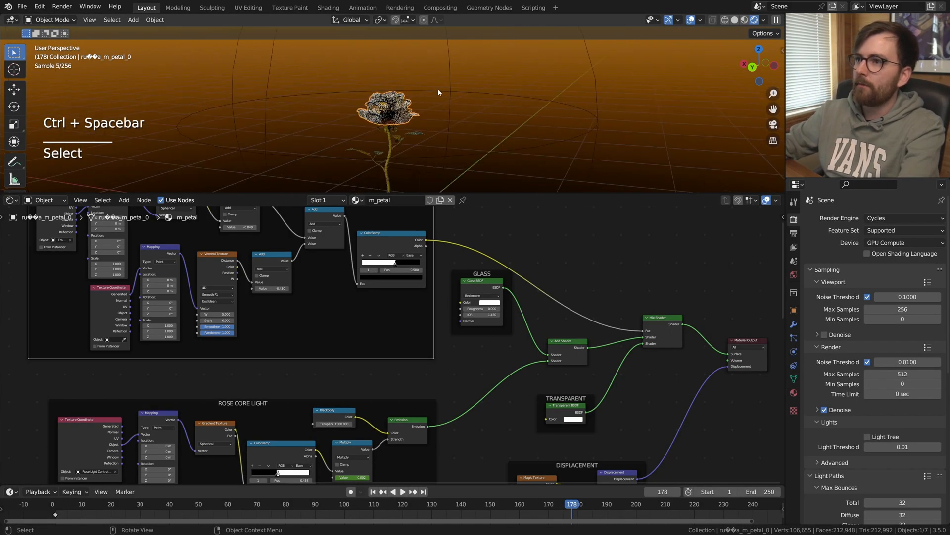
Step: Lower the Transition Controller empty along Z, deselect, and save the project
{"action": "key", "text": "g"}
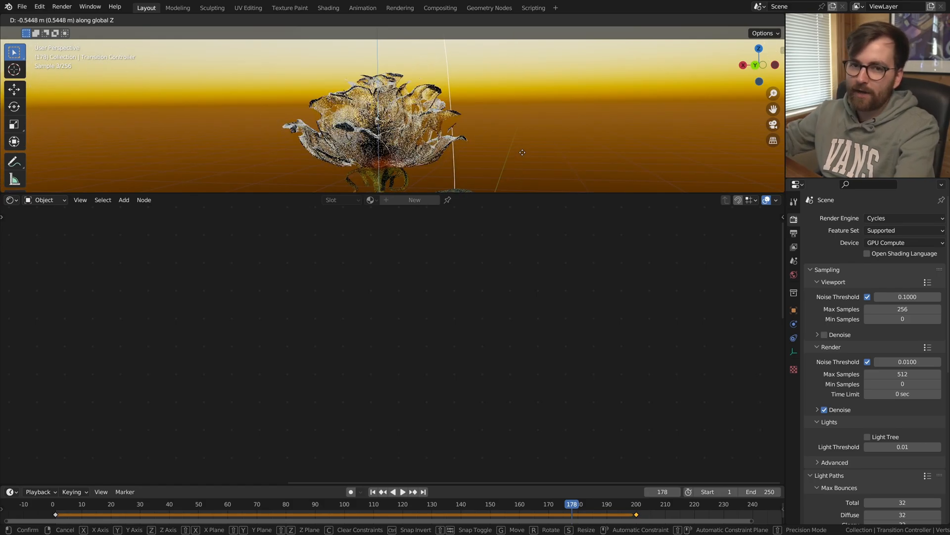
{"action": "key", "text": "alt+a"}
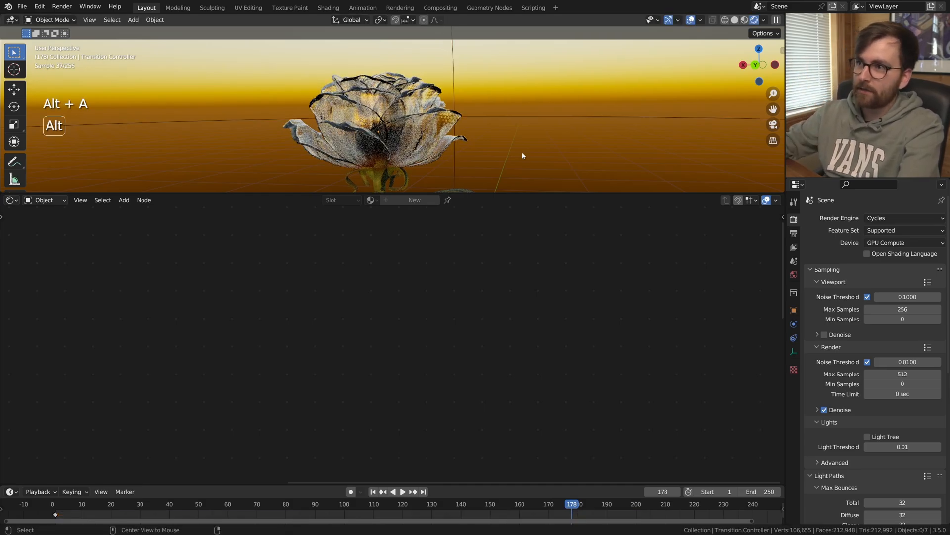
{"action": "key", "text": "ctrl+s"}
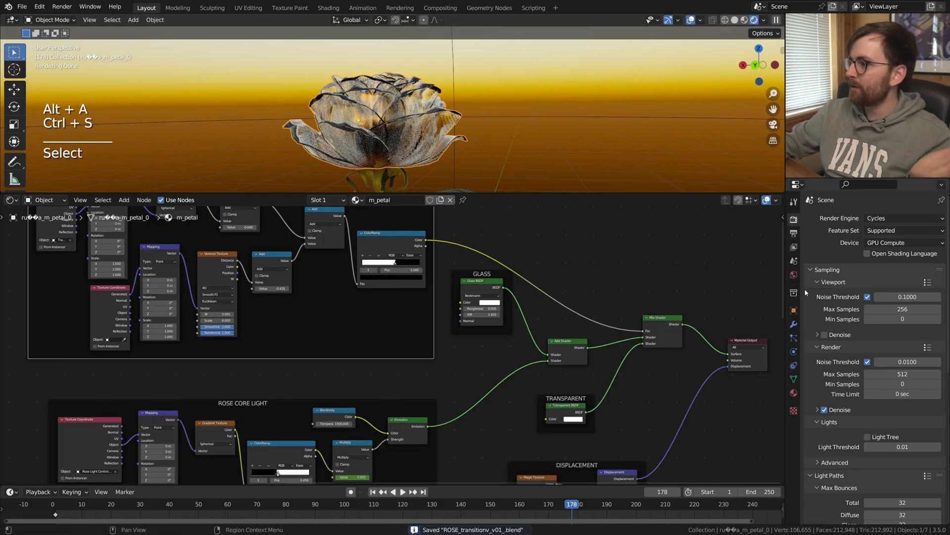
{"action": "scroll", "scroll_direction": "down", "scroll_amount": 3}
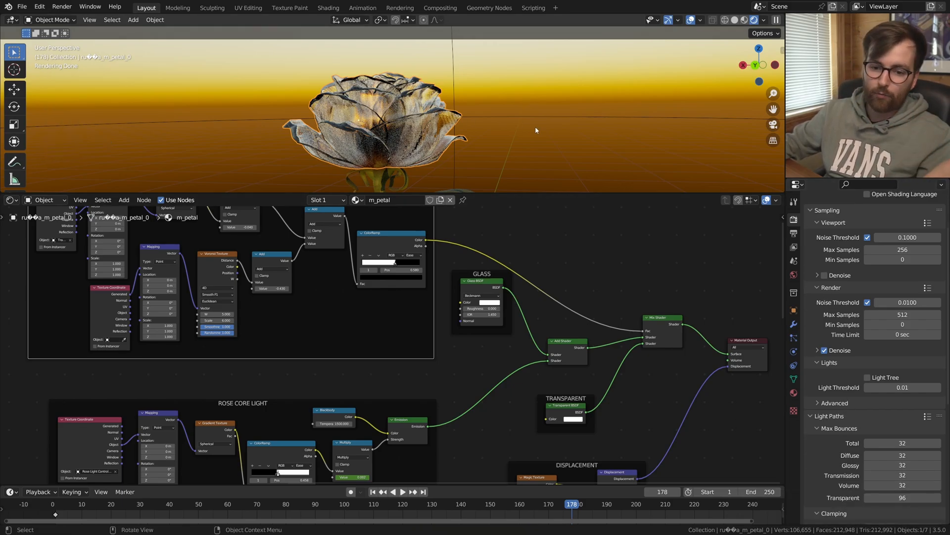
{"action": "key", "text": "alt"}
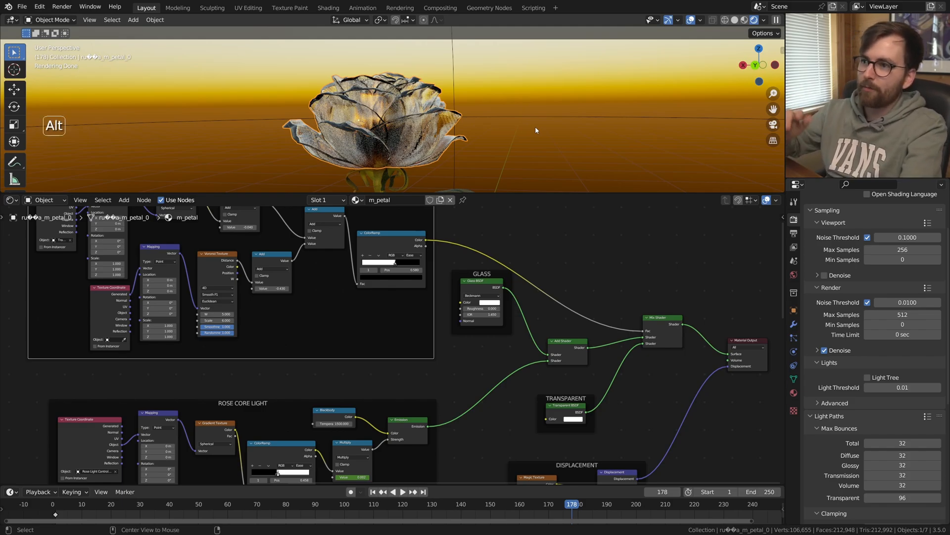
{"action": "key", "text": "ctrl+s"}
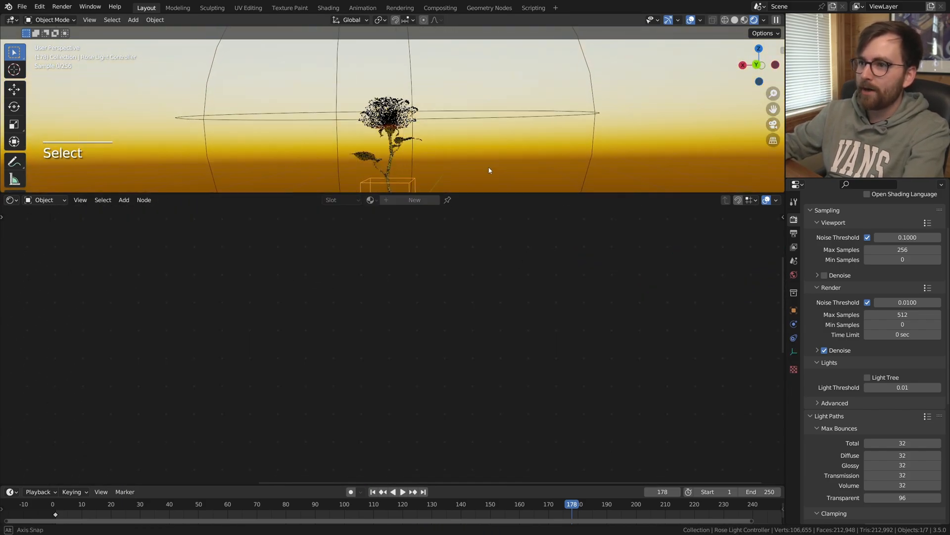
{"action": "key", "text": "g"}
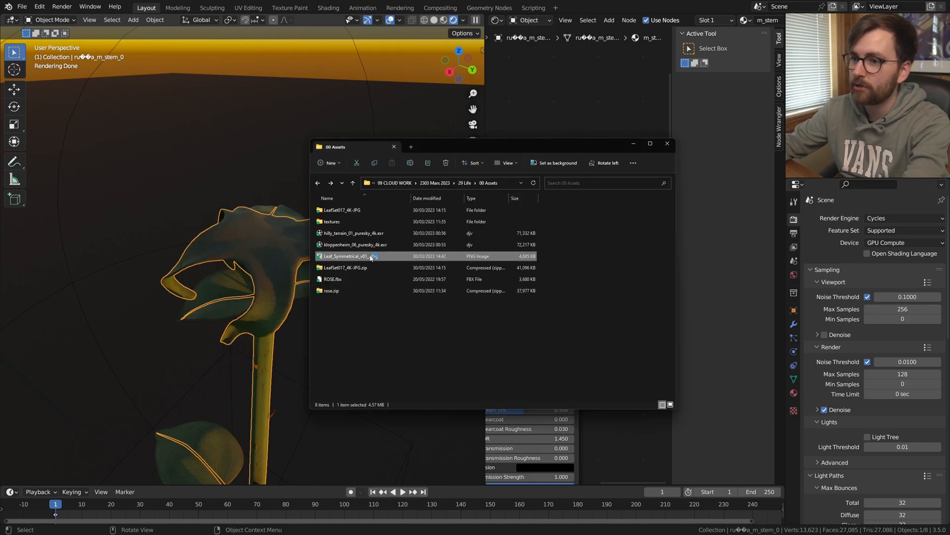
Step: Pick the Leaf_Symmetrical PNG and bring up the stem's m_stem material nodes
{"action": "double_click", "coordinate": [350, 256]}
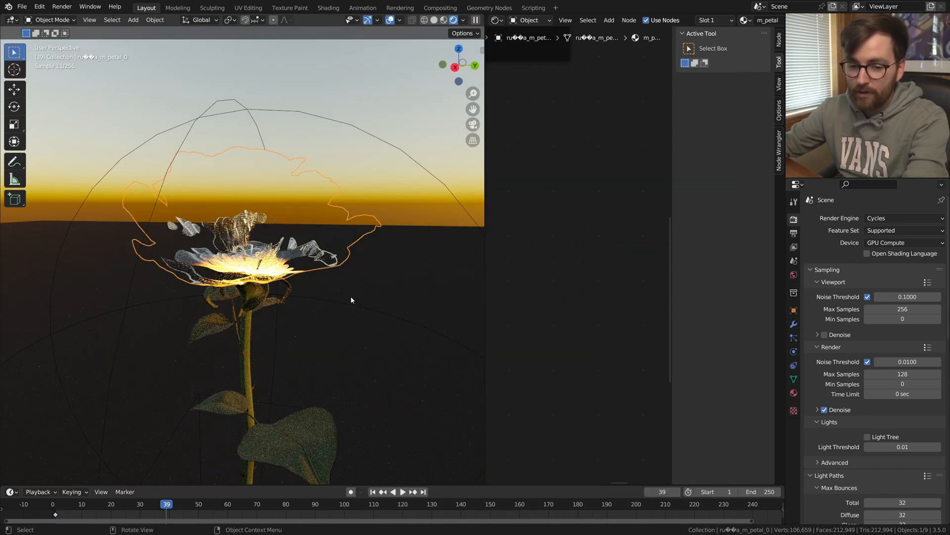
{"action": "key", "text": "ctrl+s"}
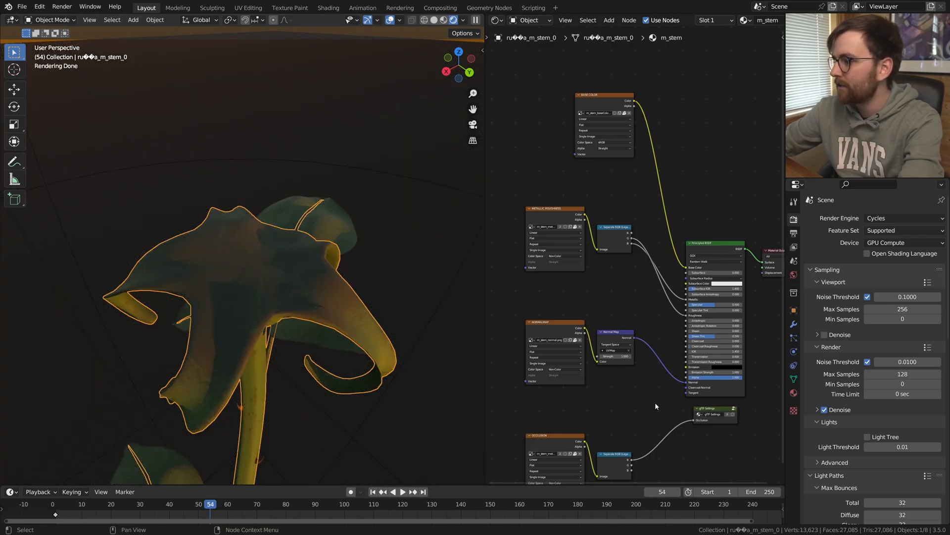
Step: Add a second UV map named LEAF EXPANSION and preview the leaf image on the leaves
{"action": "left_click", "coordinate": [793, 378]}
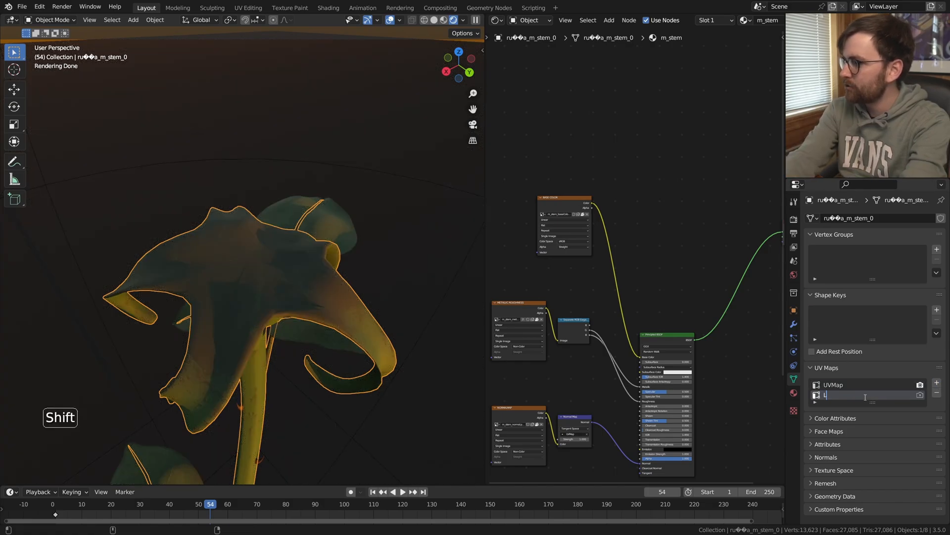
{"action": "type", "text": "EAF EX"}
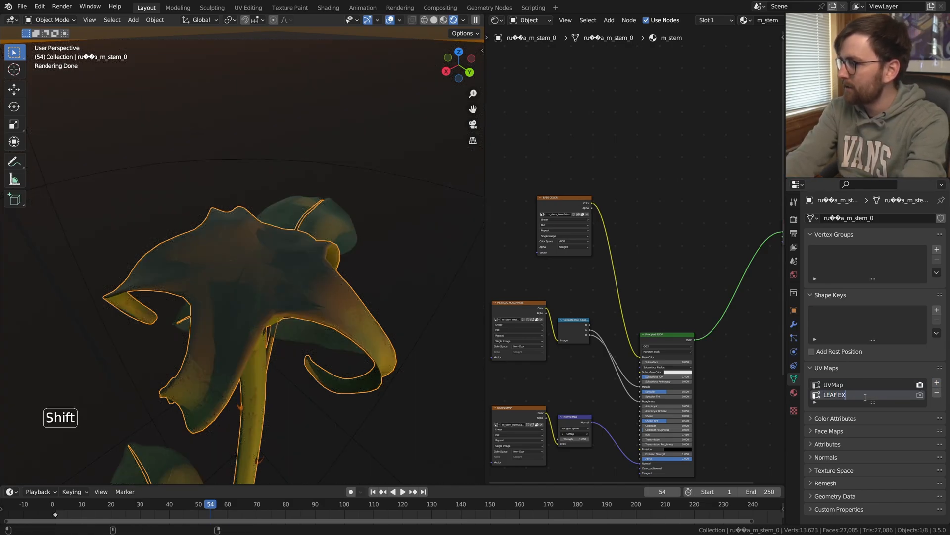
{"action": "key", "text": "Tab"}
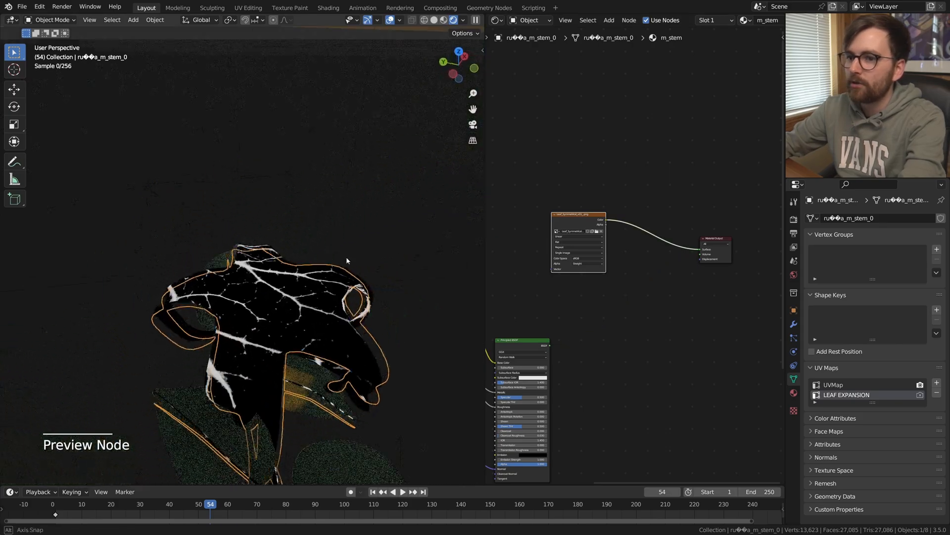
{"action": "key", "text": "Tab"}
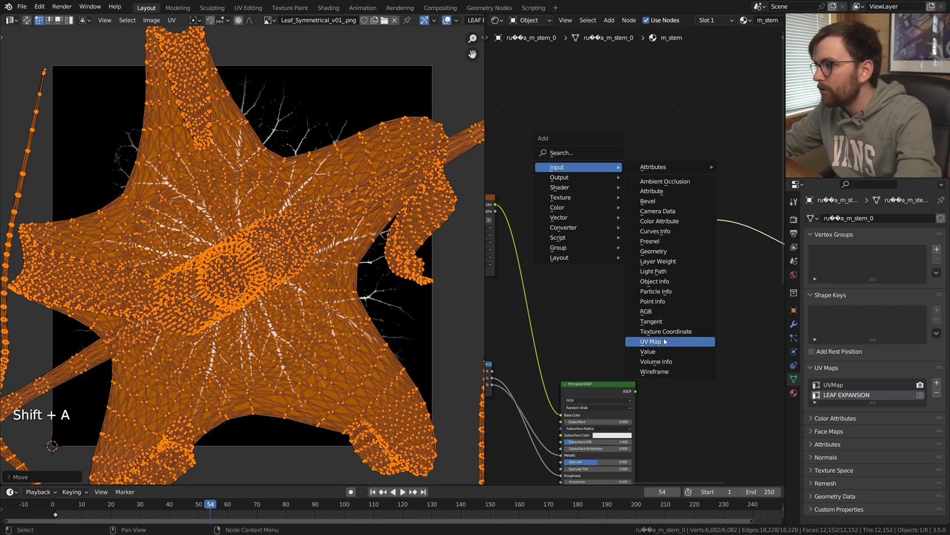
Step: Feed a UV Map node with LEAF EXPANSION into the image Vector and start editing the leaf UVs
{"action": "left_click", "coordinate": [650, 341]}
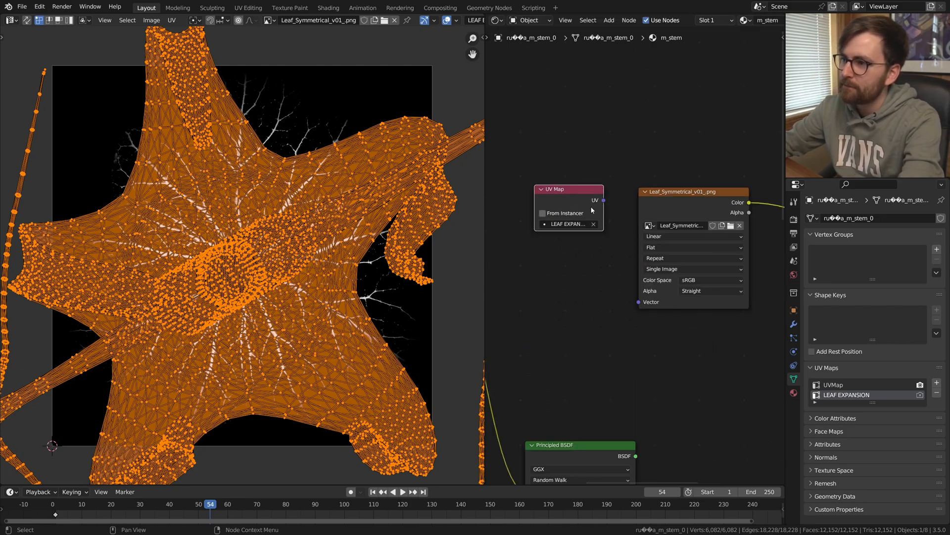
{"action": "left_click_drag", "start_coordinate": [603, 200], "coordinate": [638, 302]}
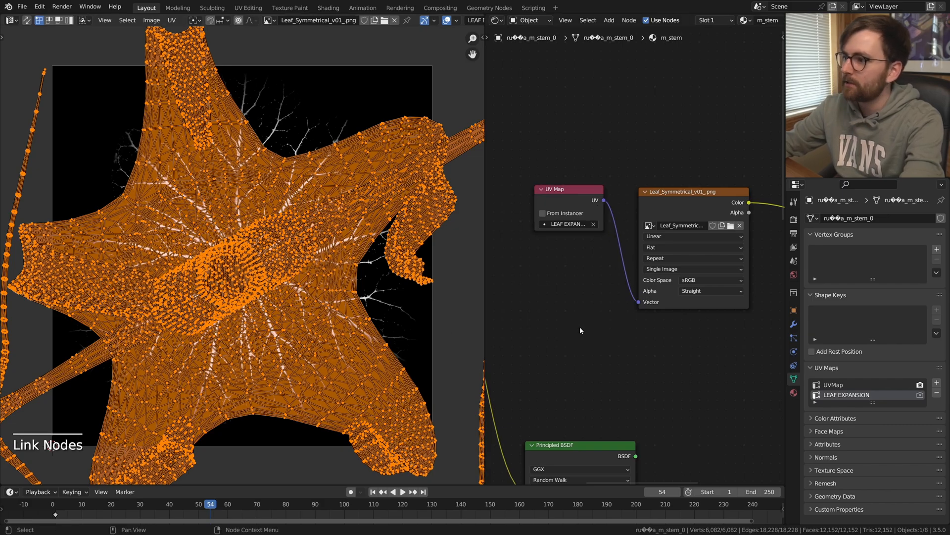
{"action": "key", "text": "shift+F5"}
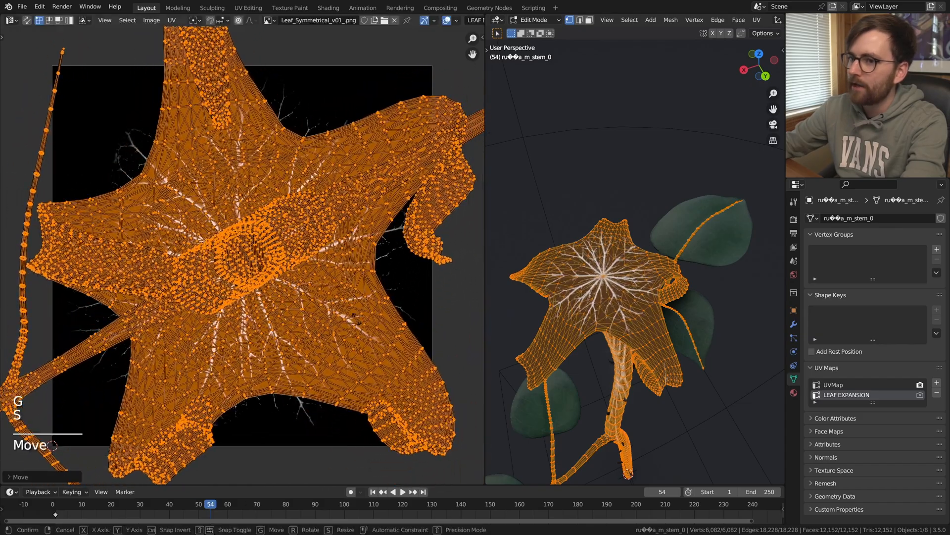
Step: Add Mapping, Gradient Texture, Blackbody and Multiply nodes masking the leaf veins, and preview the gradient
{"action": "key", "text": "s"}
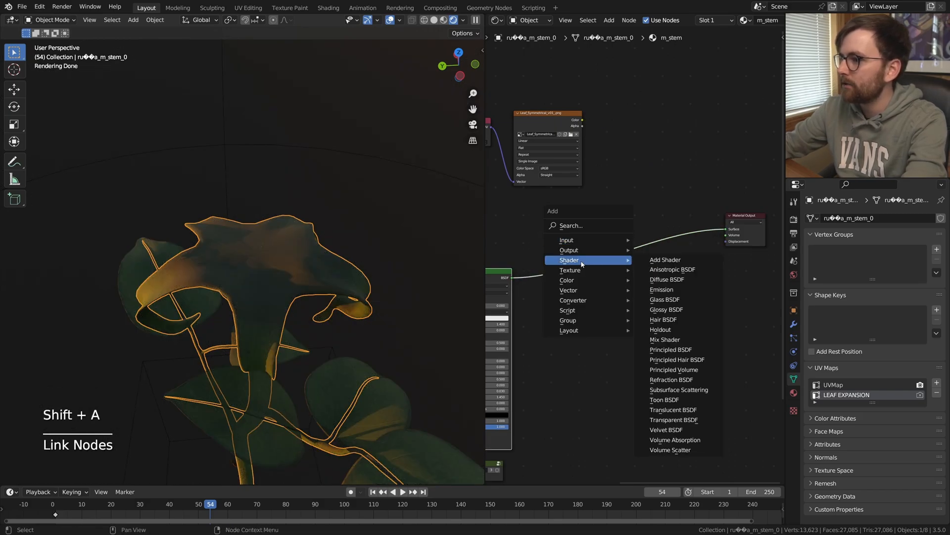
{"action": "left_click", "coordinate": [665, 260]}
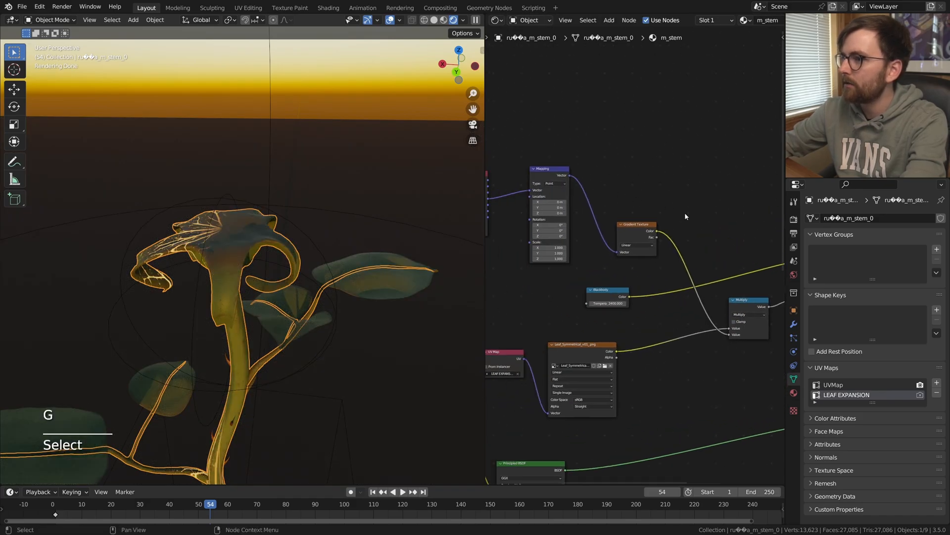
{"action": "left_click", "coordinate": [634, 246]}
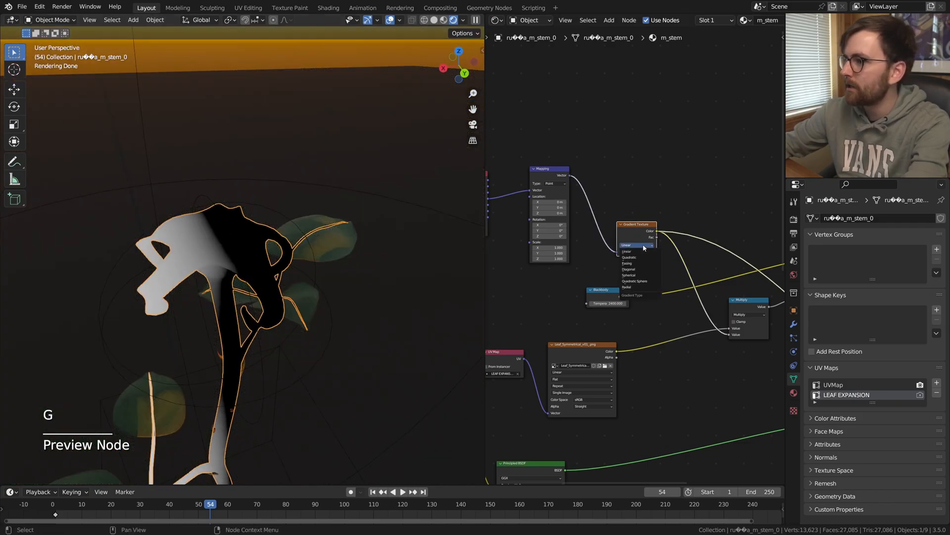
{"action": "key", "text": "s"}
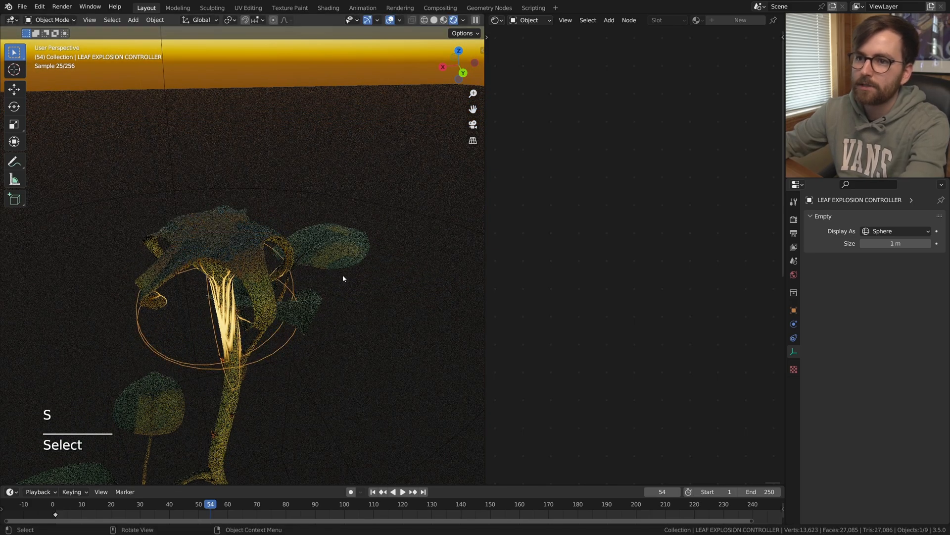
Step: Scale up the LEAF EXPLOSION CONTROLLER, end the animation at frame 138 and save
{"action": "key", "text": "shift+alt+z"}
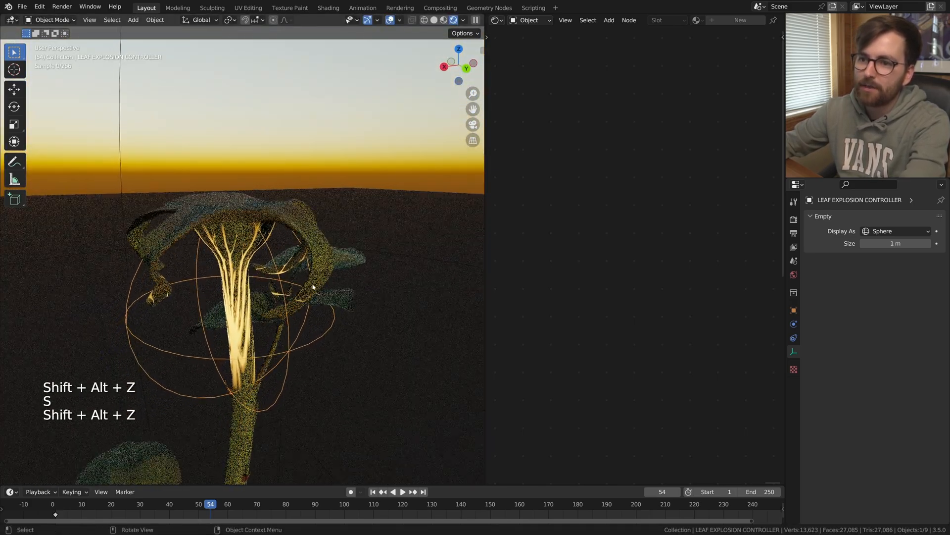
{"action": "key", "text": "g"}
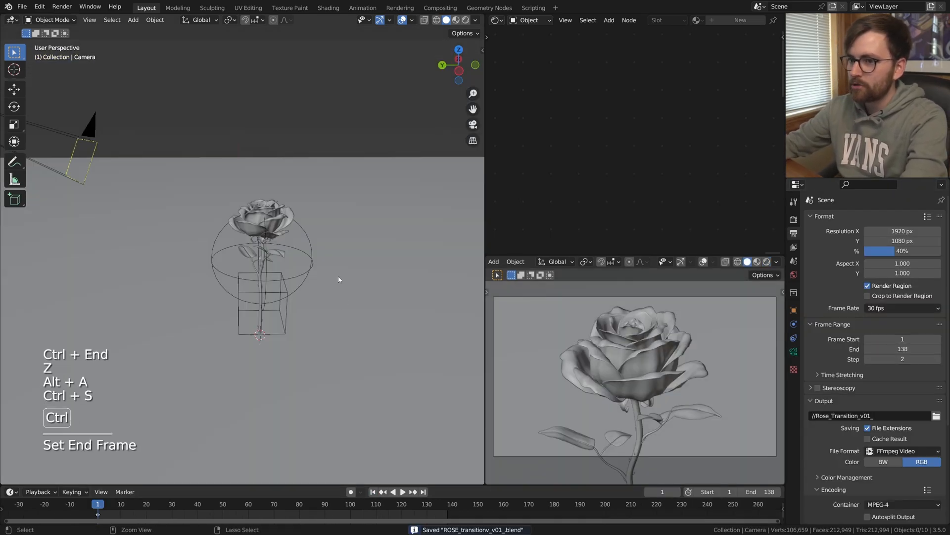
{"action": "scroll", "scroll_direction": "down", "scroll_amount": 3}
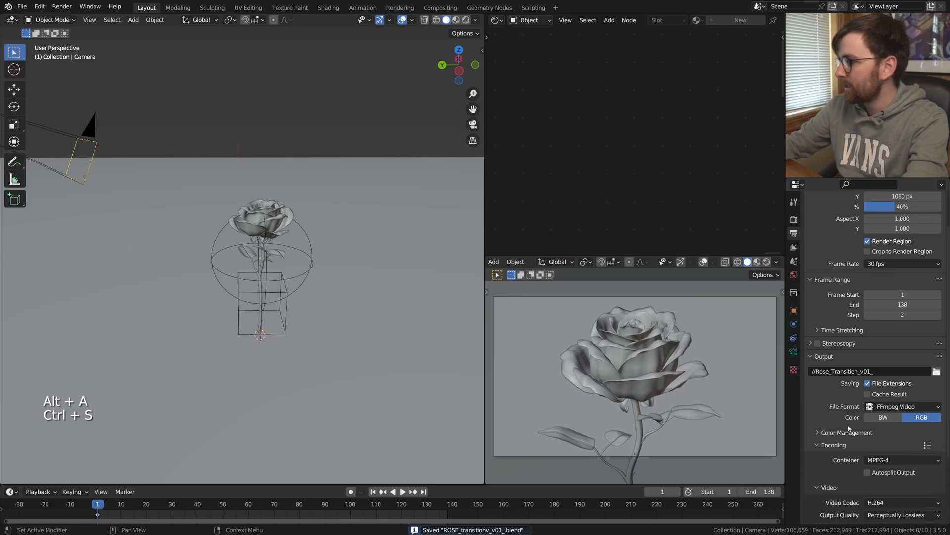
{"action": "key", "text": "ctrl+f12"}
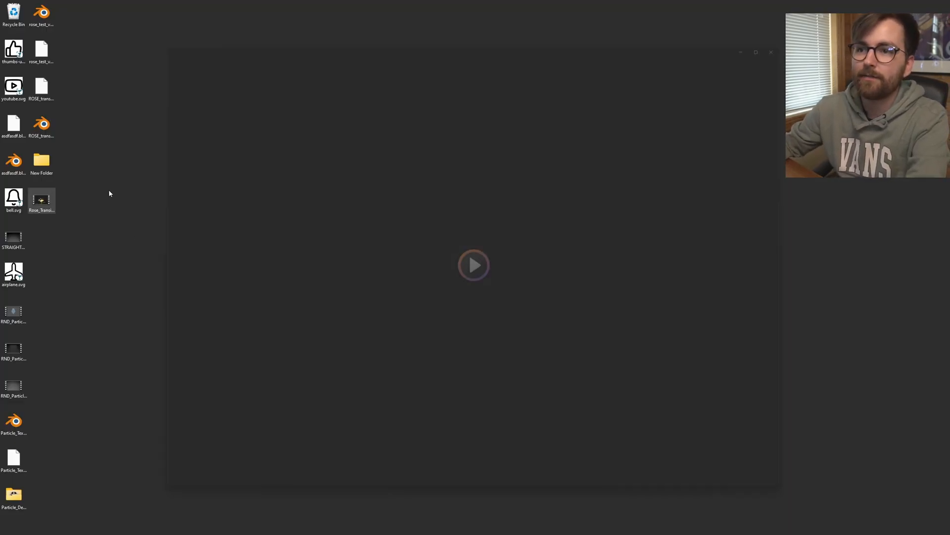
Step: Play the rendered Rose_Transition_v01_0001-0138 clip, then pause it
{"action": "left_click", "coordinate": [473, 265]}
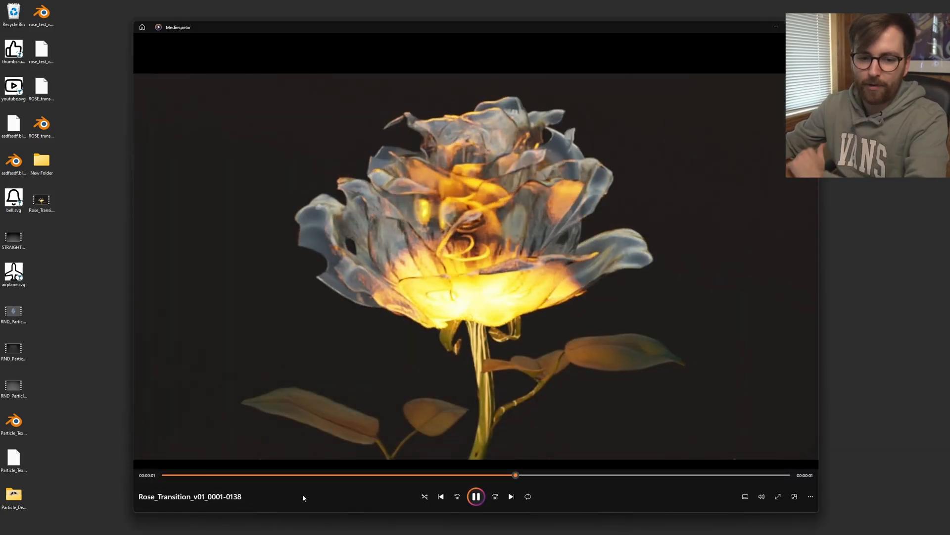
{"action": "left_click", "coordinate": [476, 496]}
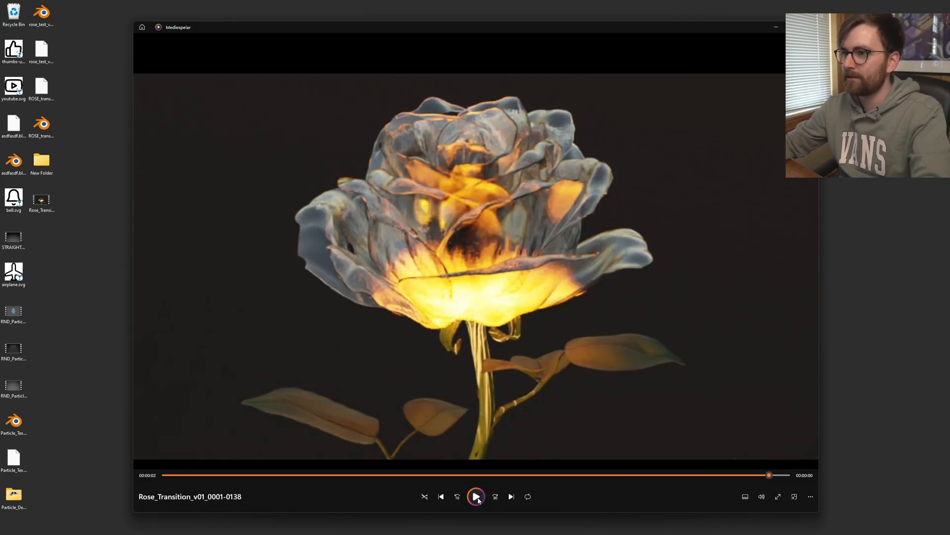
{"action": "mouse_move", "coordinate": [476, 496]}
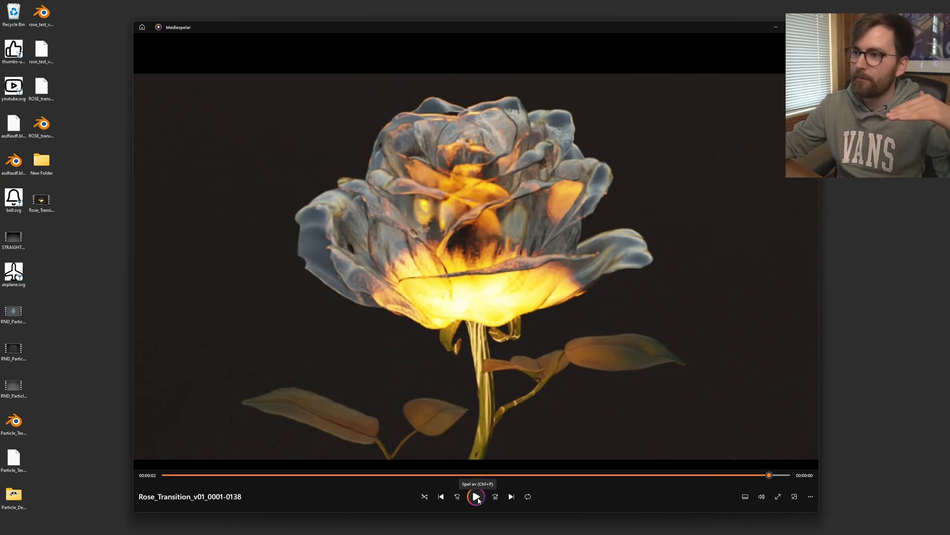